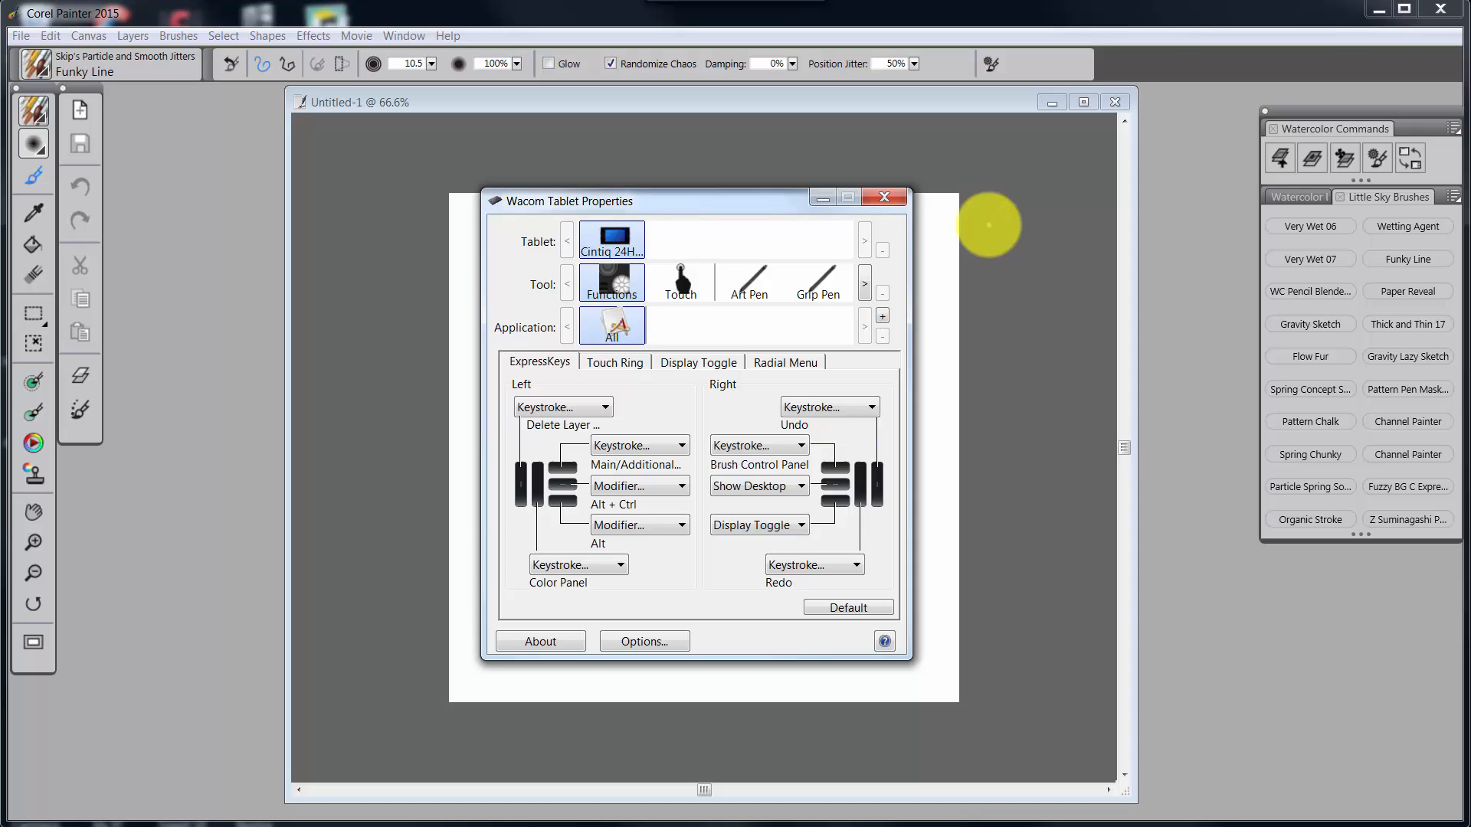
{"action": "mouse_move", "coordinate": [724, 286]}
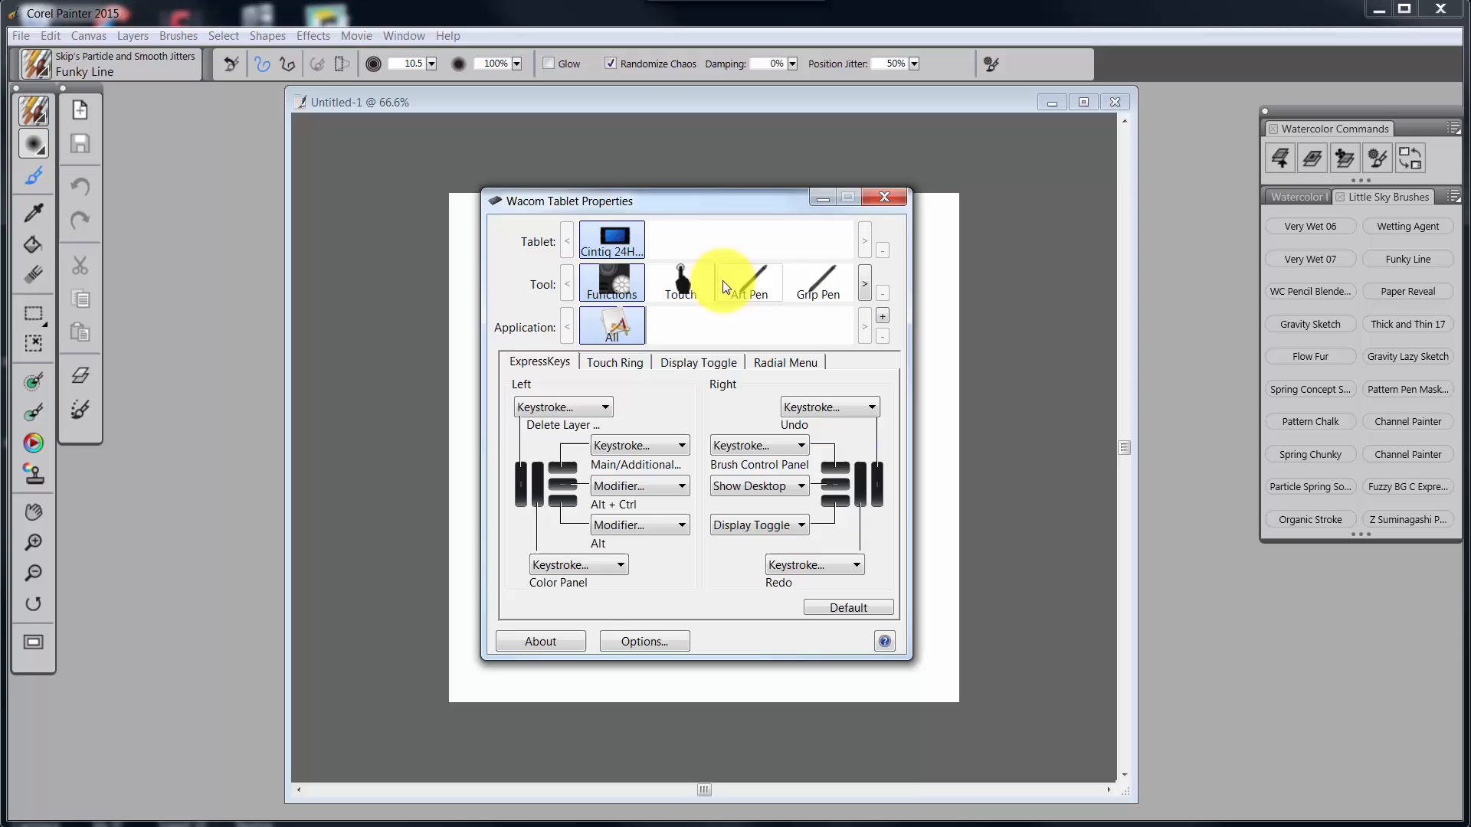
Minimize Wacom Tablet Properties to reveal Painter's blank Untitled-1 canvas and panels
{"action": "left_click", "coordinate": [611, 283]}
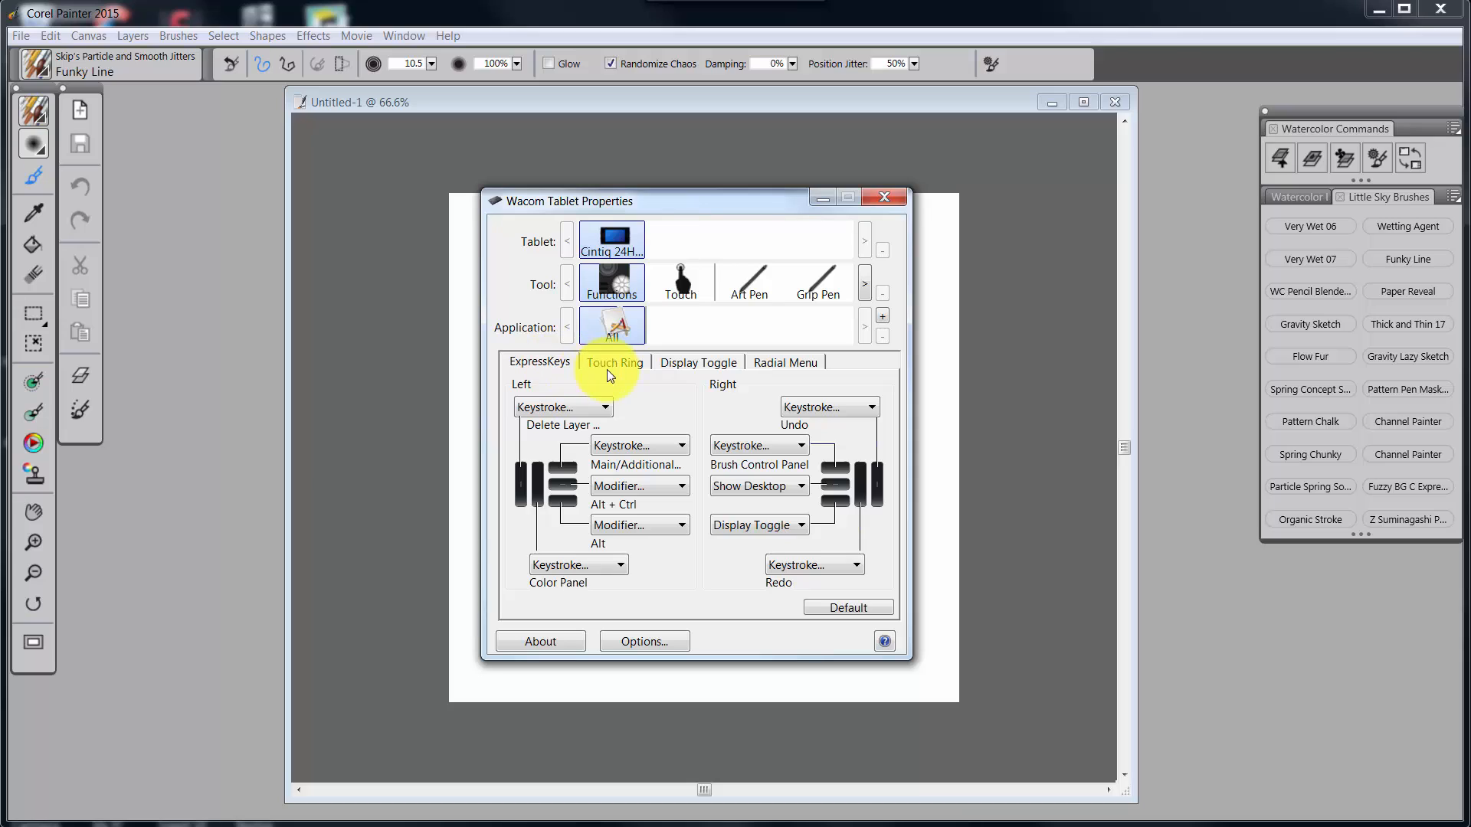
{"action": "mouse_move", "coordinate": [786, 366]}
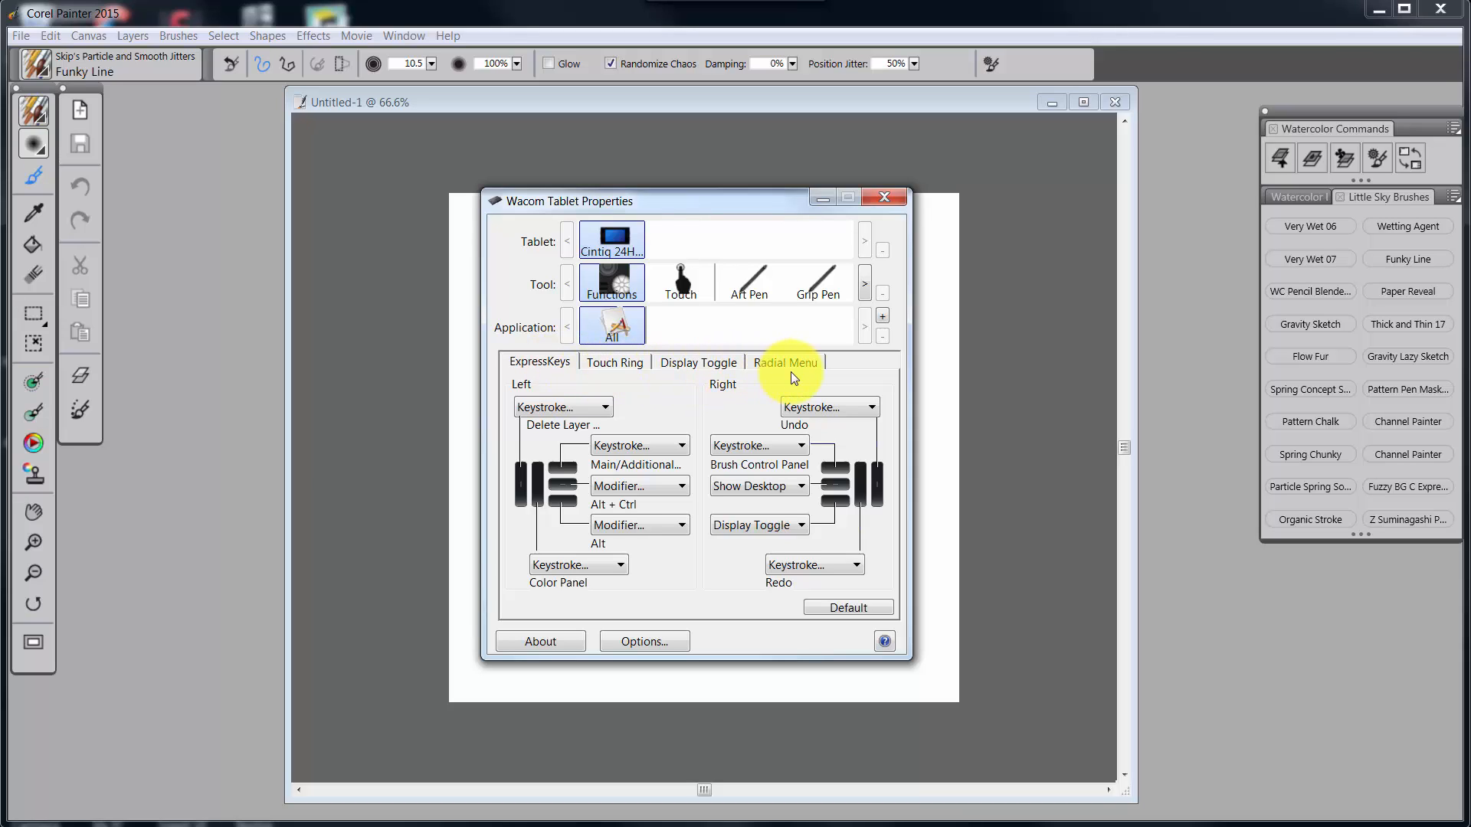
{"action": "mouse_move", "coordinate": [698, 368]}
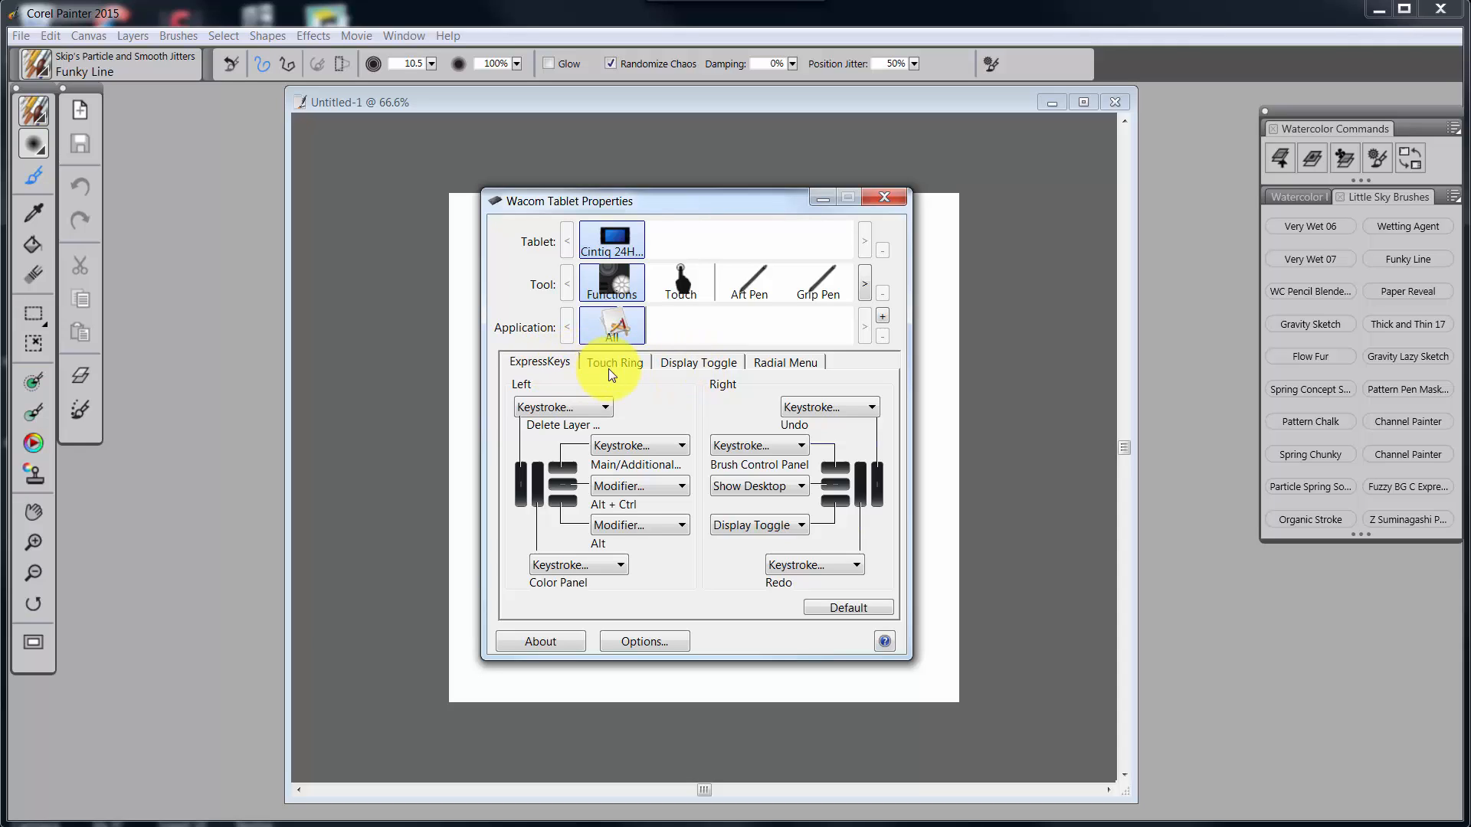
{"action": "mouse_move", "coordinate": [824, 202]}
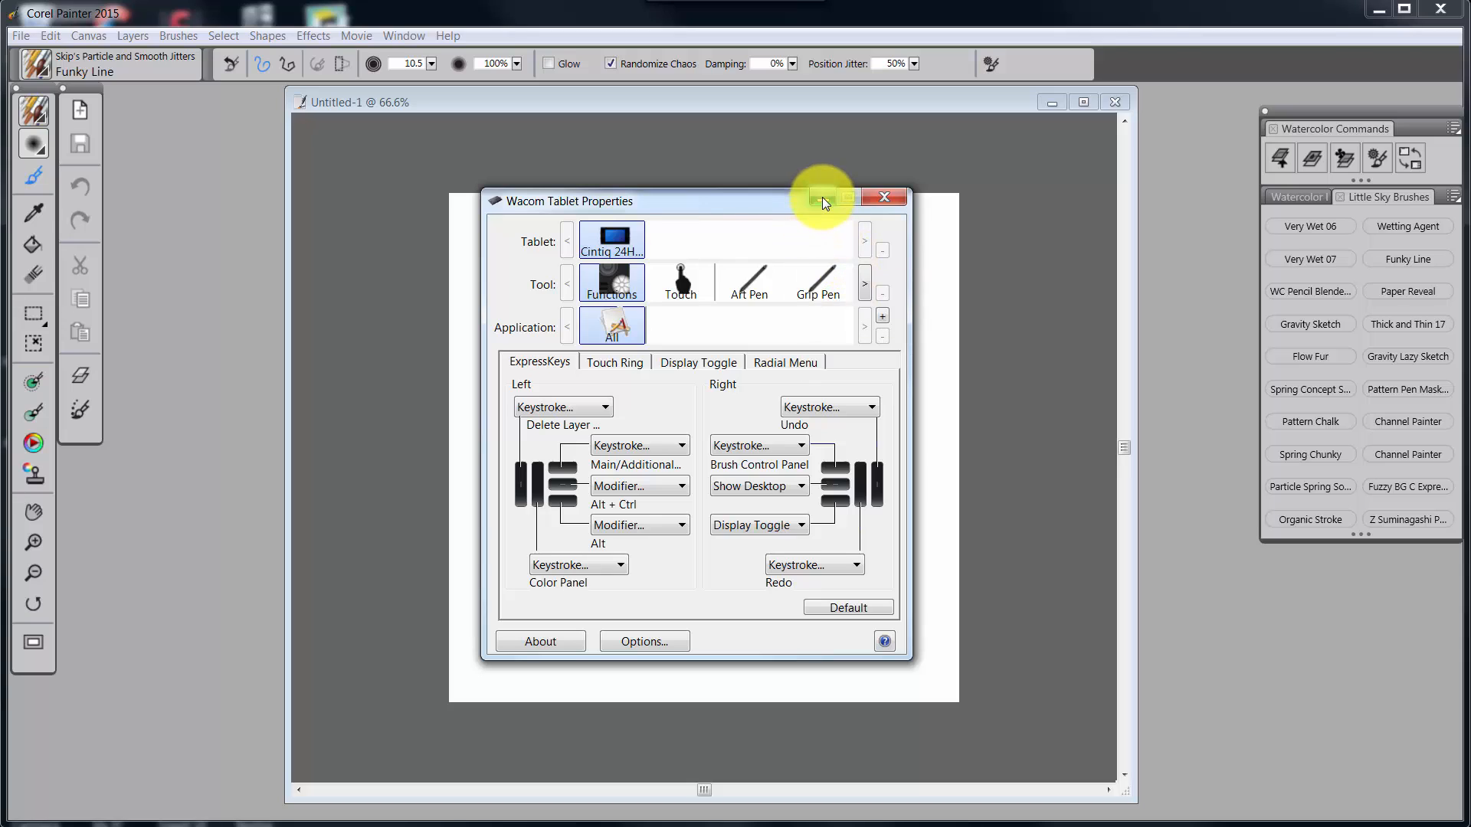
{"action": "left_click", "coordinate": [882, 197]}
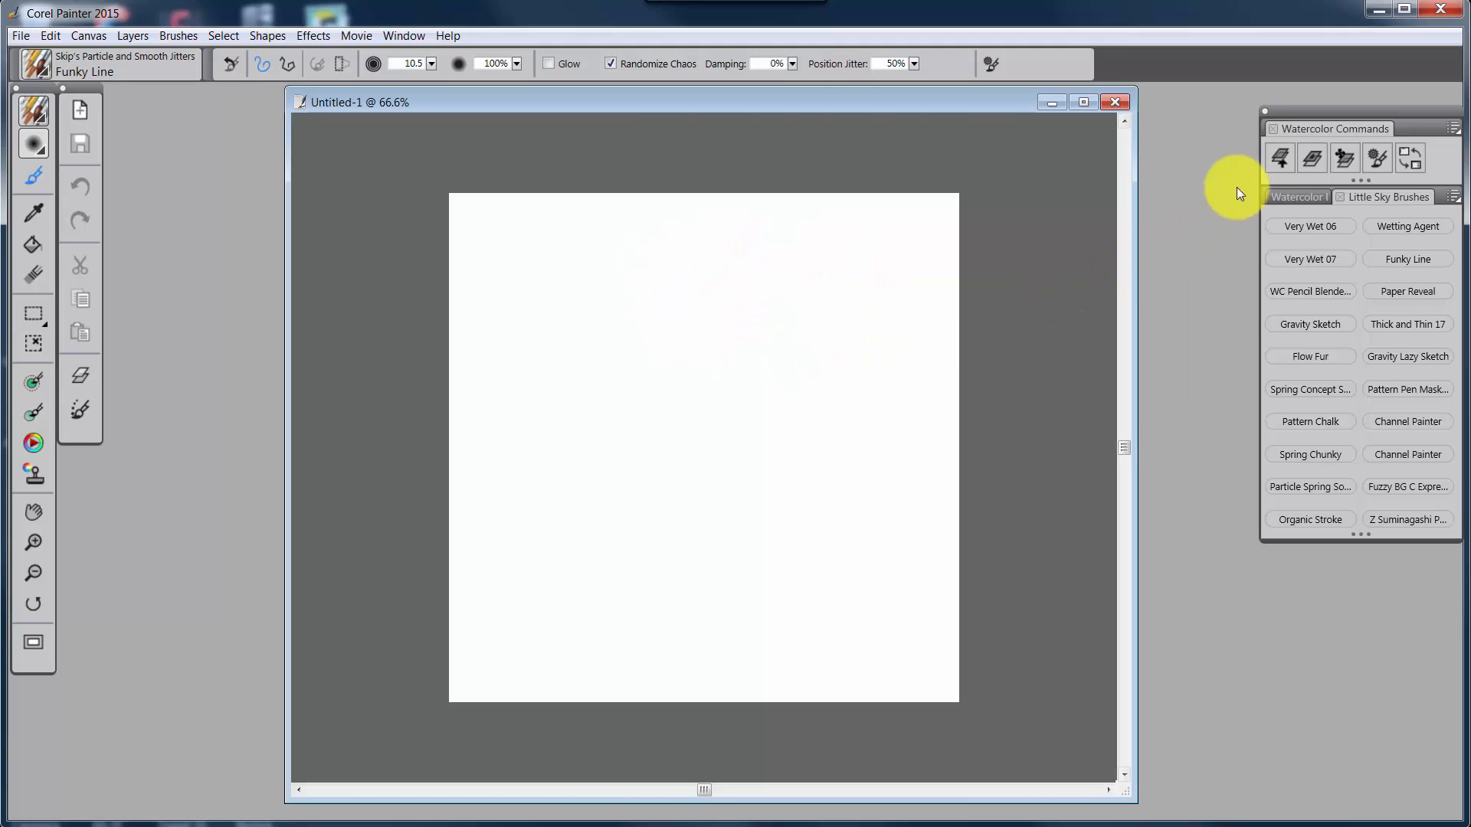
{"action": "mouse_move", "coordinate": [216, 231]}
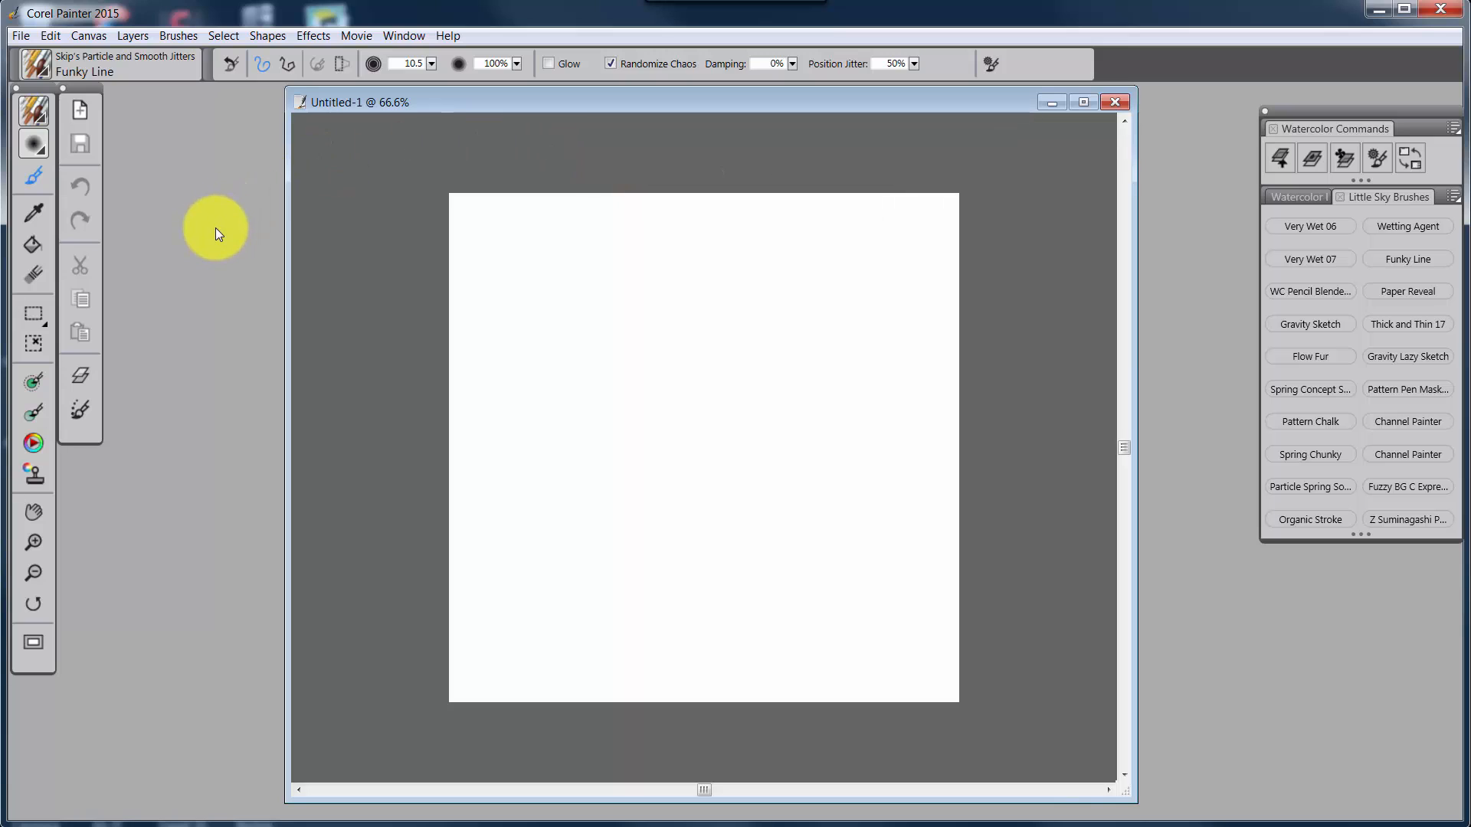
{"action": "mouse_move", "coordinate": [1323, 108]}
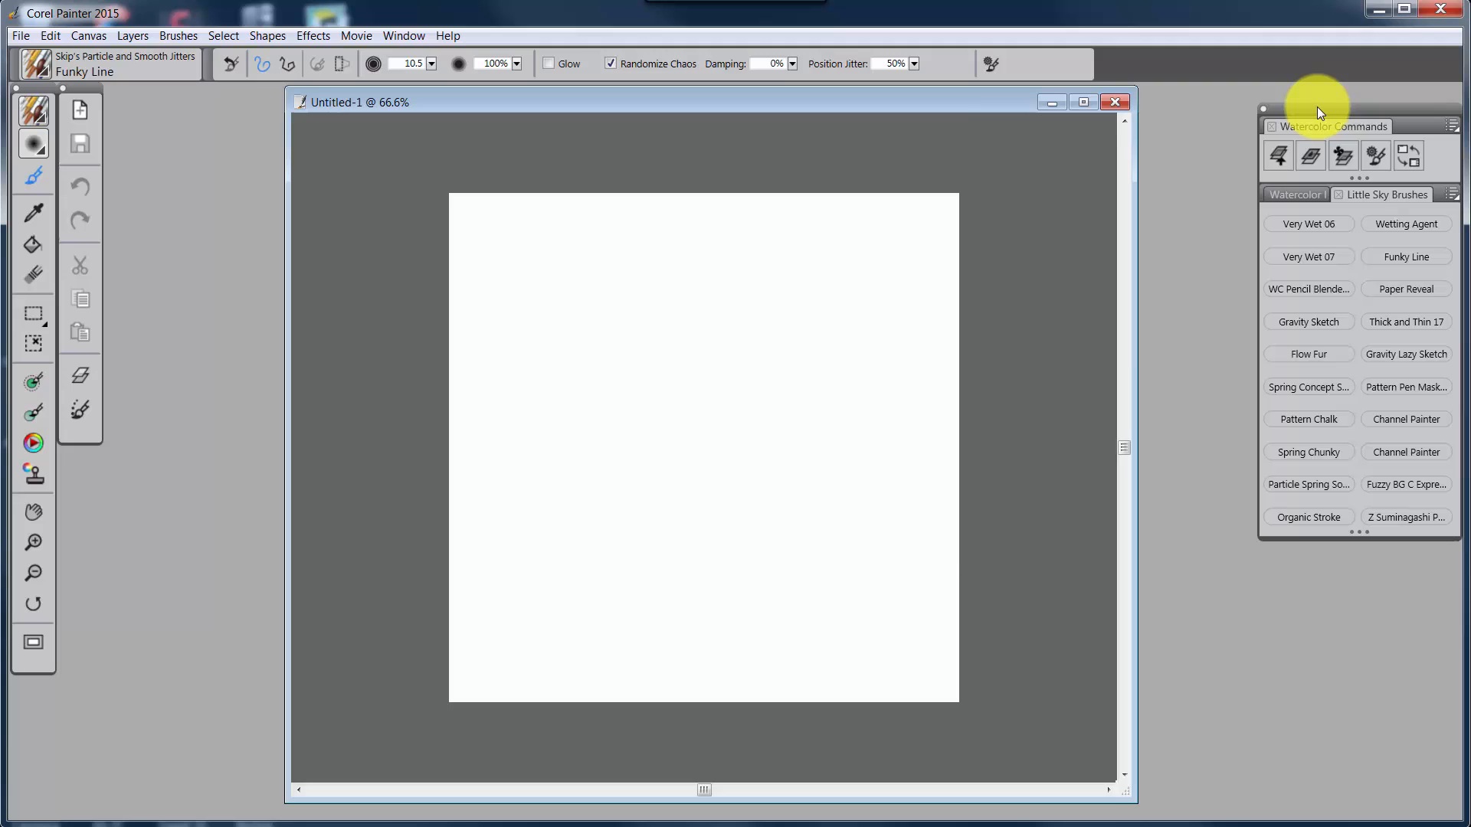
{"action": "mouse_move", "coordinate": [1340, 125]}
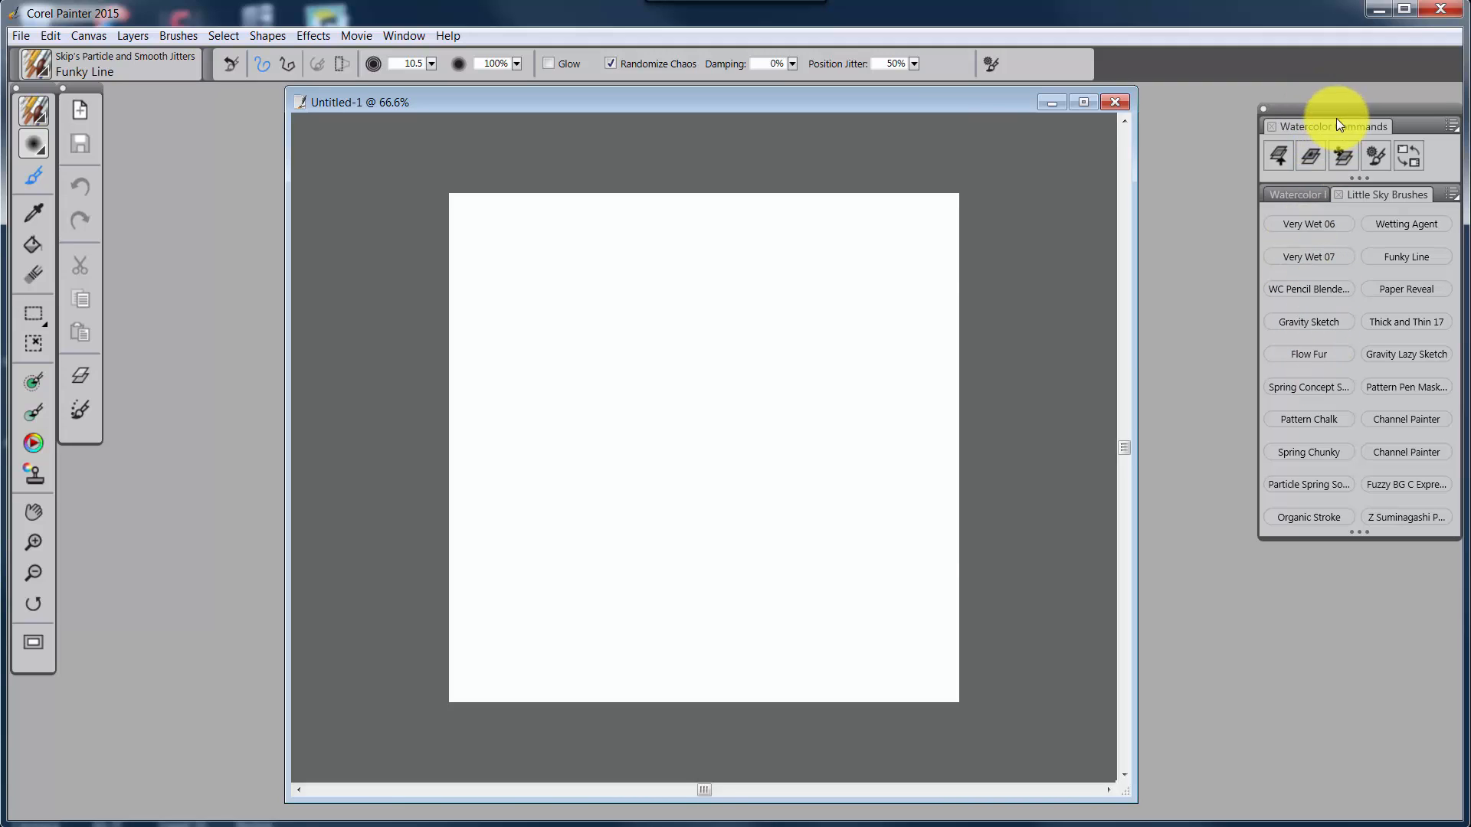
{"action": "mouse_move", "coordinate": [1105, 147]}
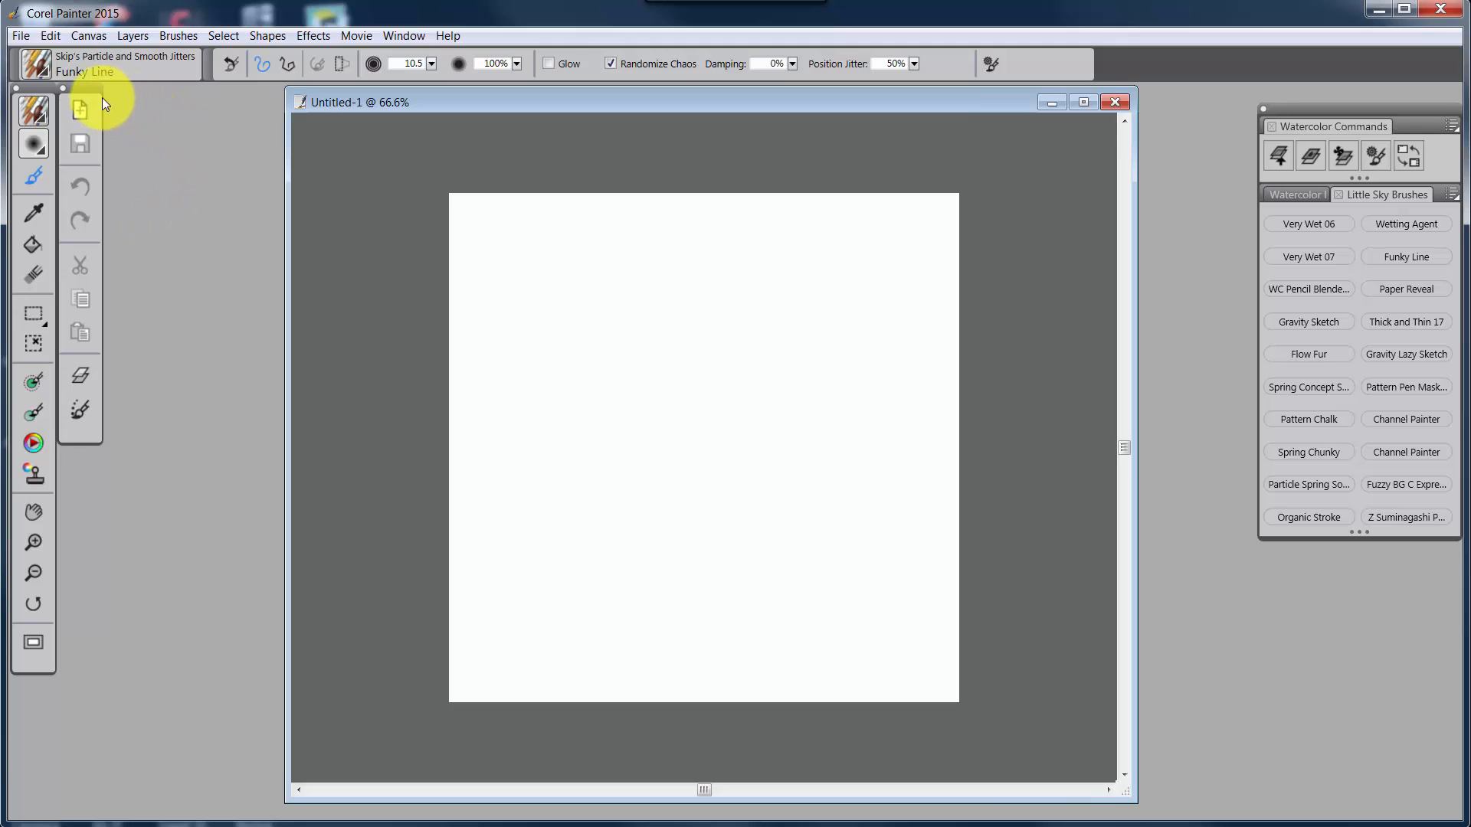
{"action": "mouse_move", "coordinate": [117, 66]}
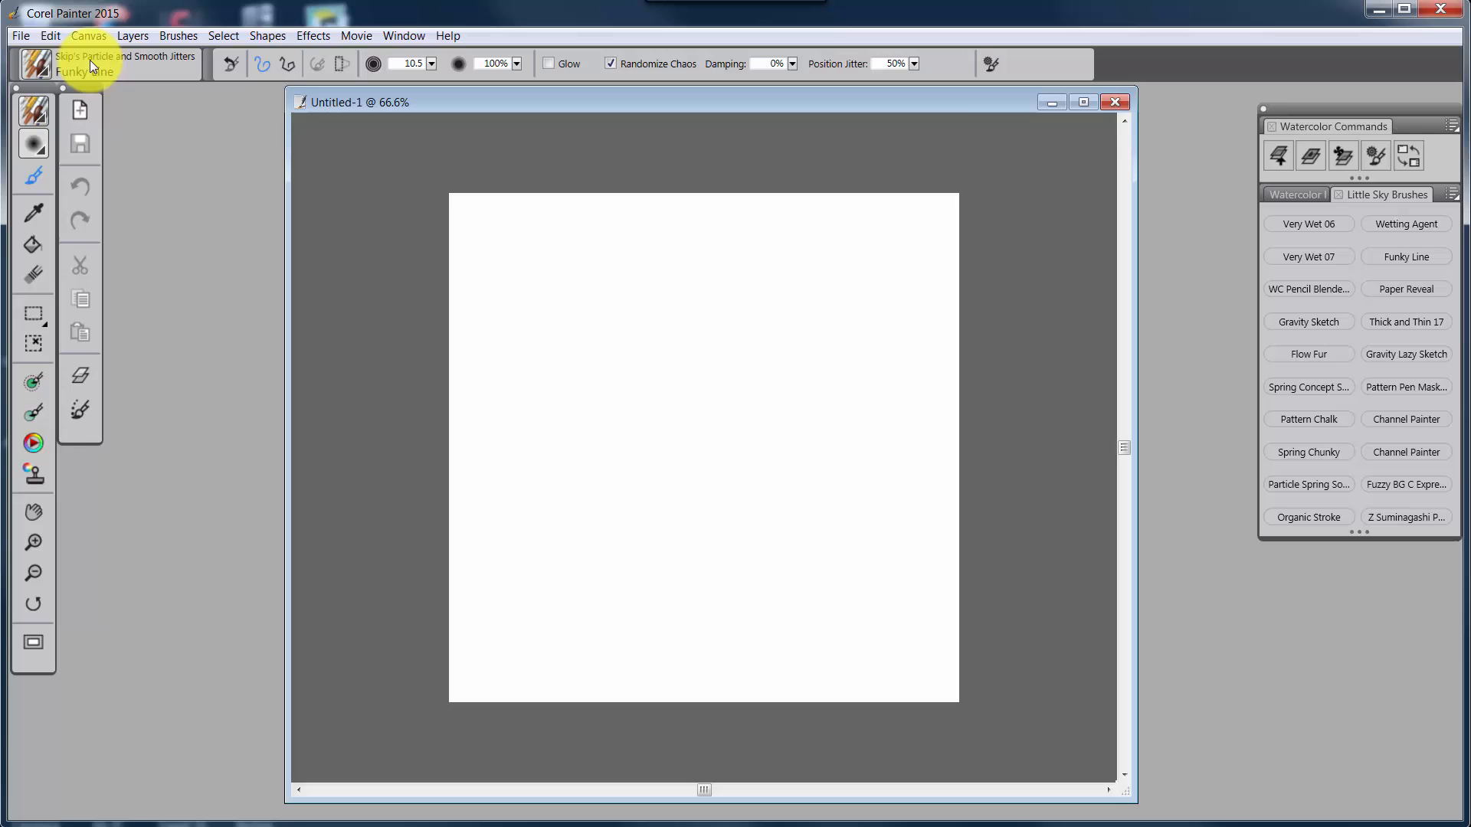
{"action": "mouse_move", "coordinate": [110, 71]}
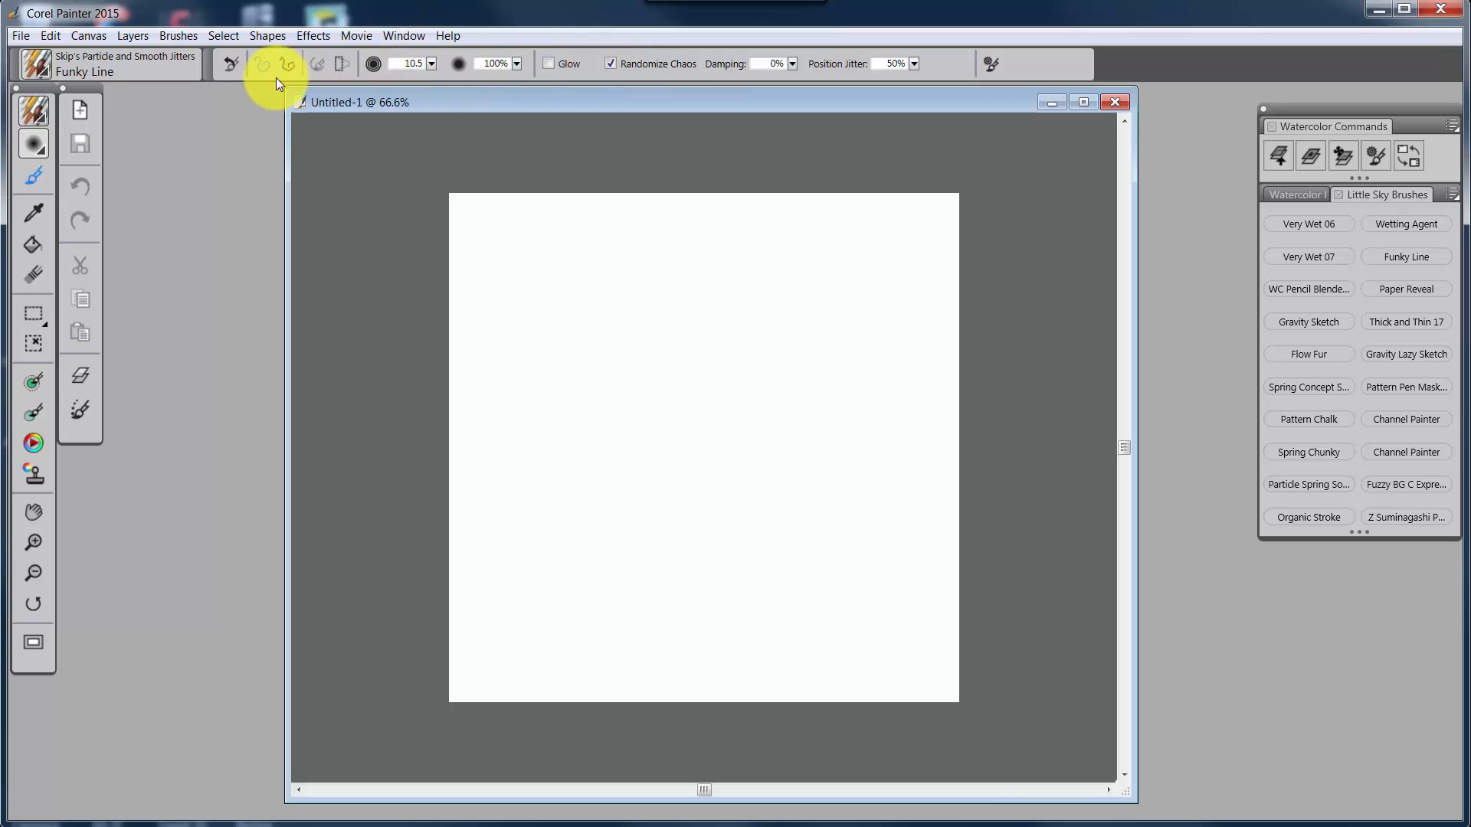
{"action": "mouse_move", "coordinate": [186, 104]}
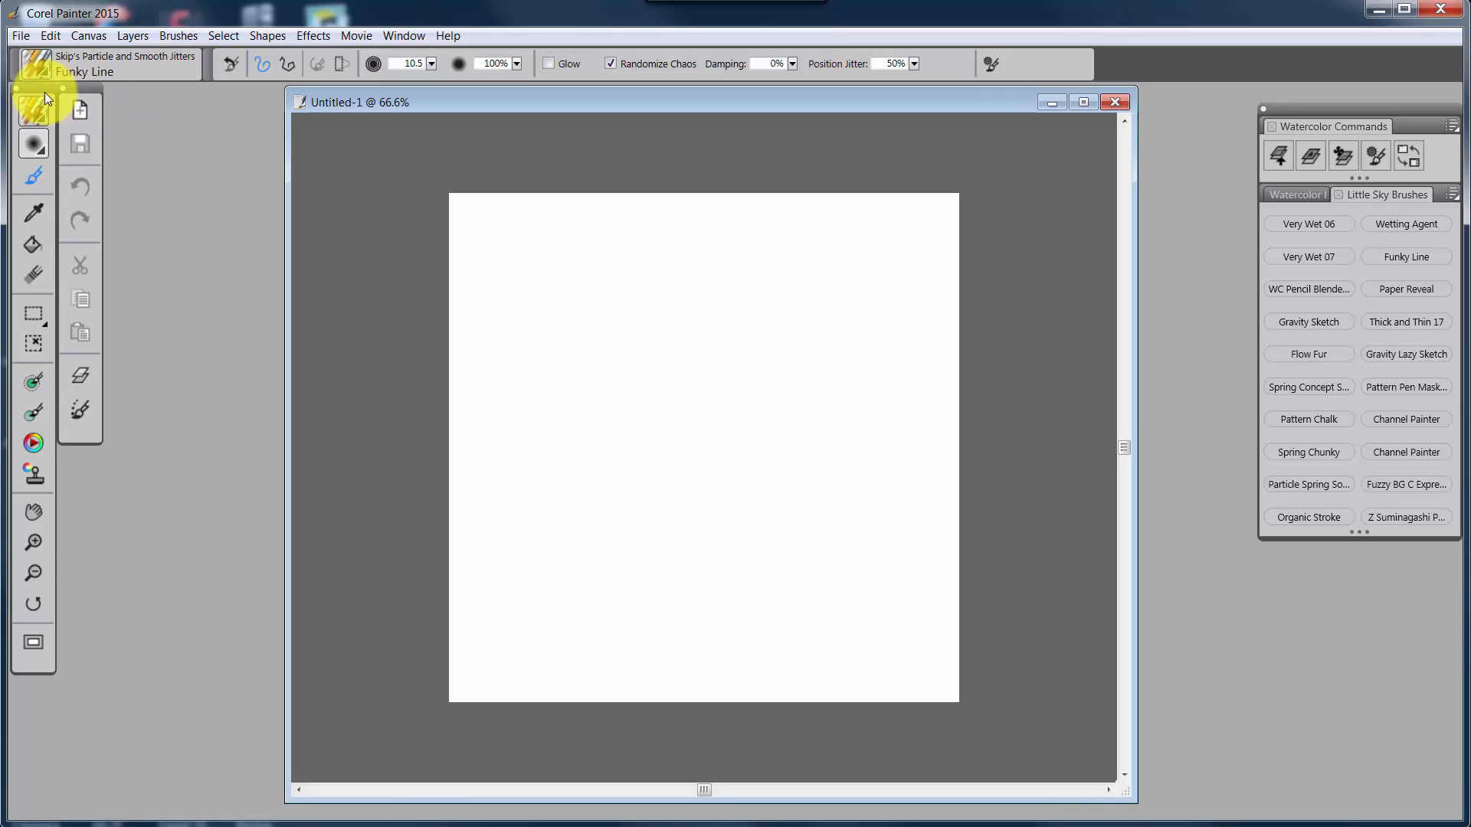
{"action": "mouse_move", "coordinate": [136, 131]}
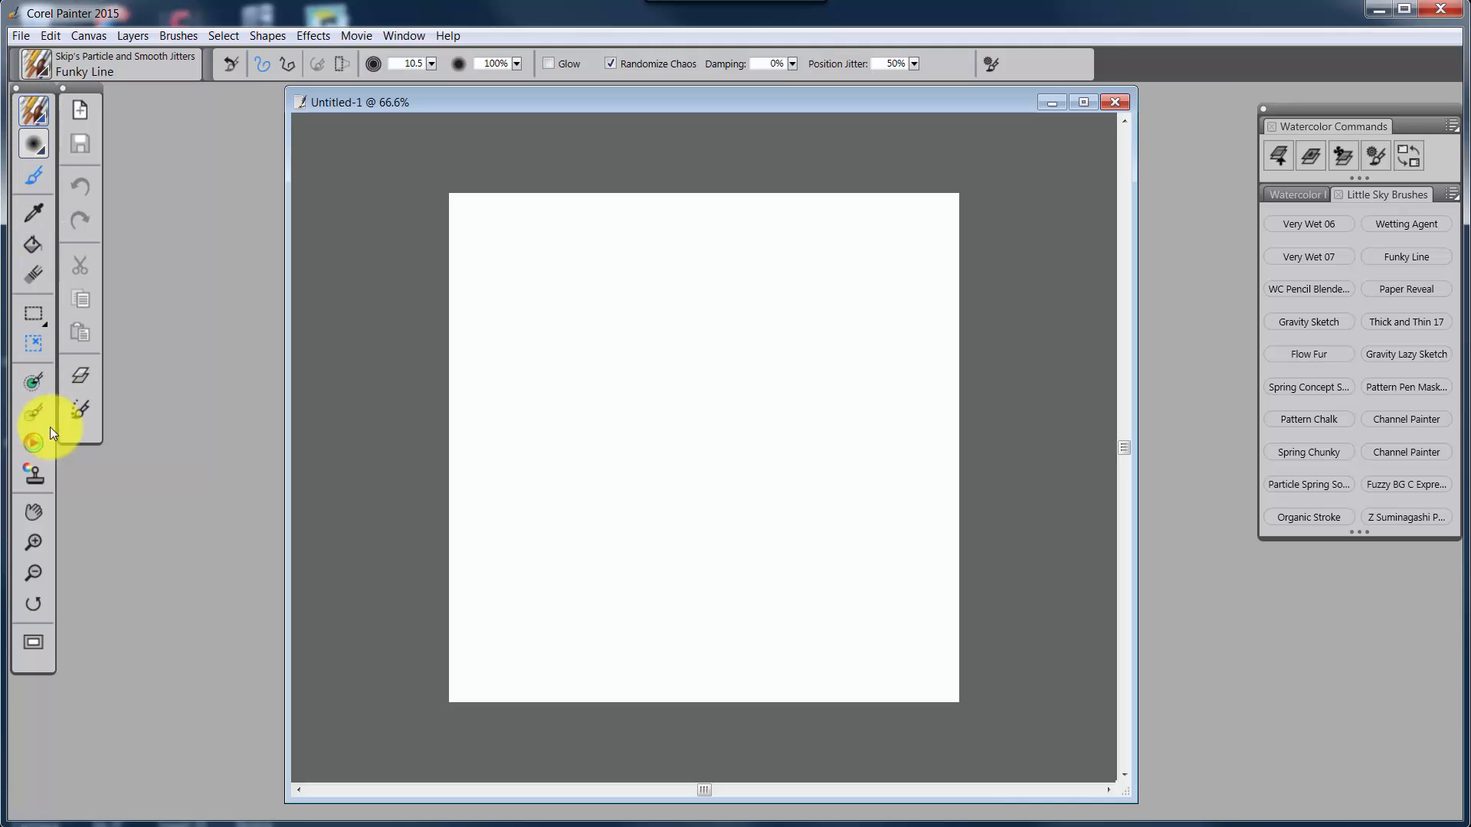
{"action": "mouse_move", "coordinate": [151, 298]}
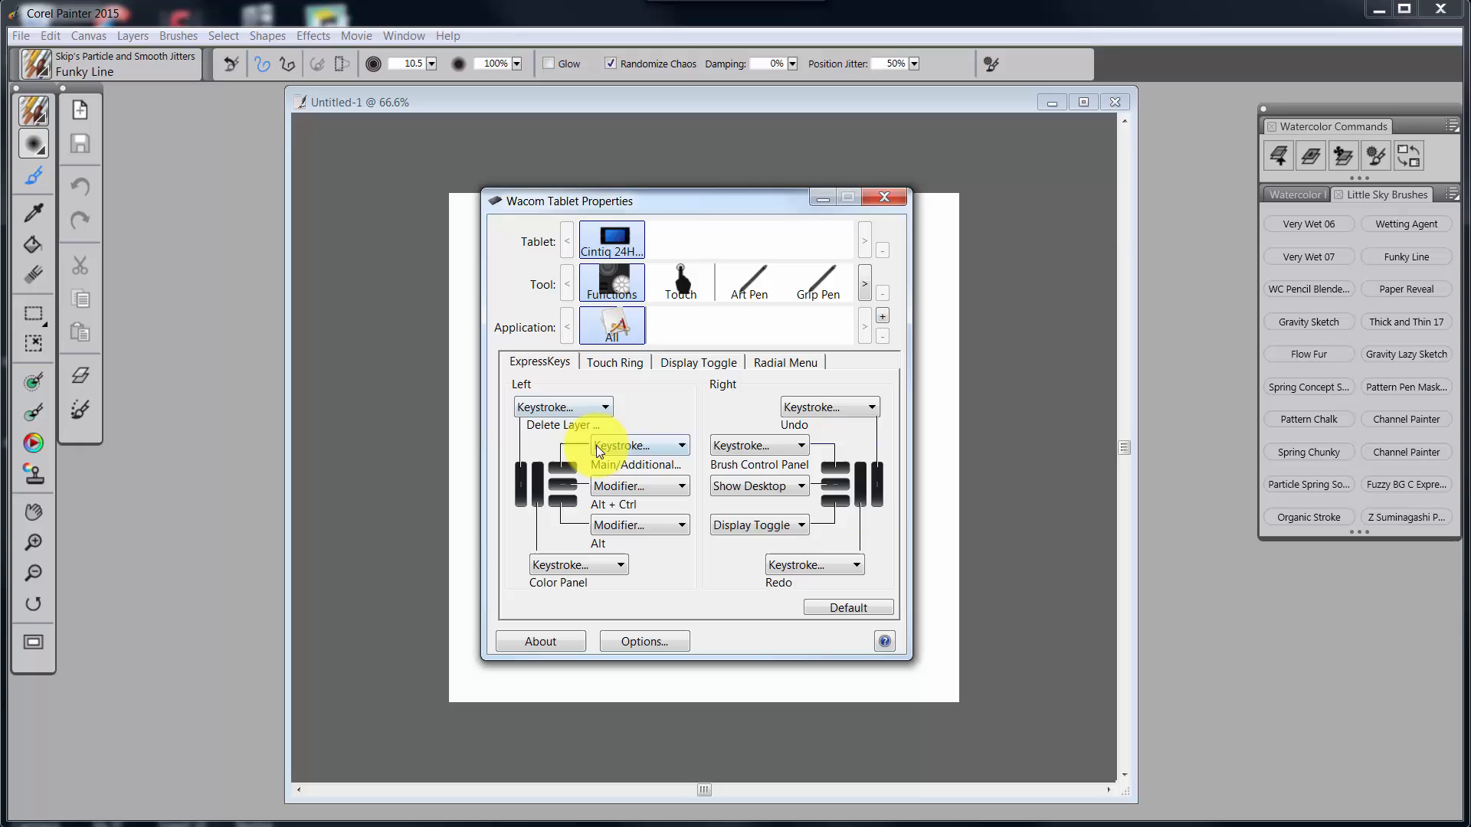
{"action": "mouse_move", "coordinate": [521, 524]}
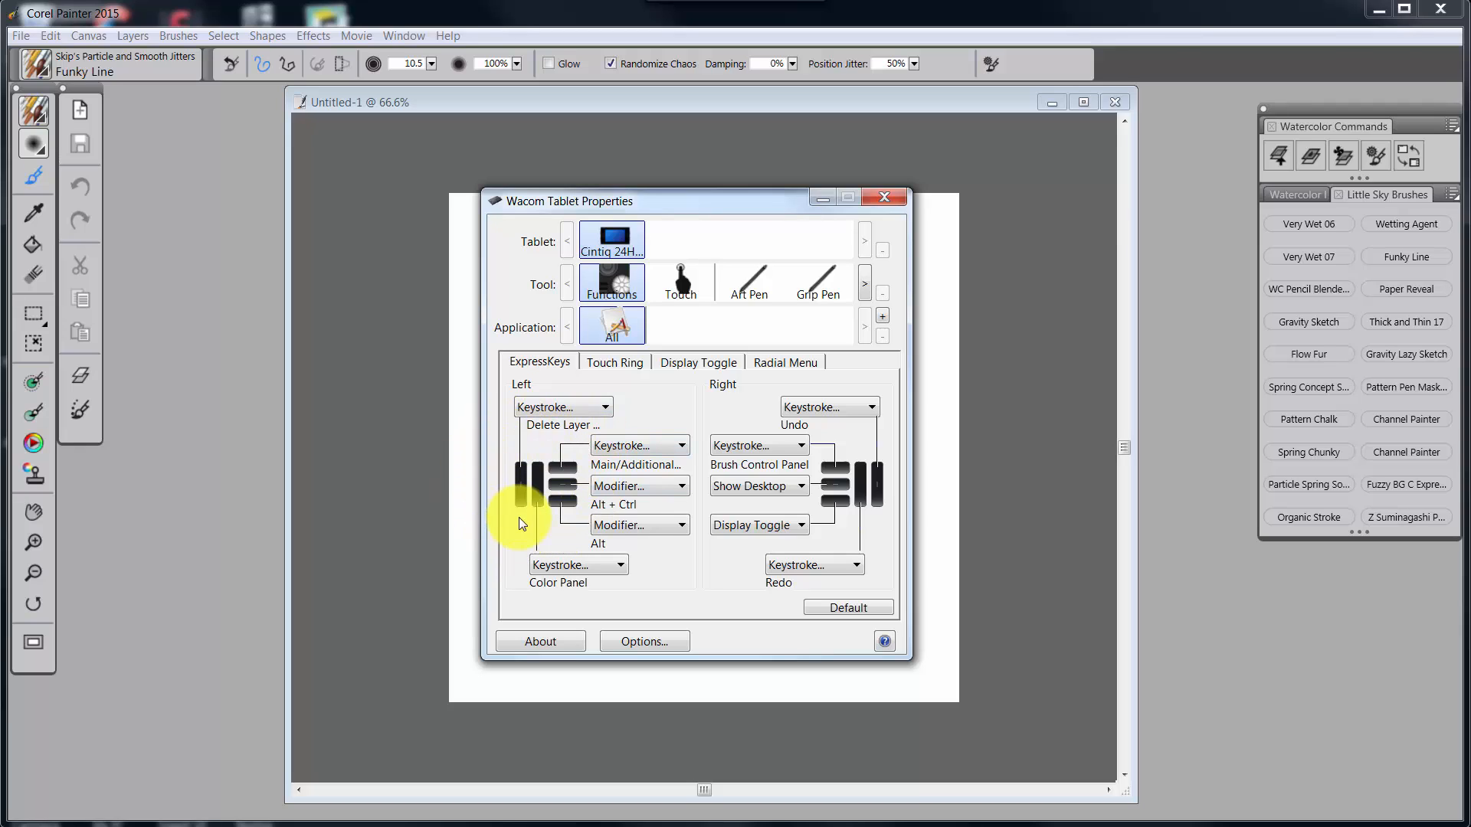
{"action": "mouse_move", "coordinate": [591, 488]}
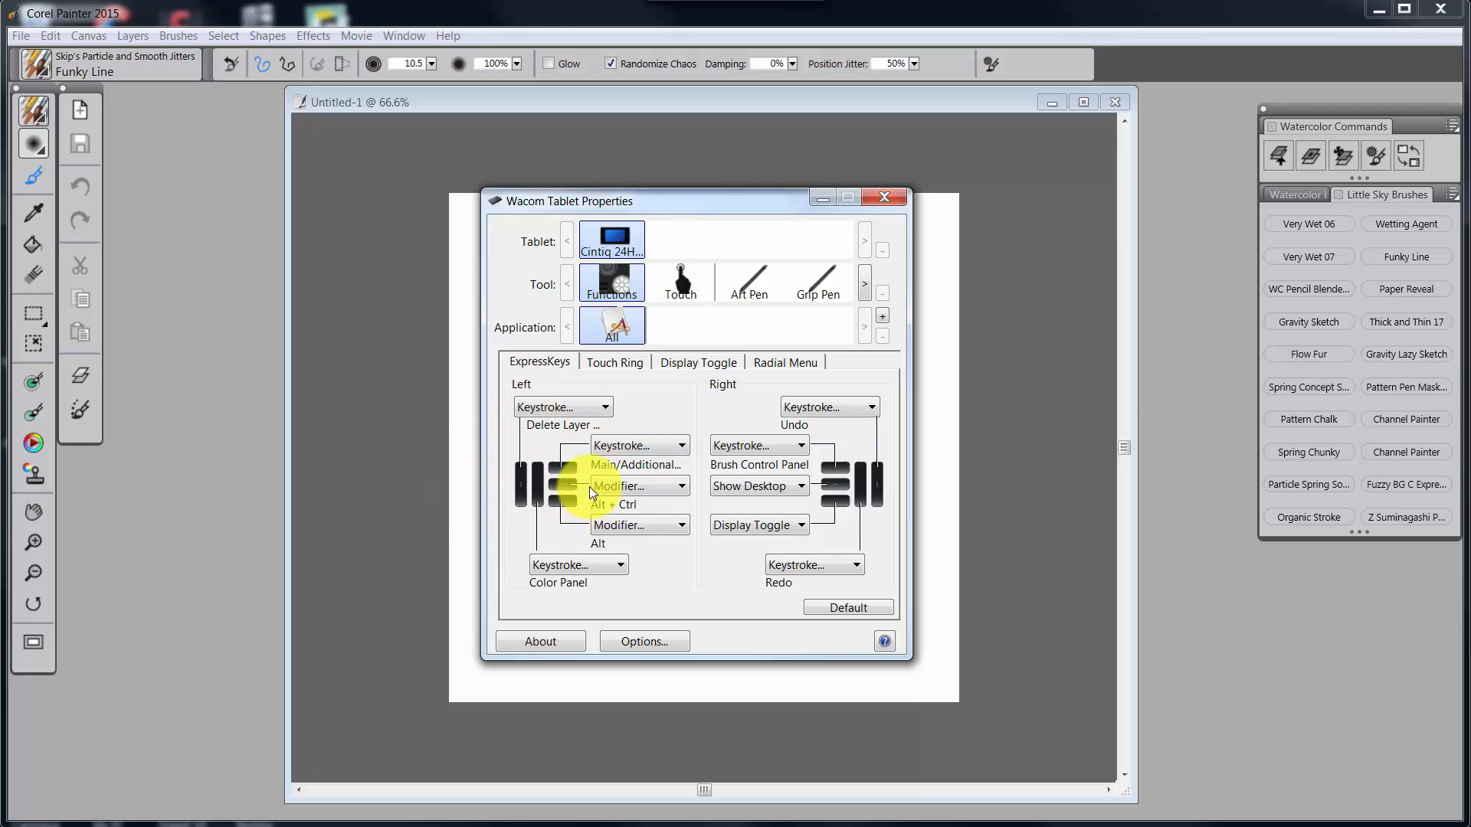
{"action": "mouse_move", "coordinate": [835, 450]}
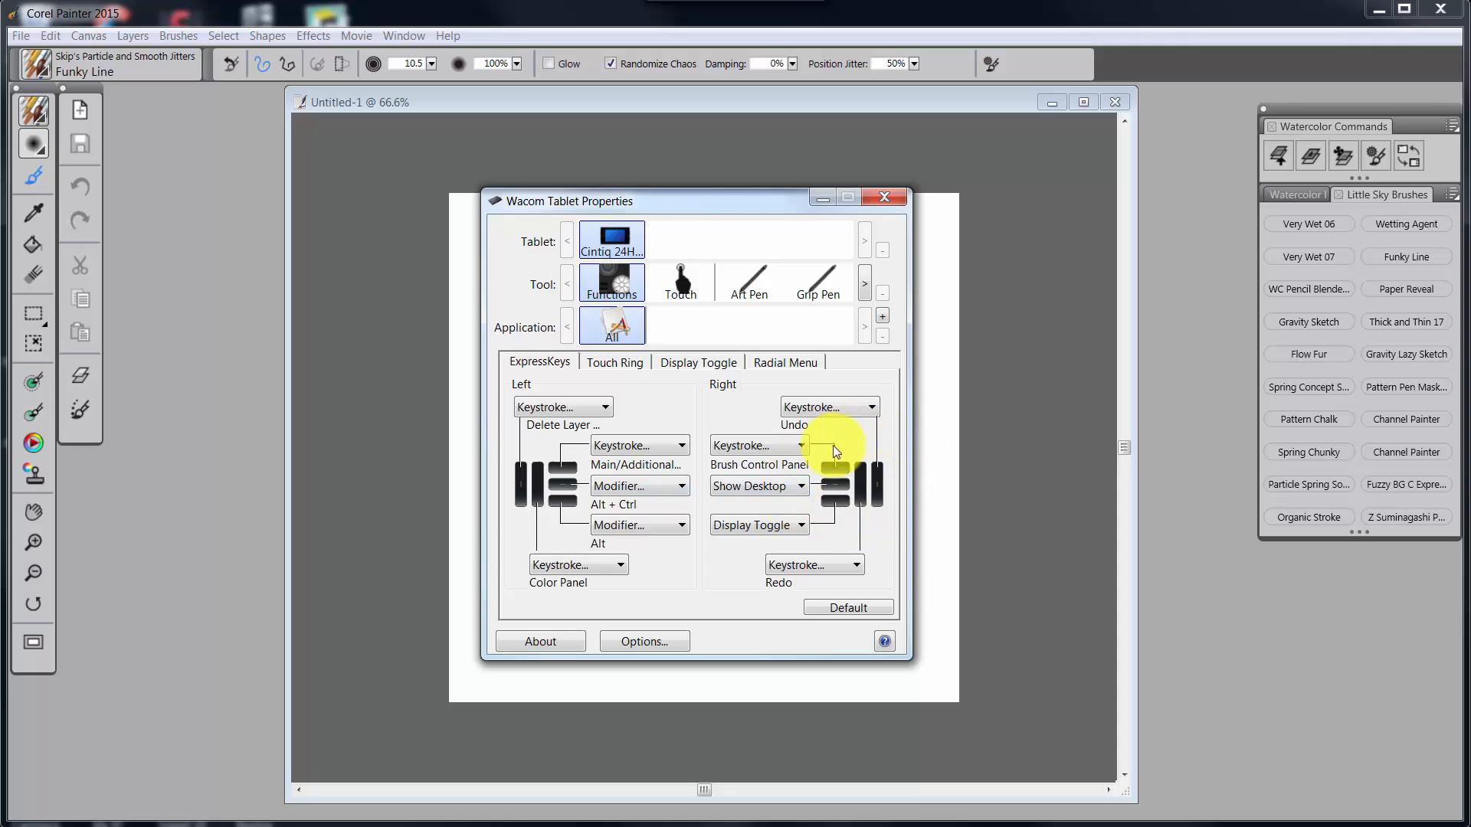
{"action": "mouse_move", "coordinate": [826, 457]}
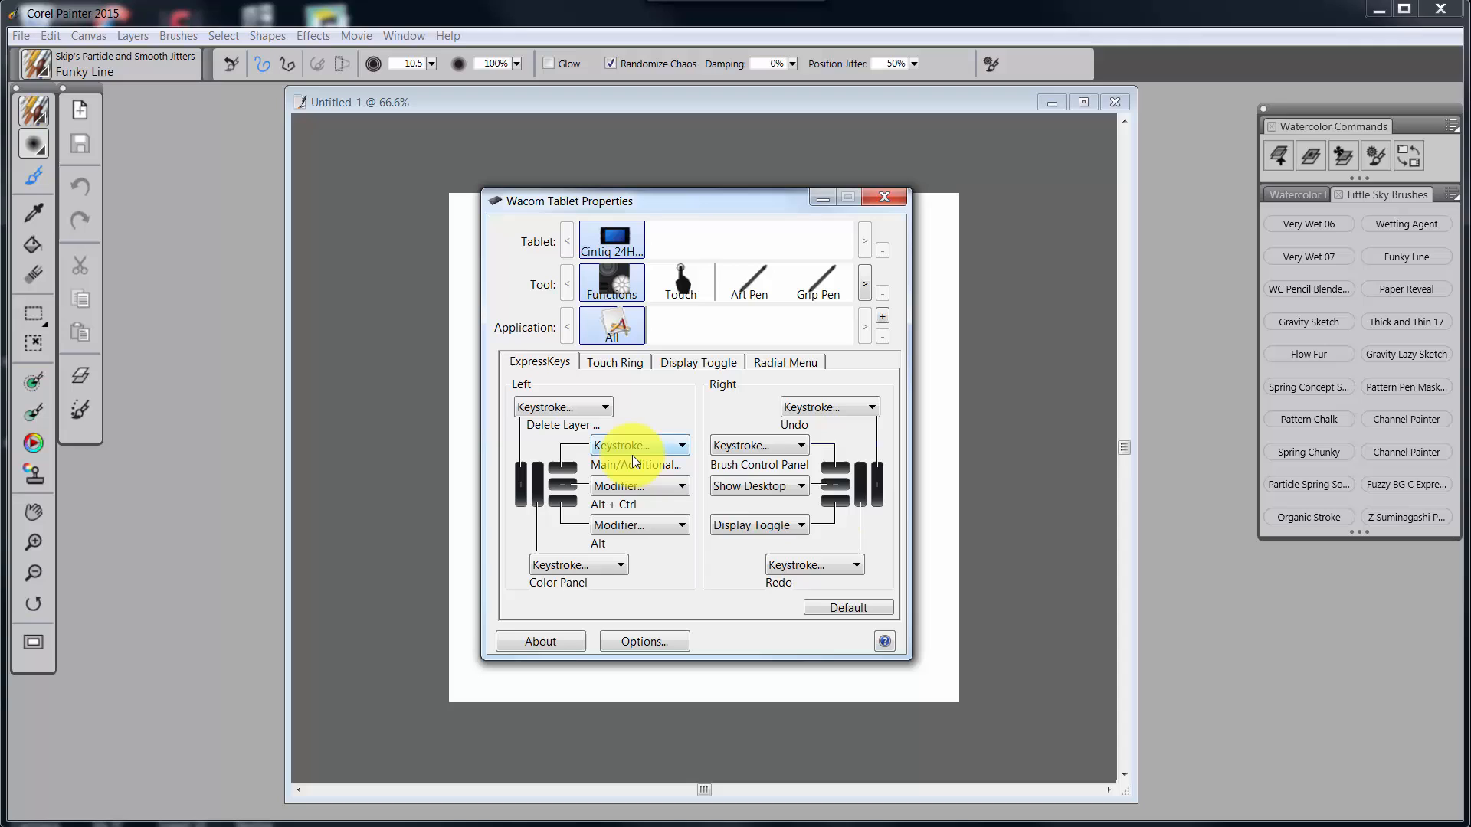
{"action": "mouse_move", "coordinate": [640, 445]}
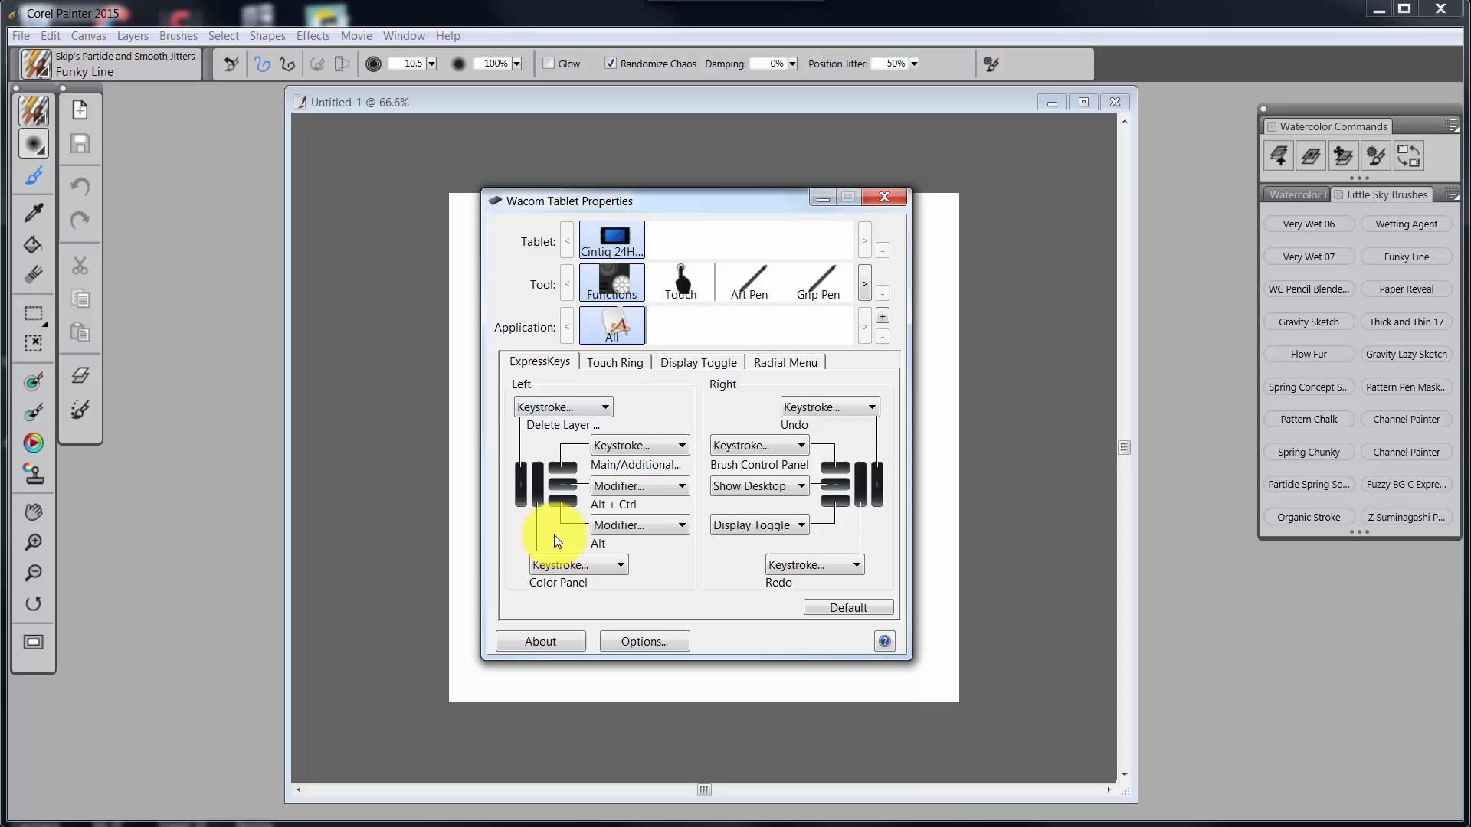
{"action": "mouse_move", "coordinate": [558, 406]}
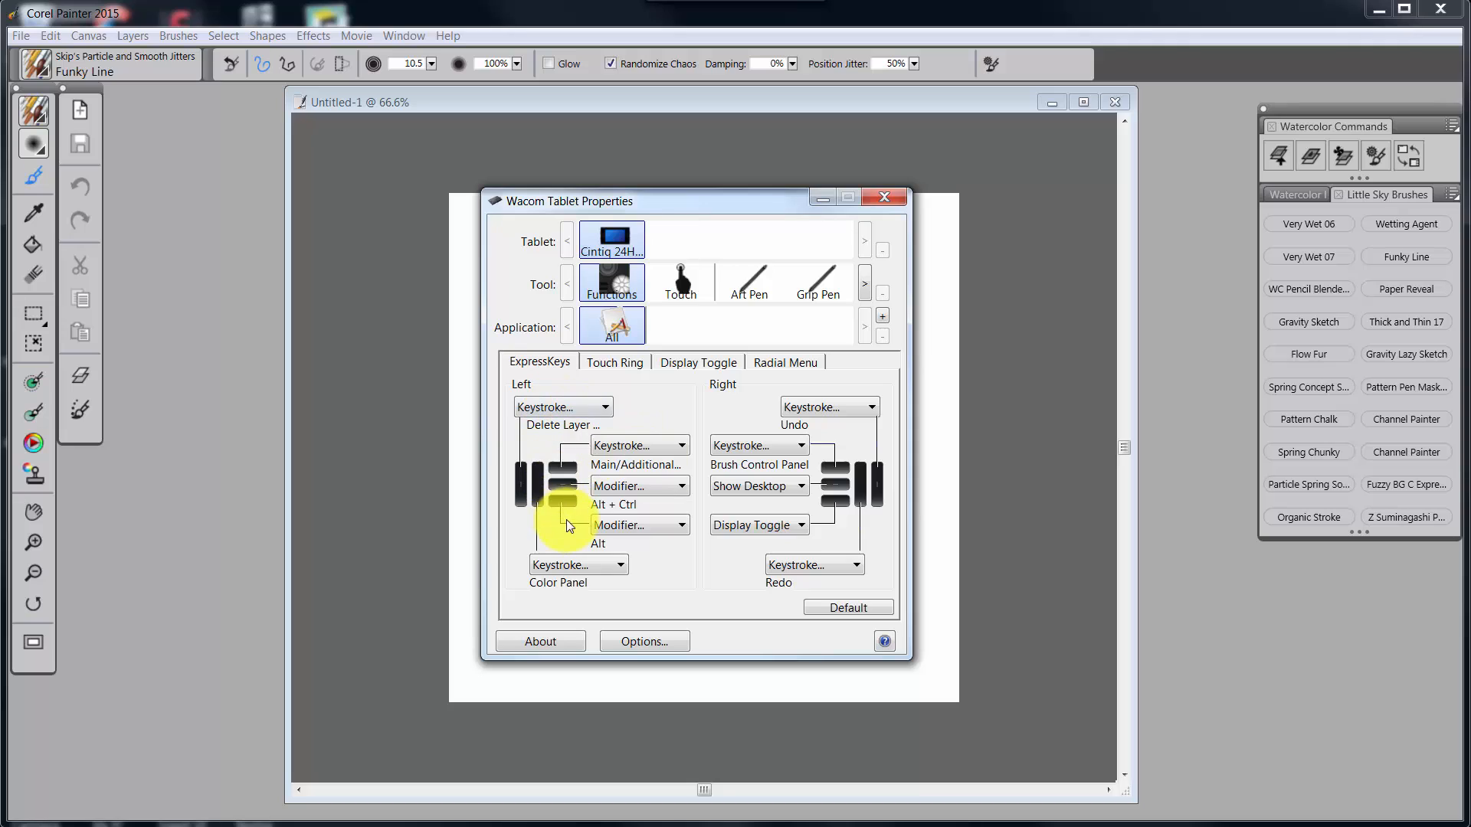
{"action": "mouse_move", "coordinate": [553, 469]}
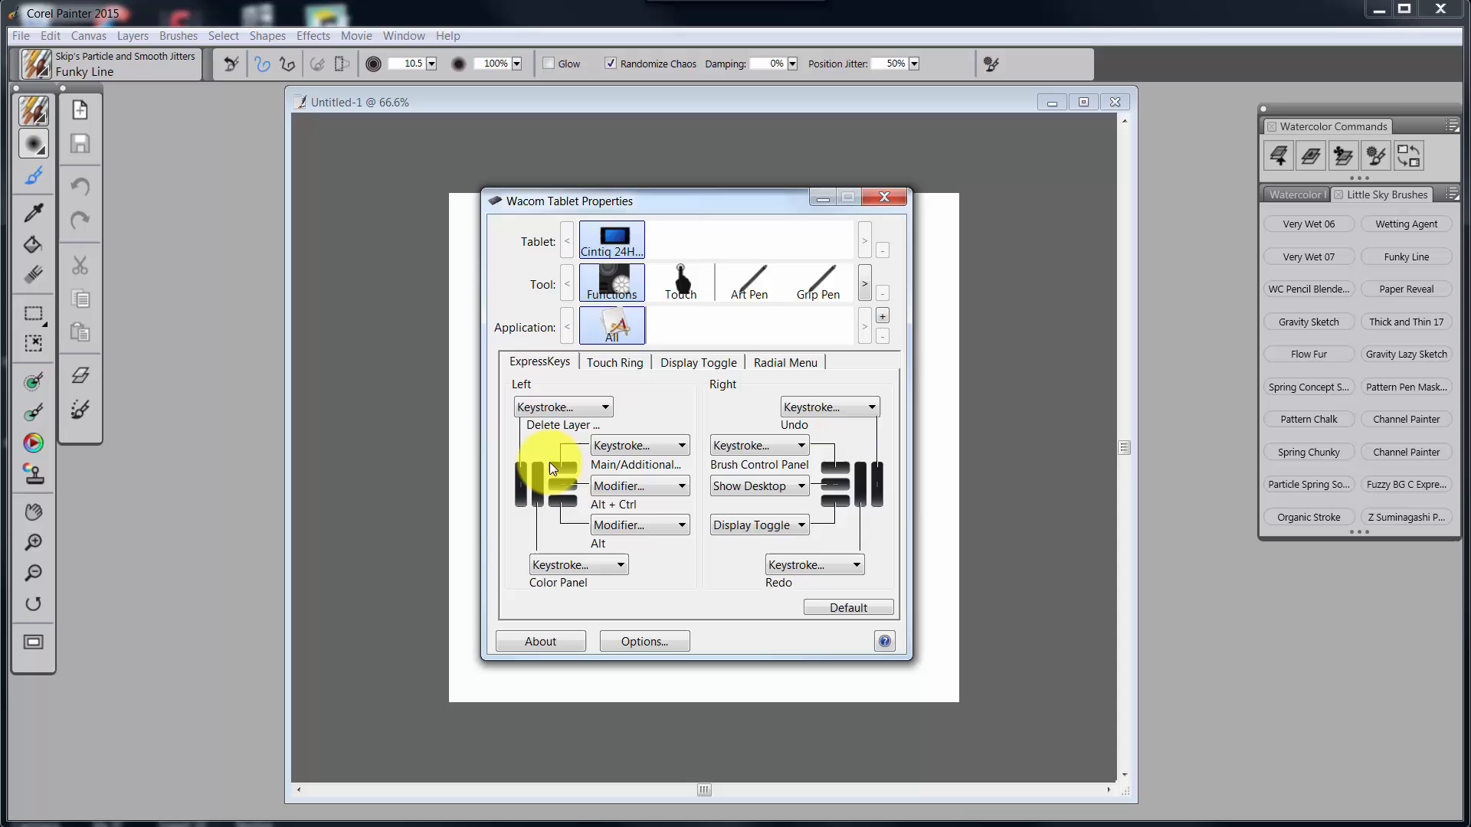
{"action": "mouse_move", "coordinate": [596, 434]}
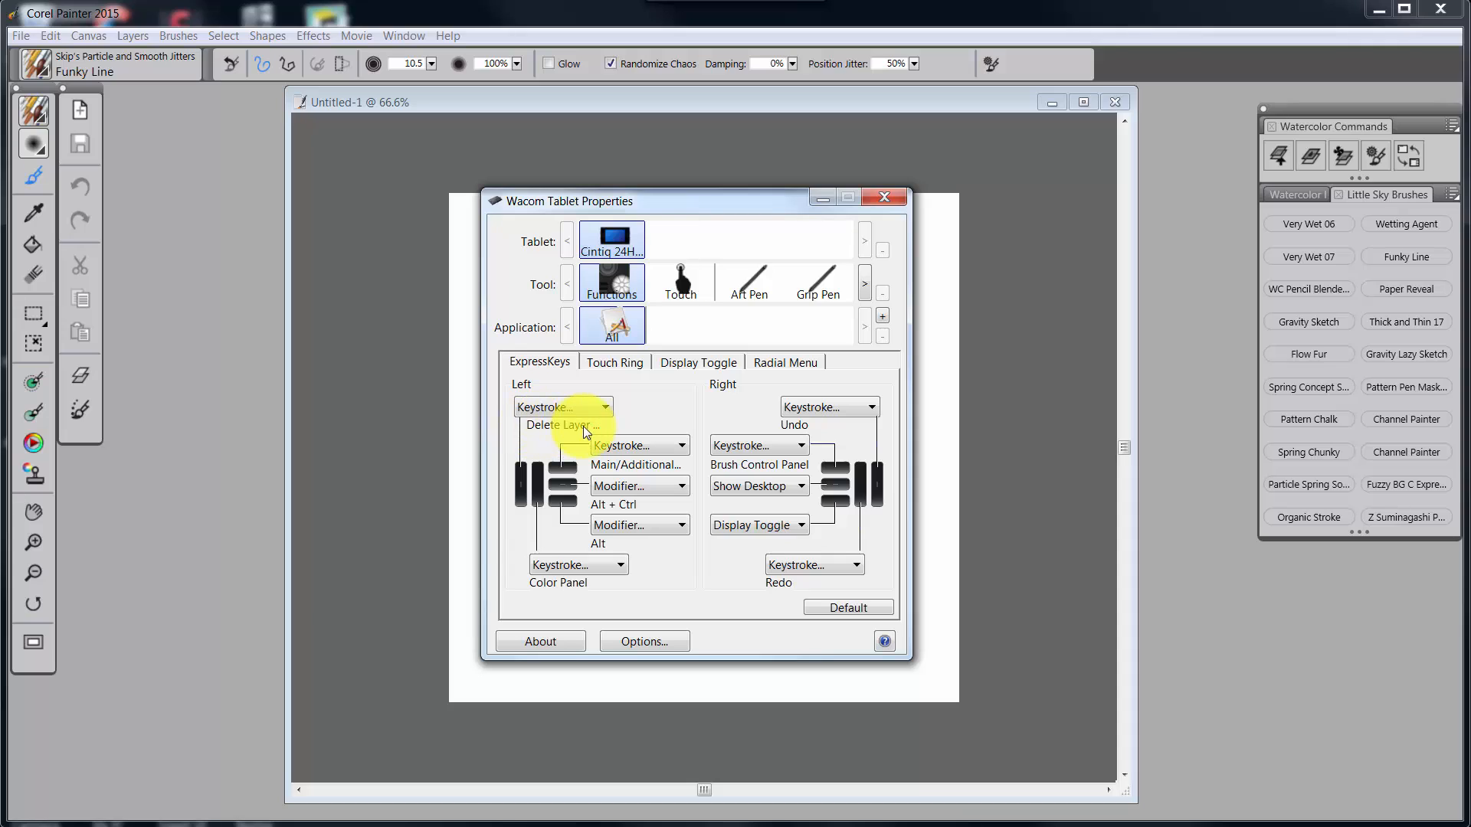
{"action": "mouse_move", "coordinate": [598, 434]}
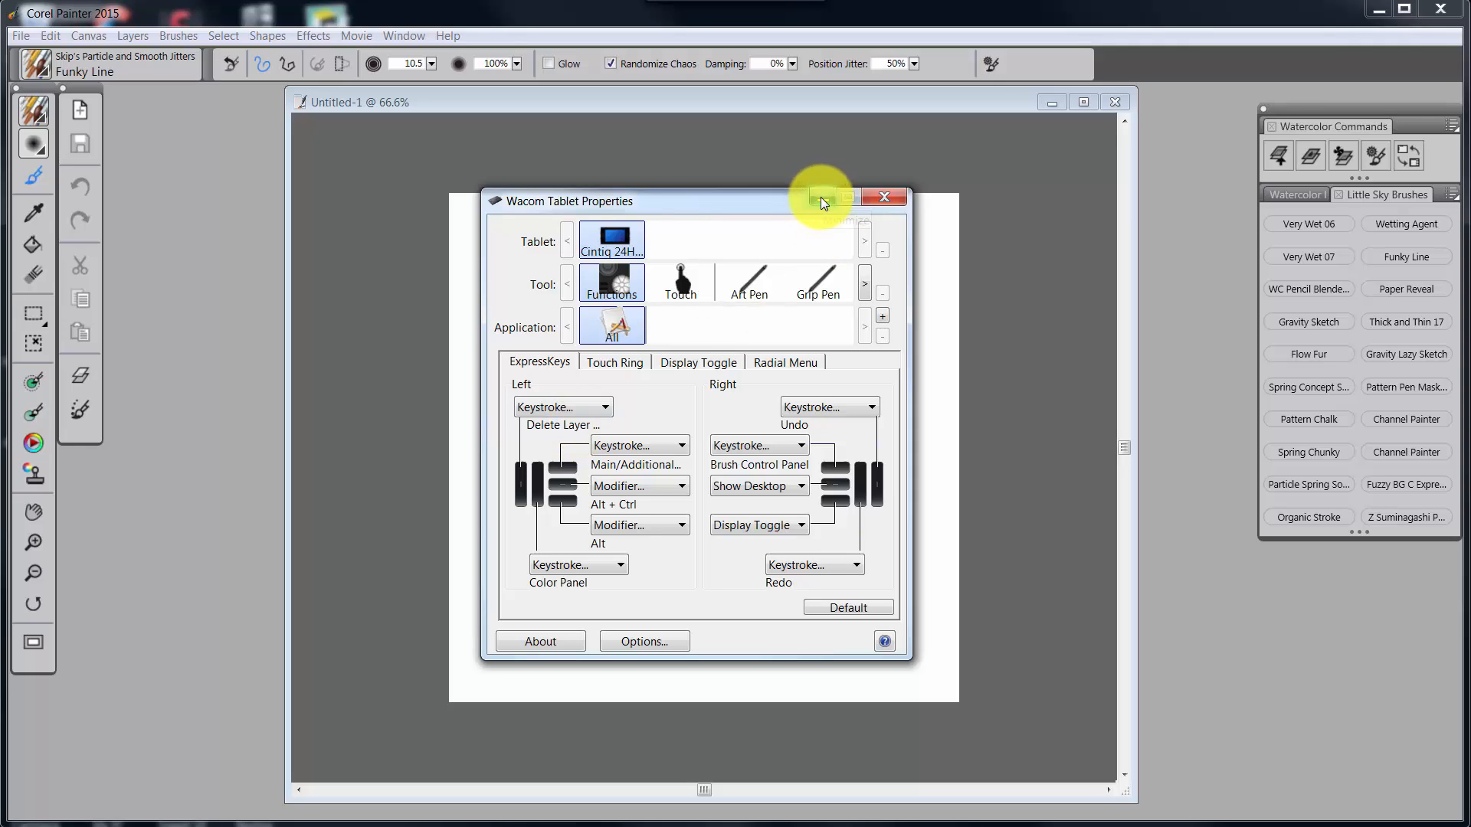
Minimize the Wacom Tablet Properties window again to return to the Painter workspace
{"action": "left_click", "coordinate": [880, 197]}
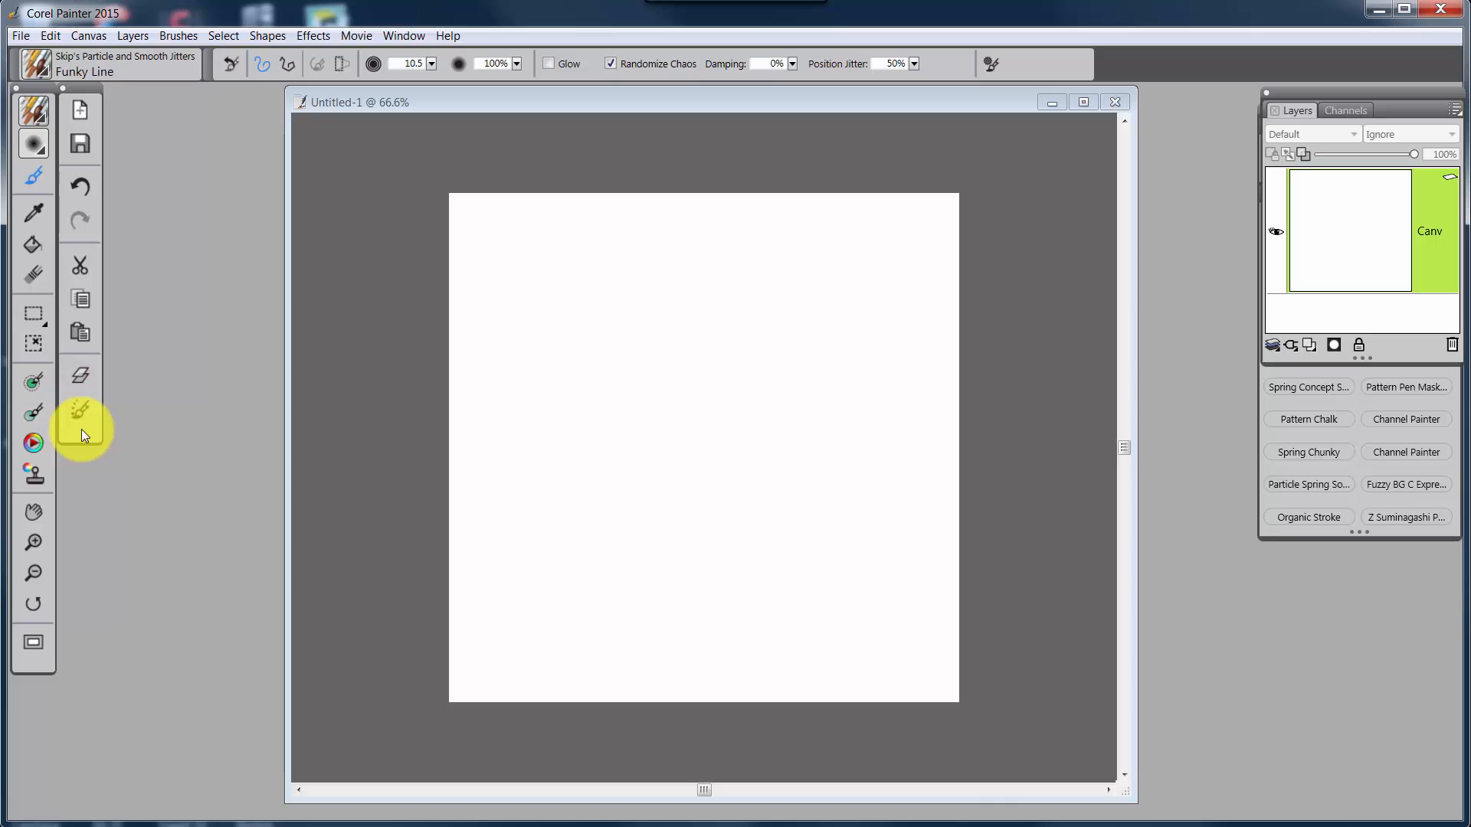
{"action": "mouse_move", "coordinate": [1309, 346]}
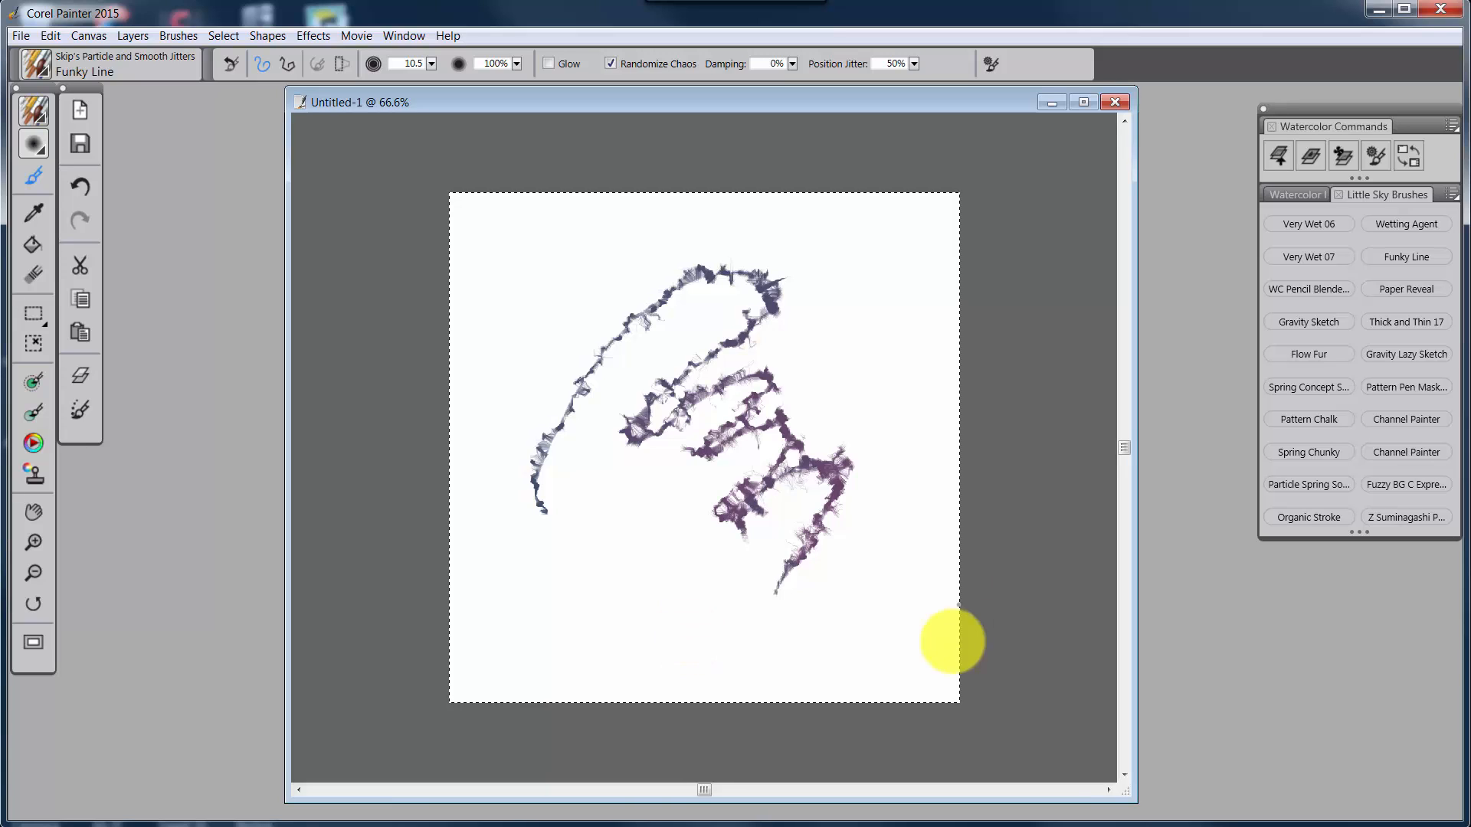
{"action": "mouse_move", "coordinate": [476, 547]}
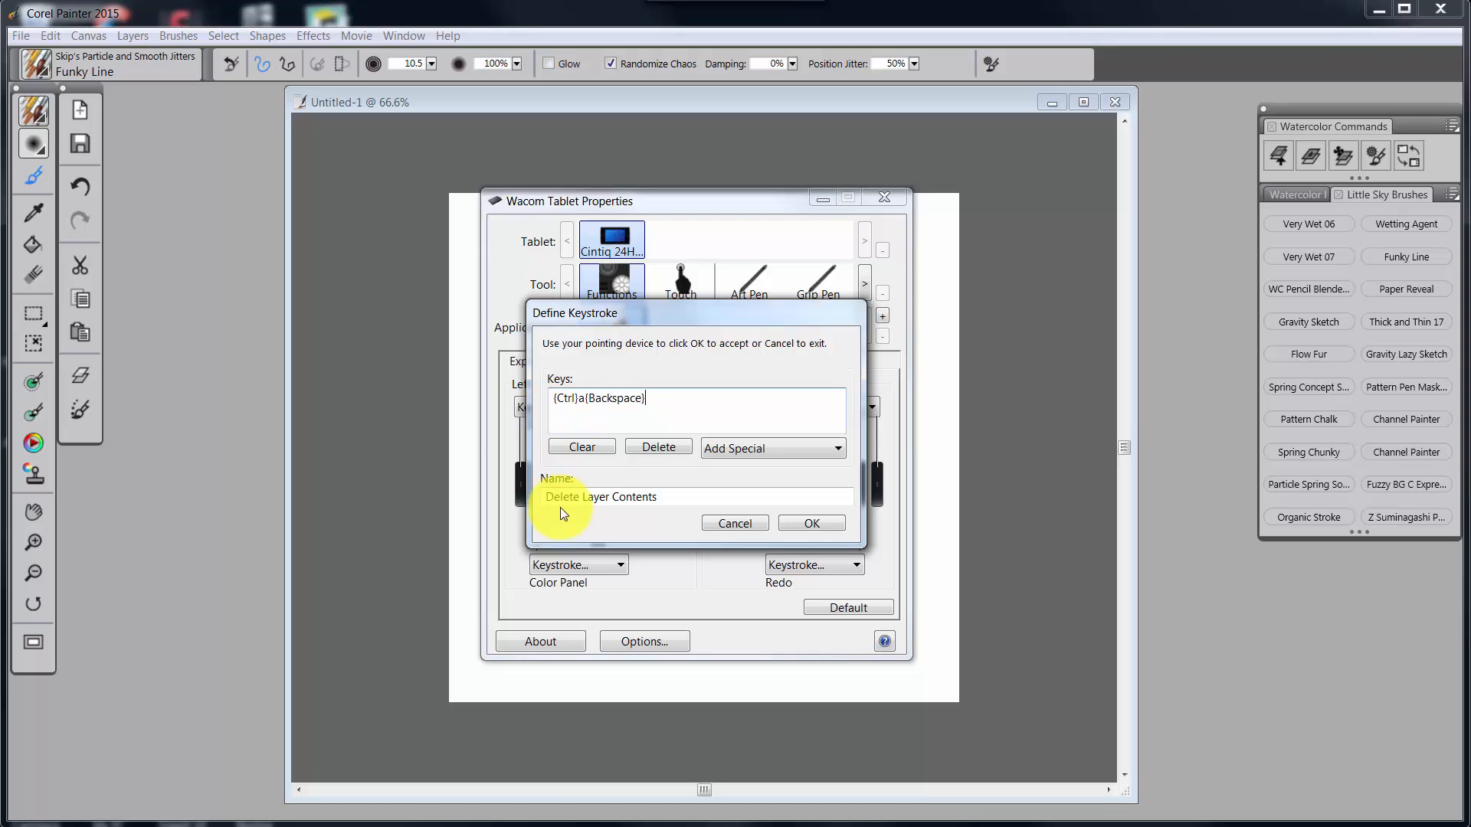
{"action": "mouse_move", "coordinate": [630, 517]}
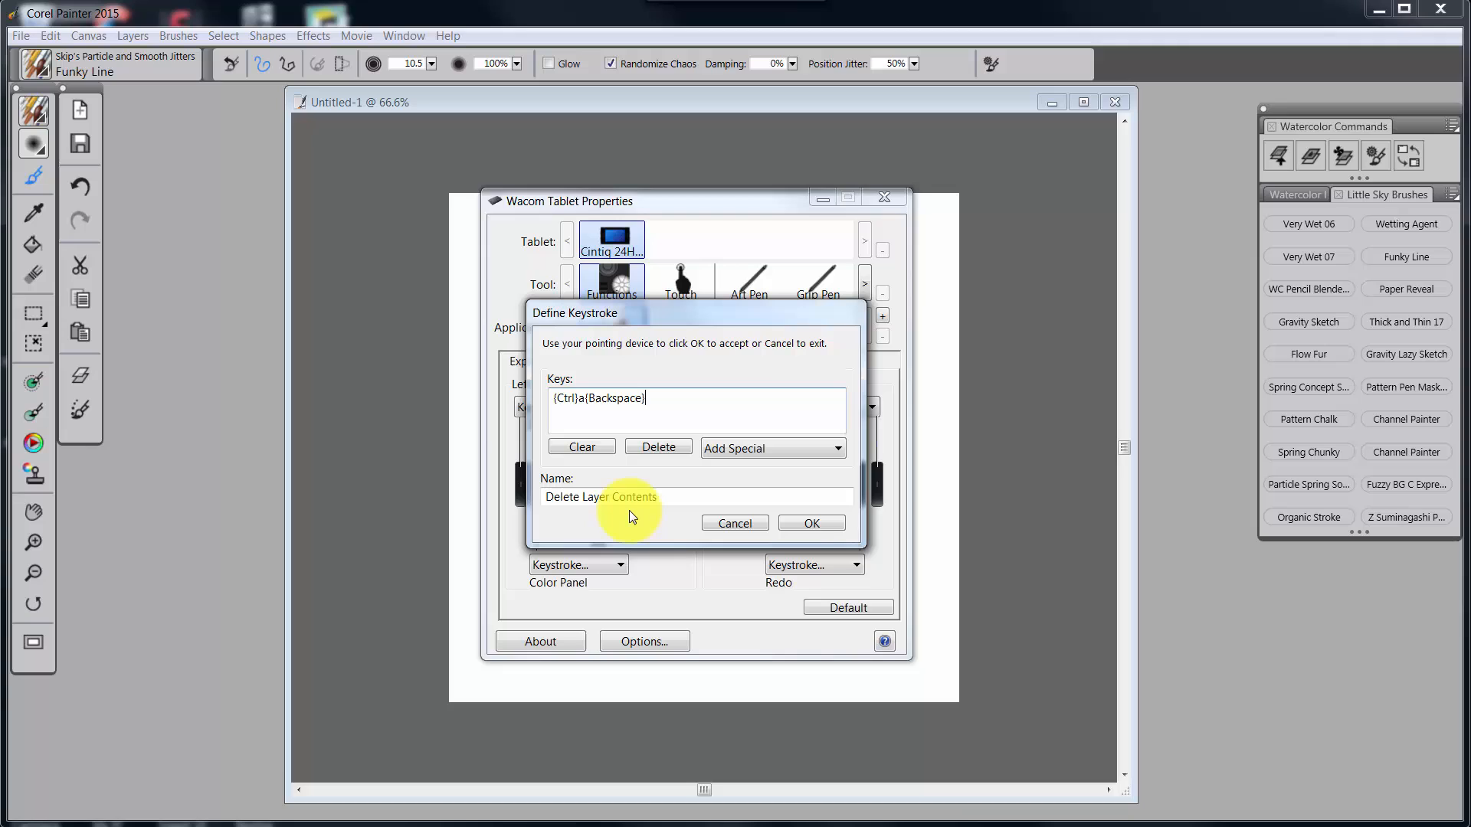
Confirm the Delete Layer Contents keystroke (Ctrl+A, Backspace) and minimize tablet properties
{"action": "left_click", "coordinate": [810, 523]}
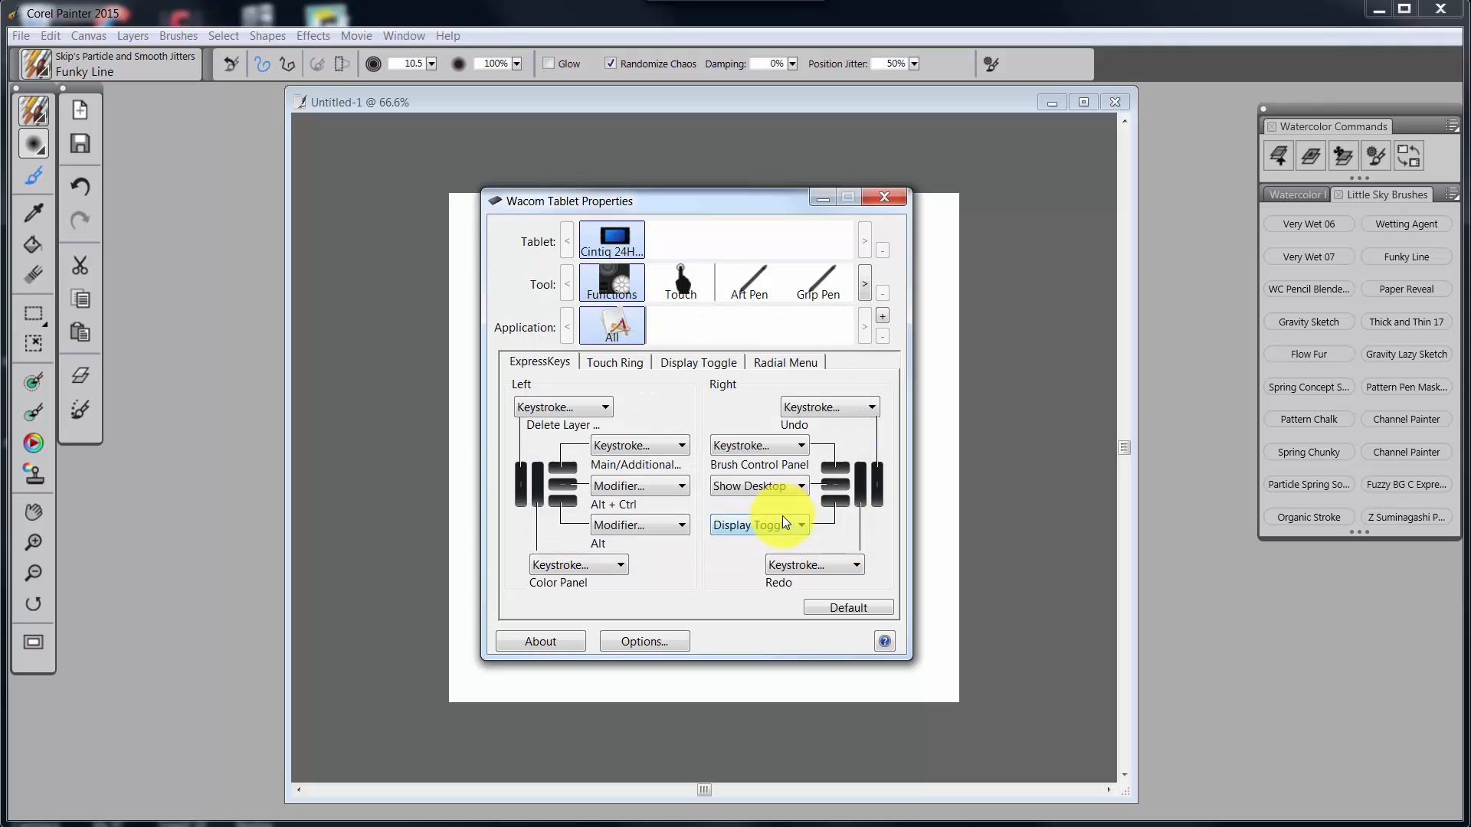
{"action": "mouse_move", "coordinate": [760, 524]}
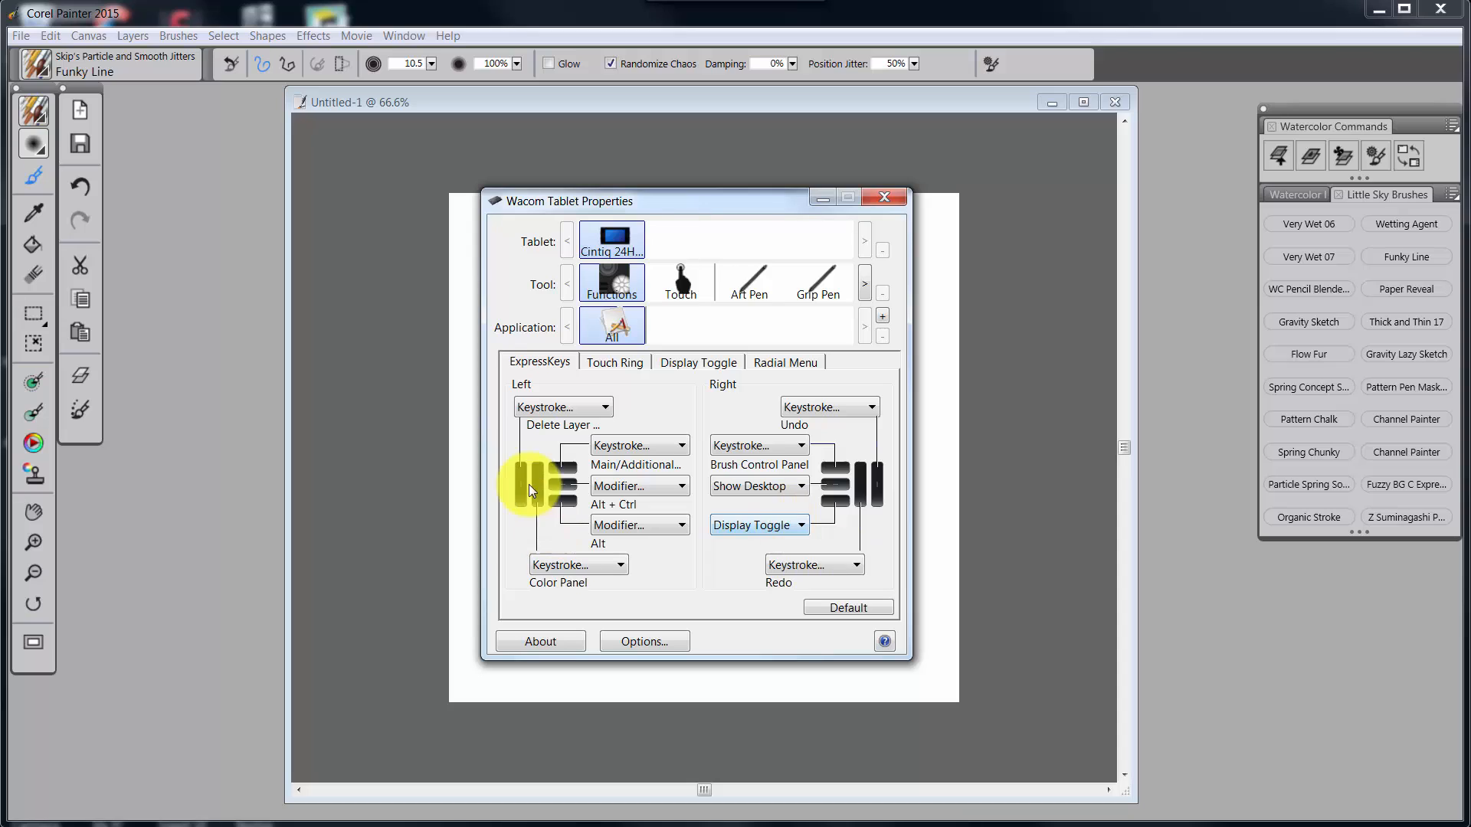
{"action": "mouse_move", "coordinate": [577, 572]}
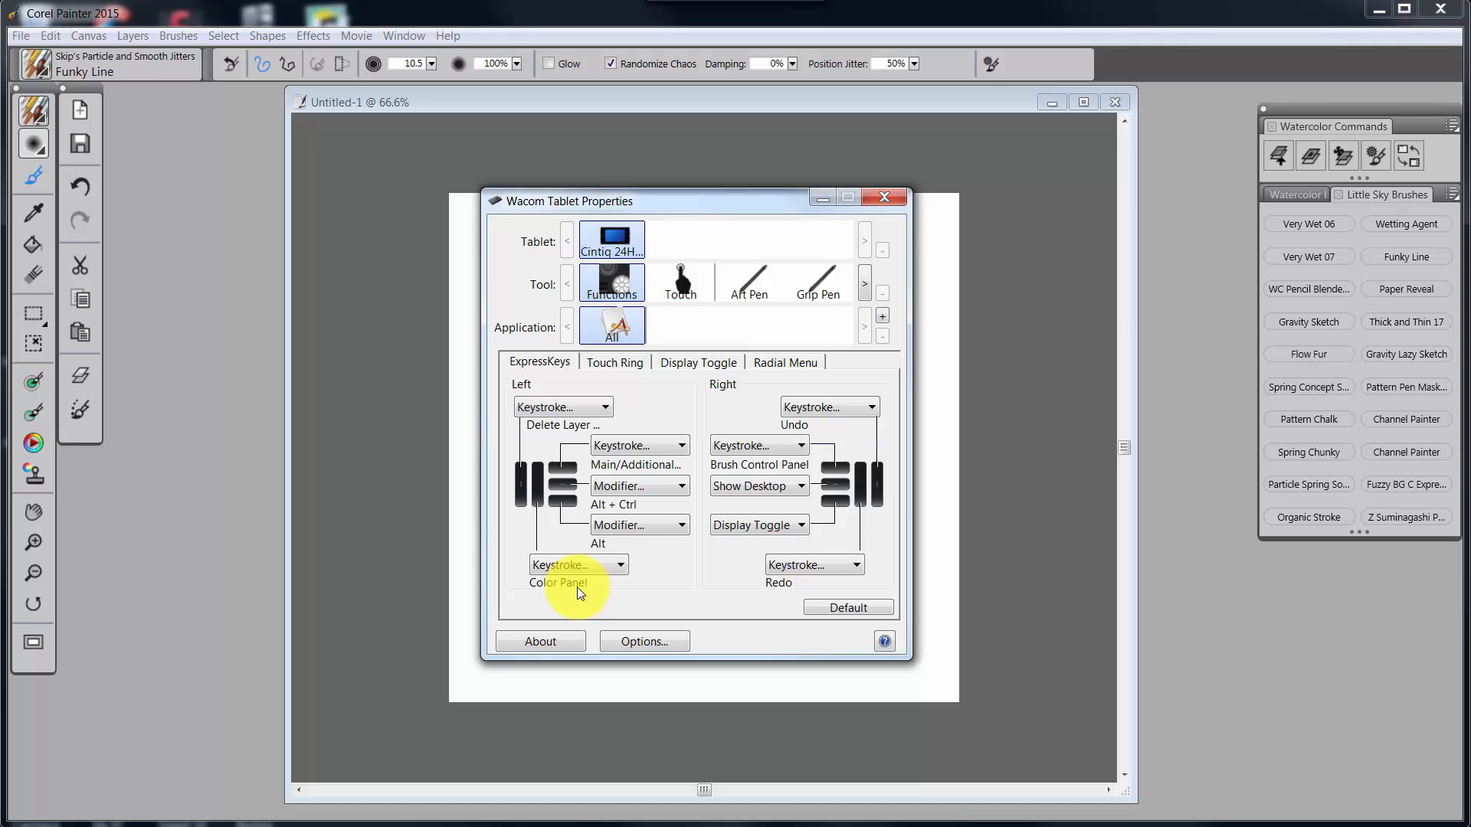
{"action": "left_click", "coordinate": [883, 197]}
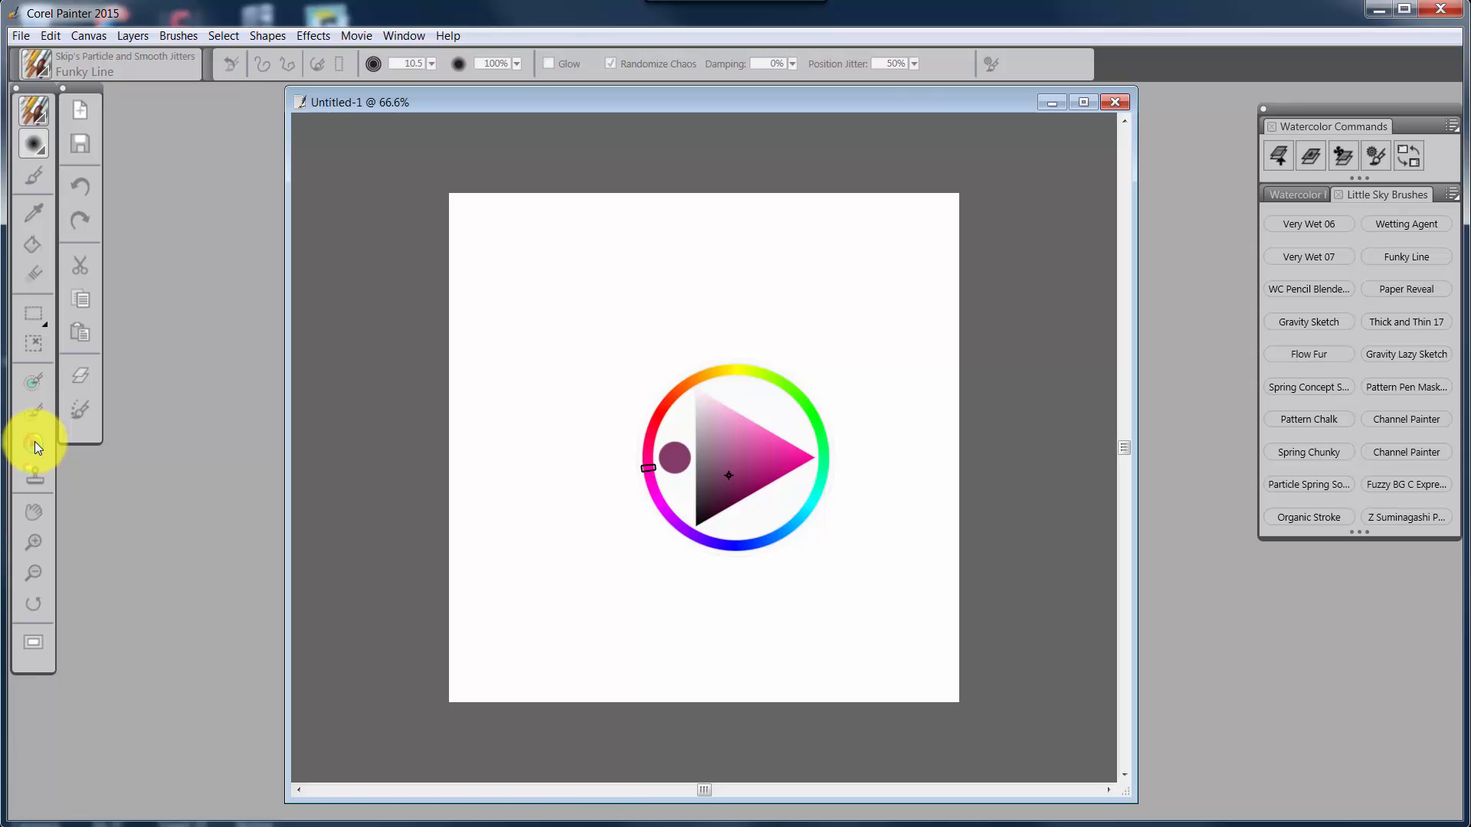
Bring up the Color panel beside the empty canvas, showing RGB 130, 60, 103
{"action": "left_click", "coordinate": [735, 493]}
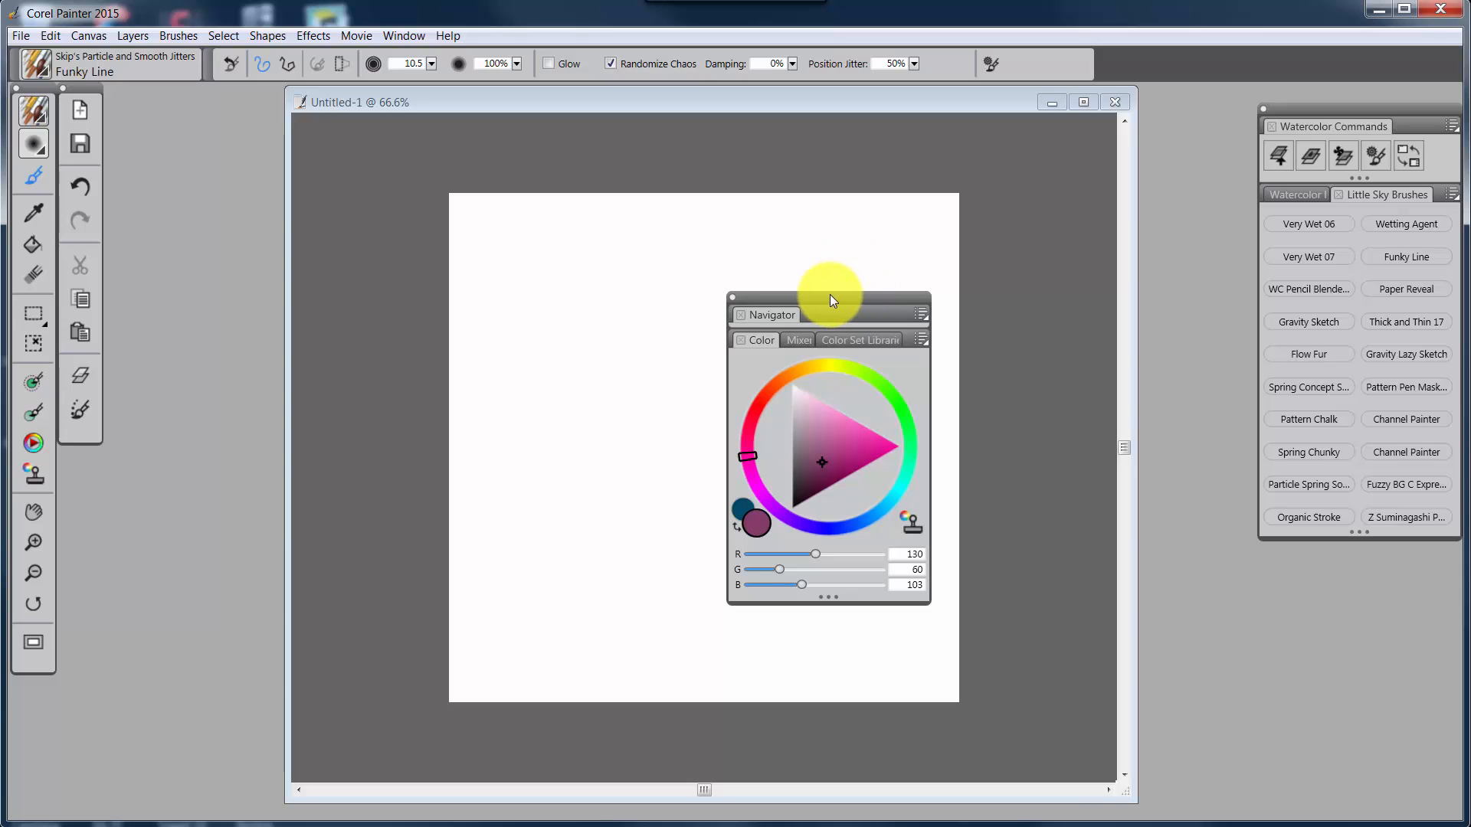
Open the Color panel and drag it rightward to a new spot over the canvas
{"action": "left_click", "coordinate": [923, 314]}
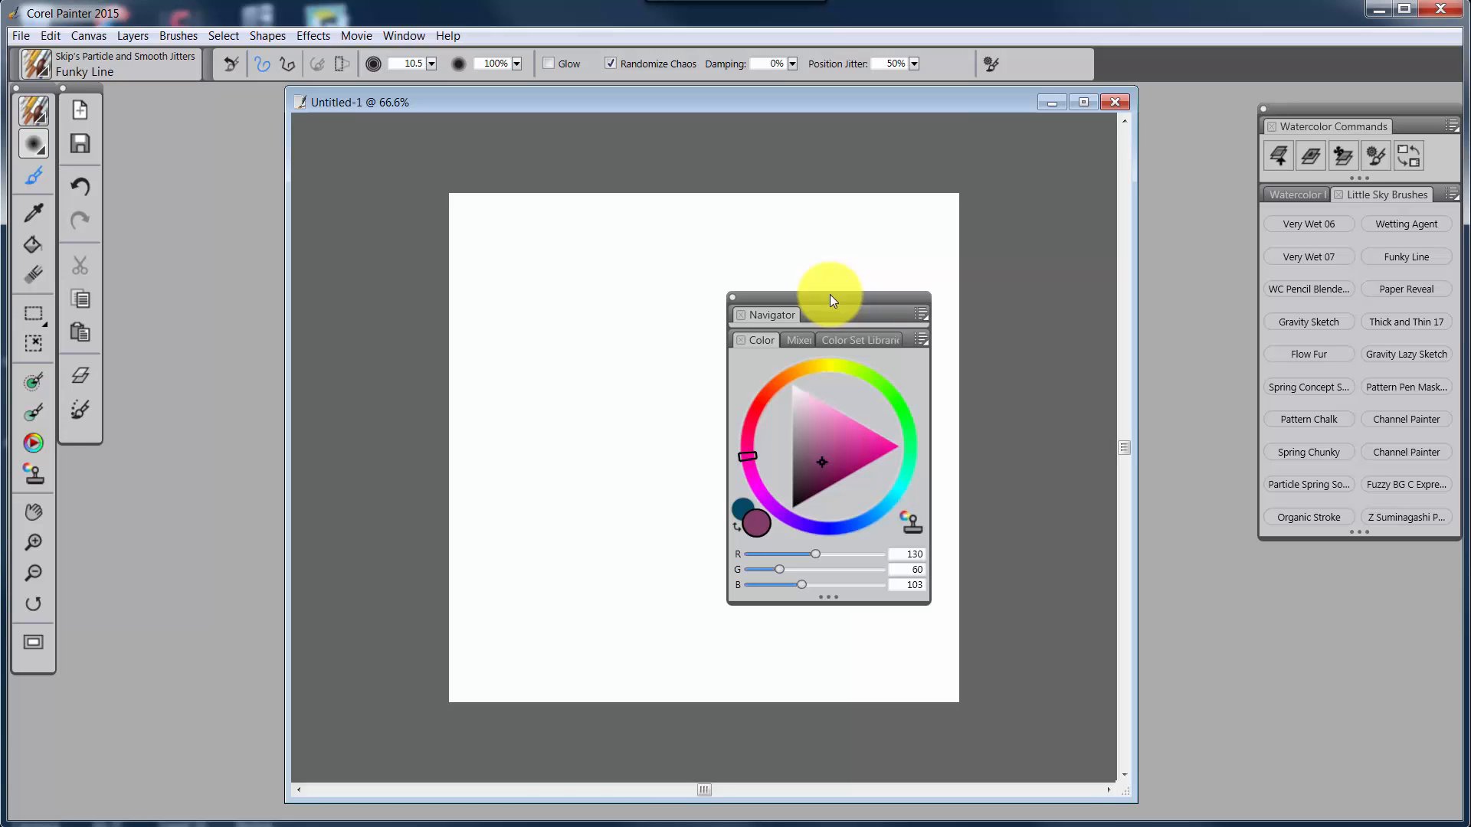
{"action": "mouse_move", "coordinate": [698, 423]}
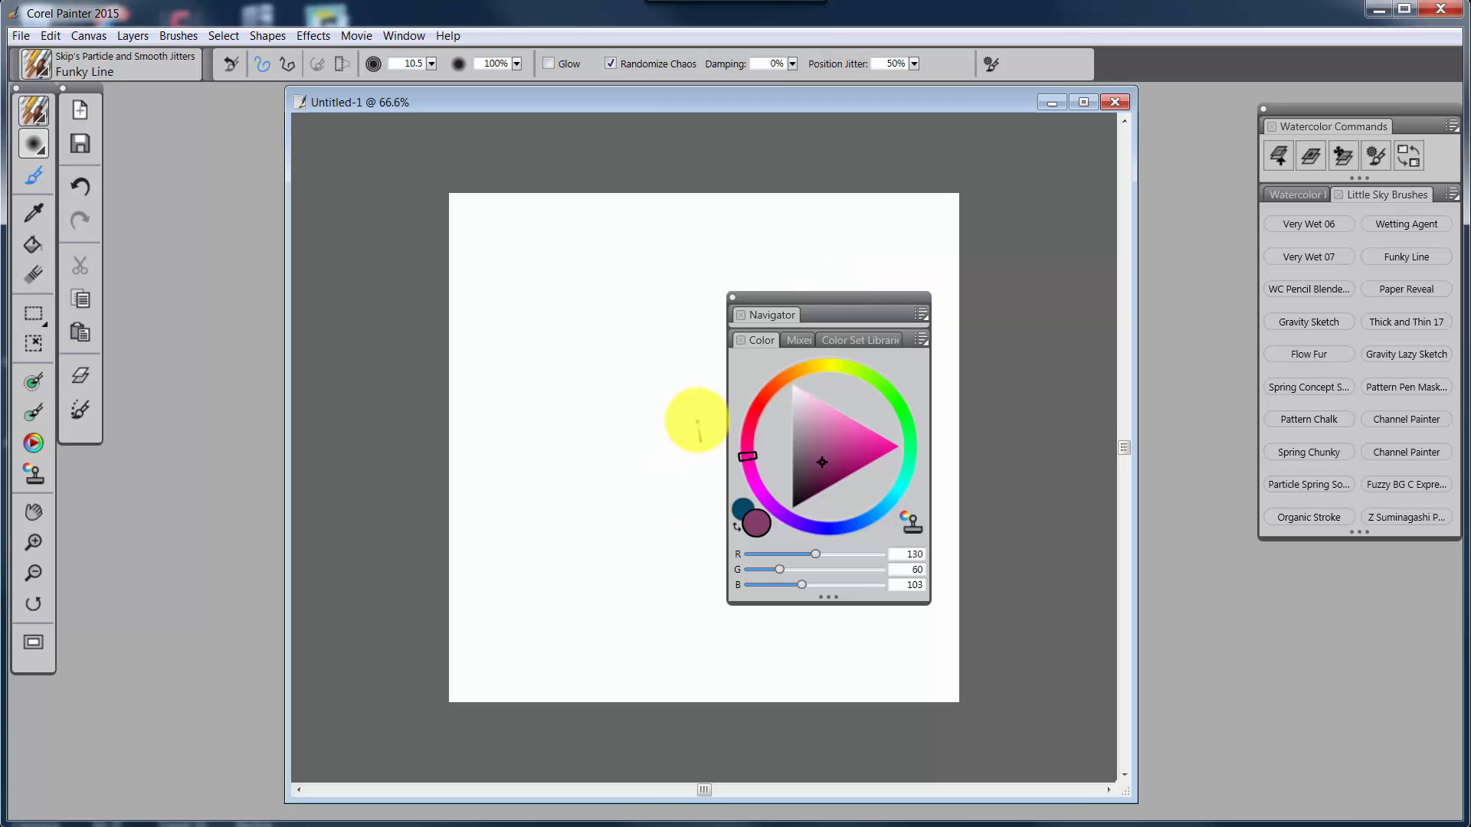
{"action": "mouse_move", "coordinate": [741, 511]}
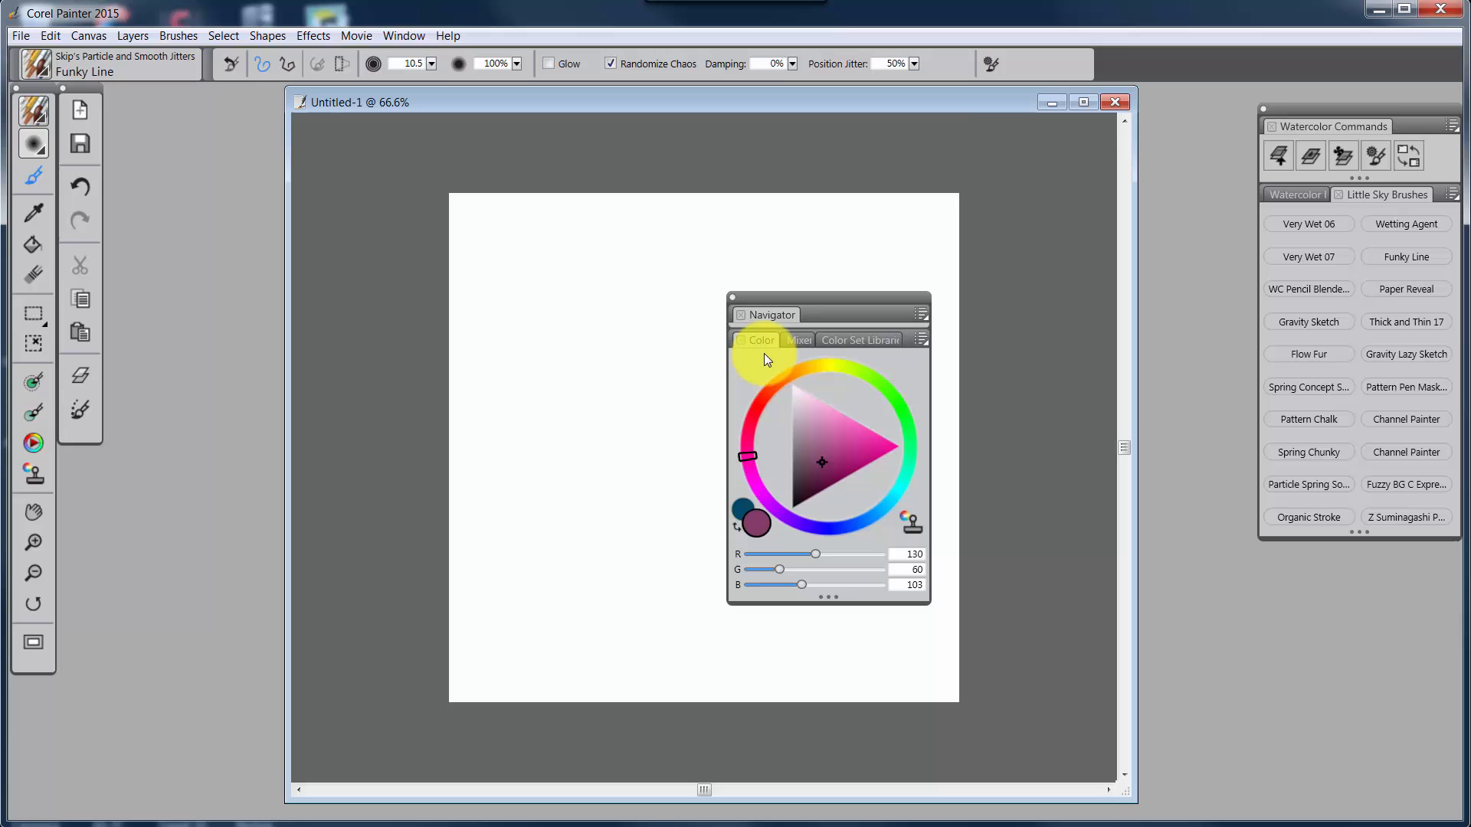
{"action": "mouse_move", "coordinate": [798, 345]}
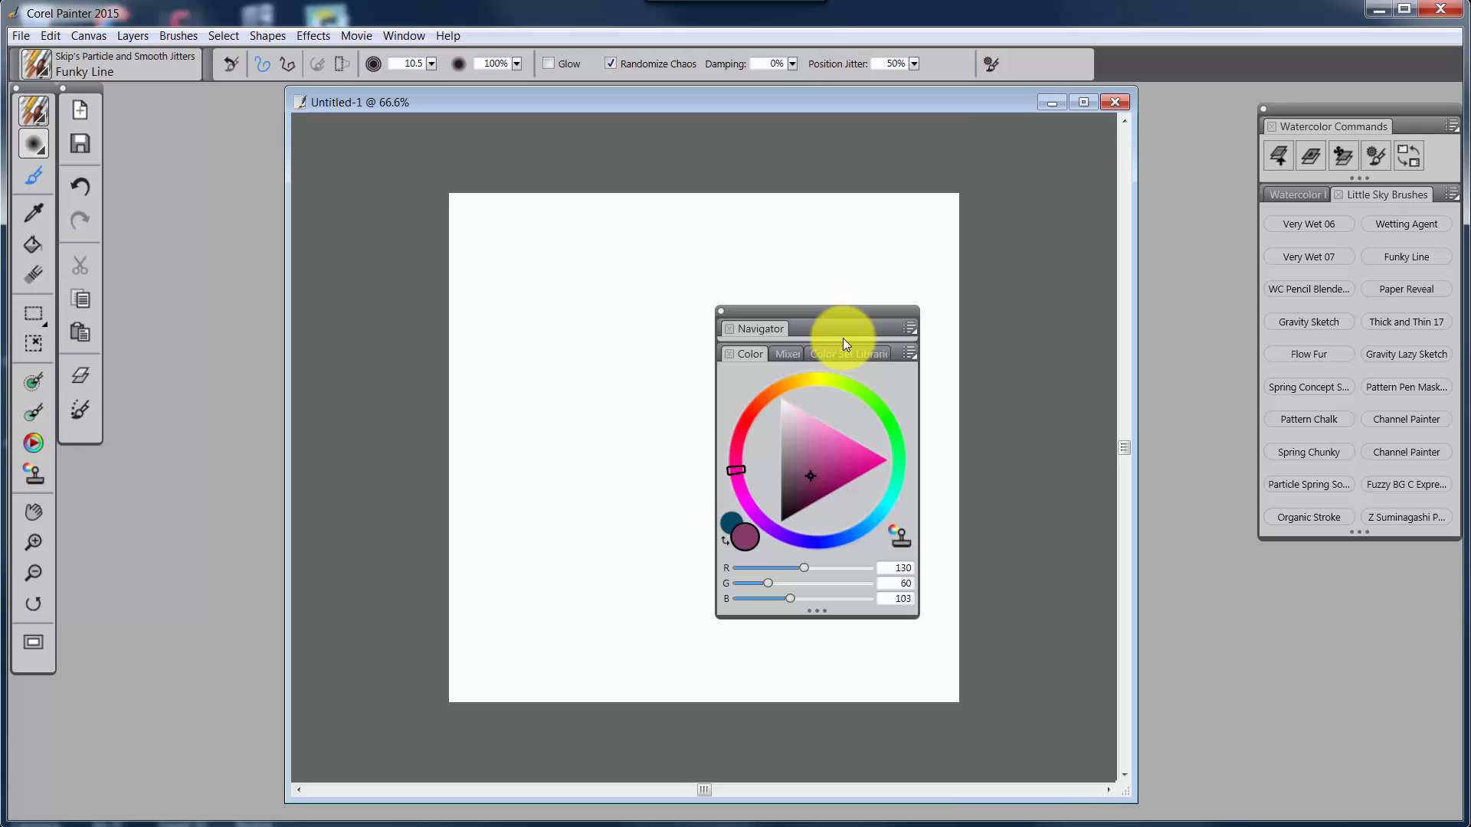
{"action": "mouse_move", "coordinate": [892, 322]}
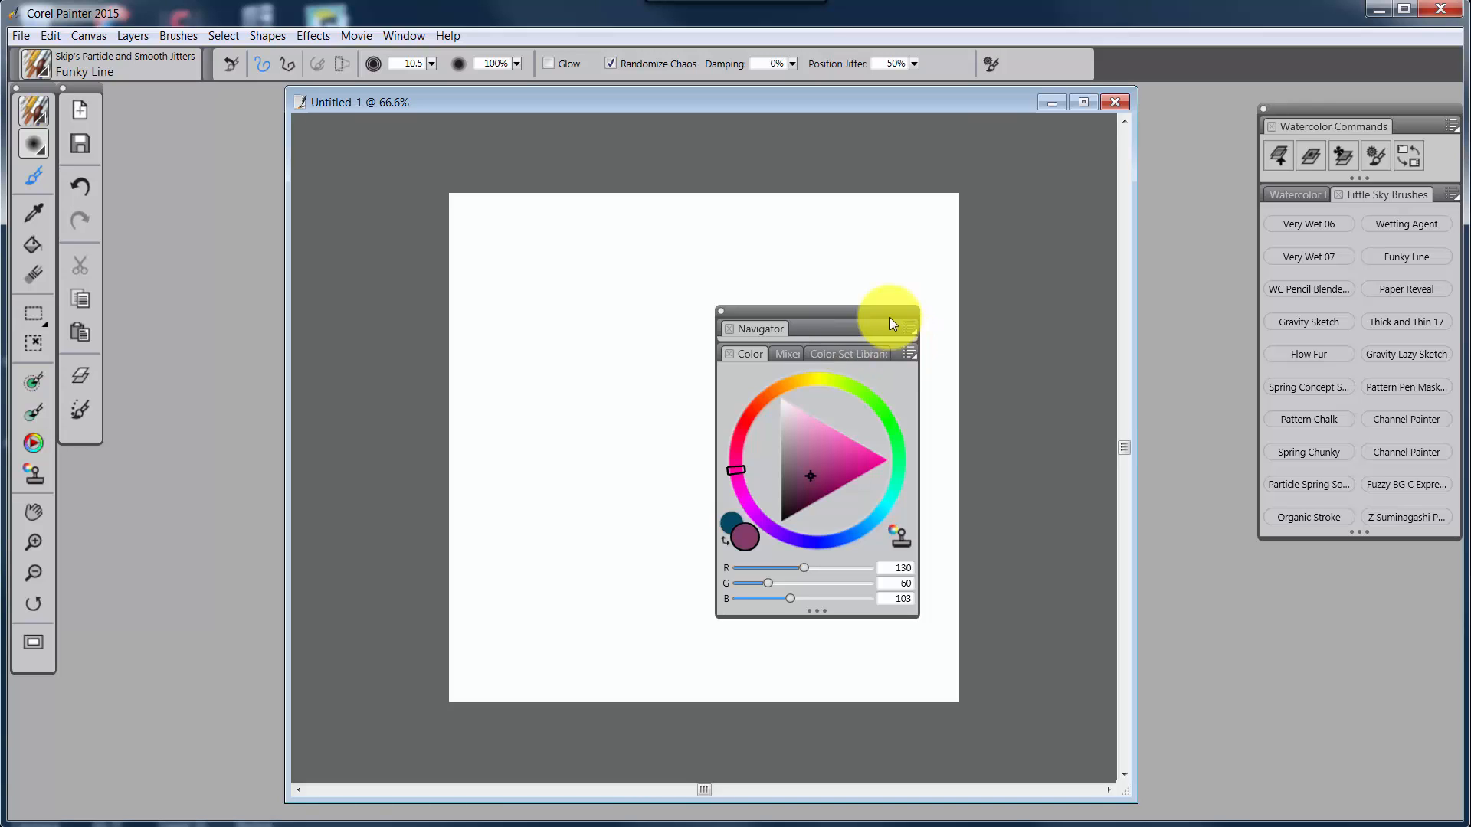
{"action": "mouse_move", "coordinate": [835, 313]}
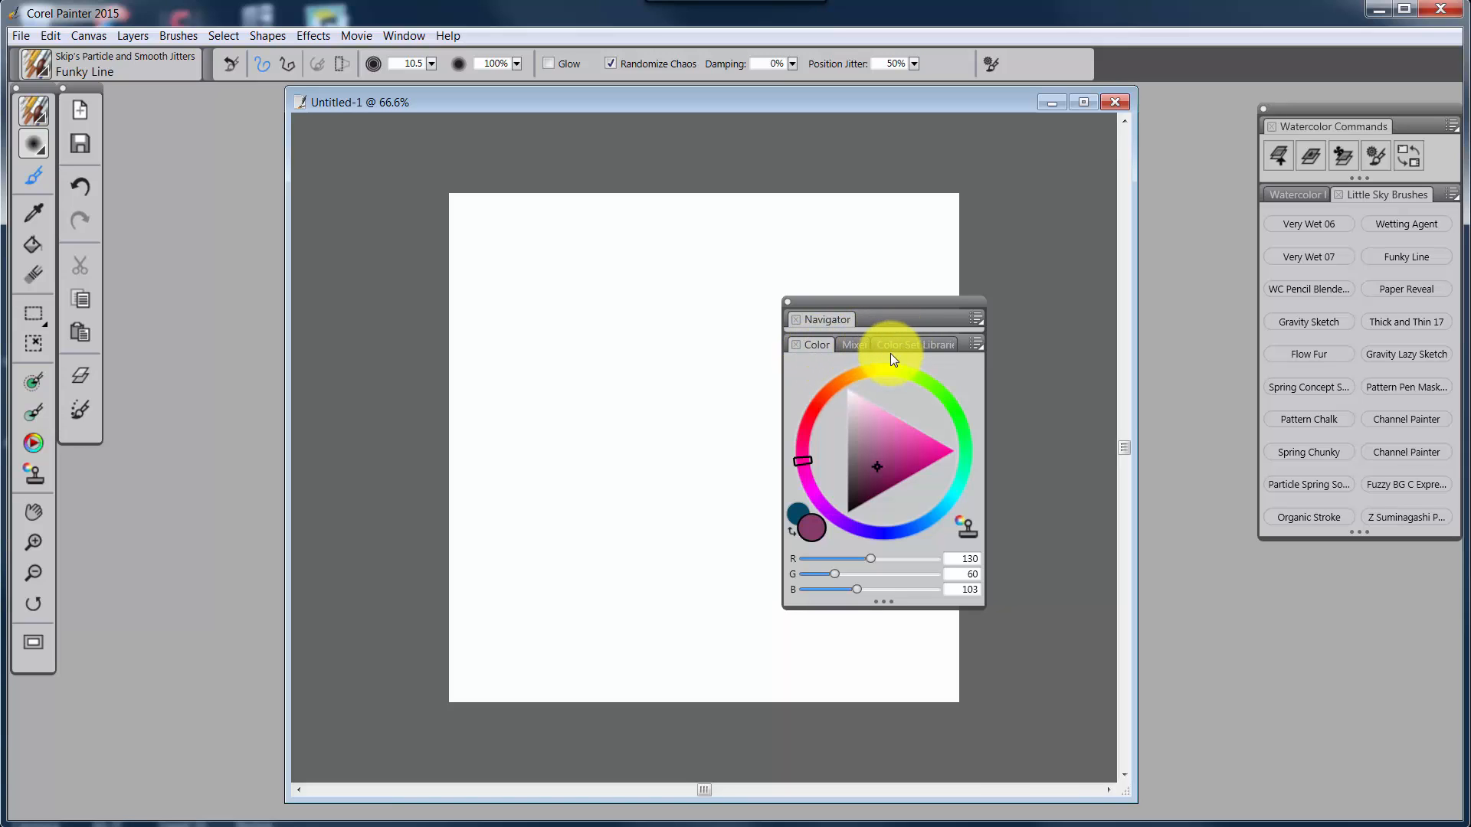
{"action": "left_click", "coordinate": [794, 320]}
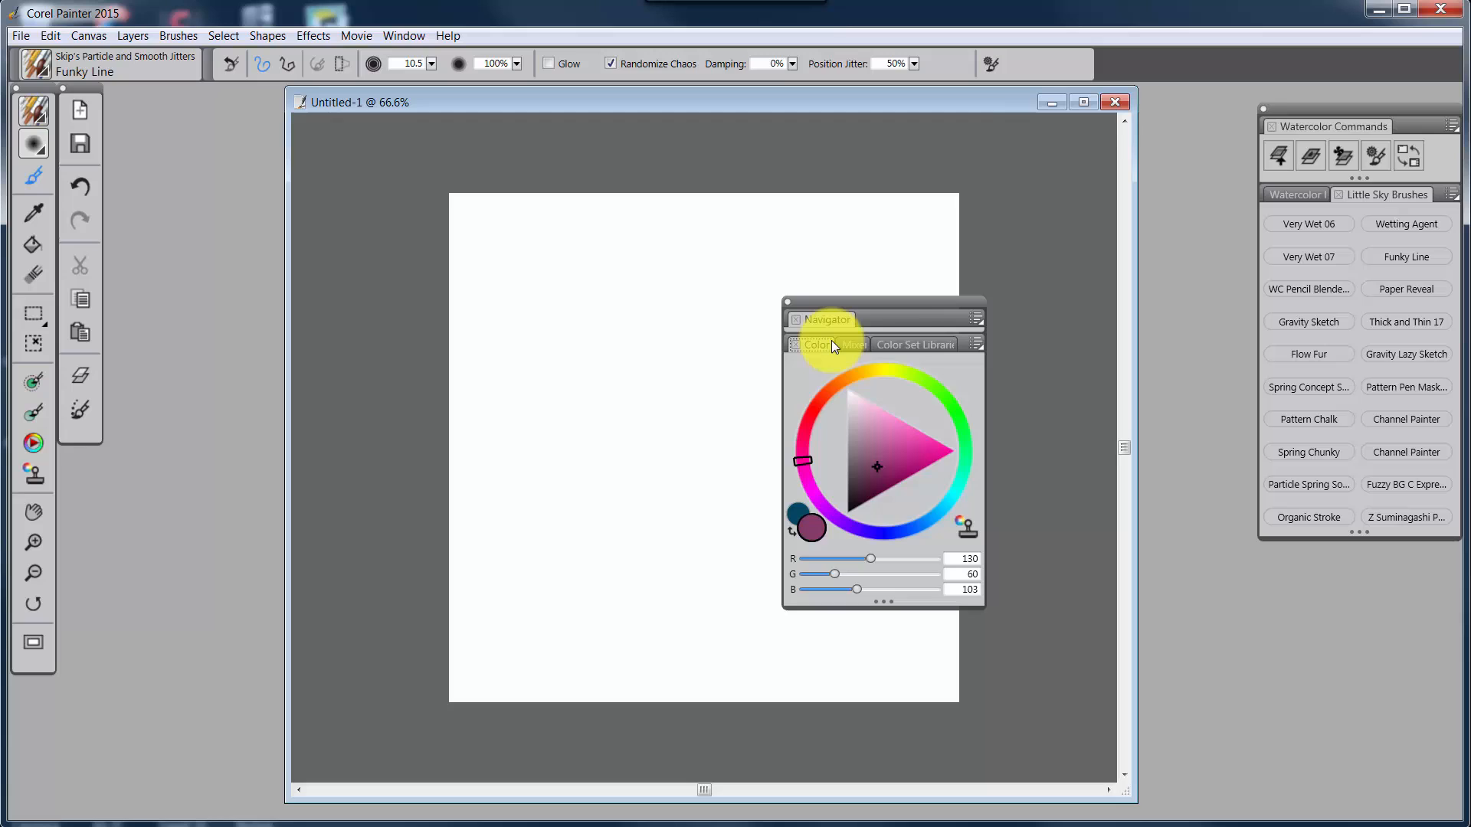
Browse the Color Set Libraries, then hide the floating colour panel group
{"action": "left_click", "coordinate": [915, 344]}
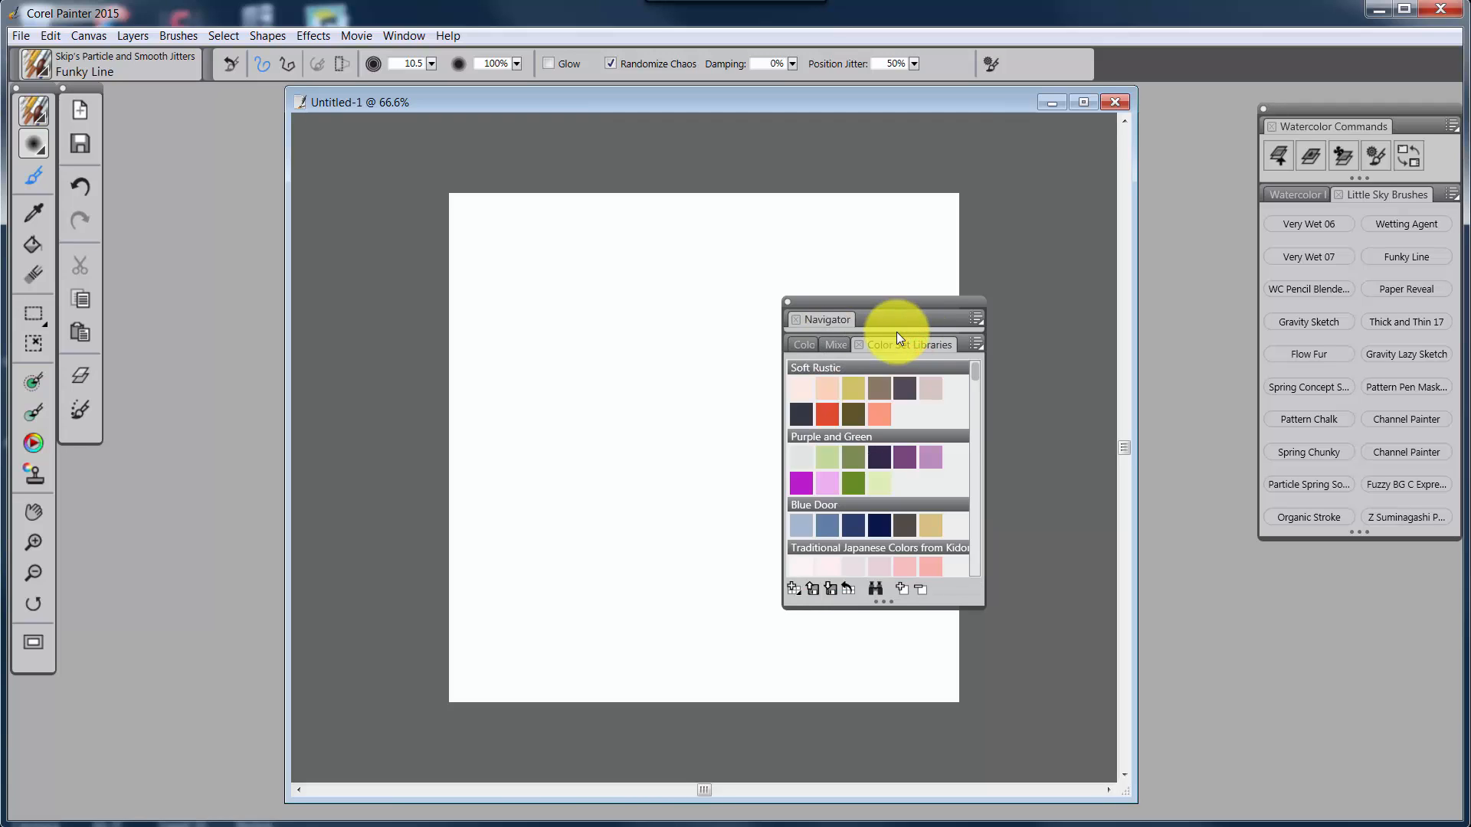
{"action": "left_click", "coordinate": [809, 344]}
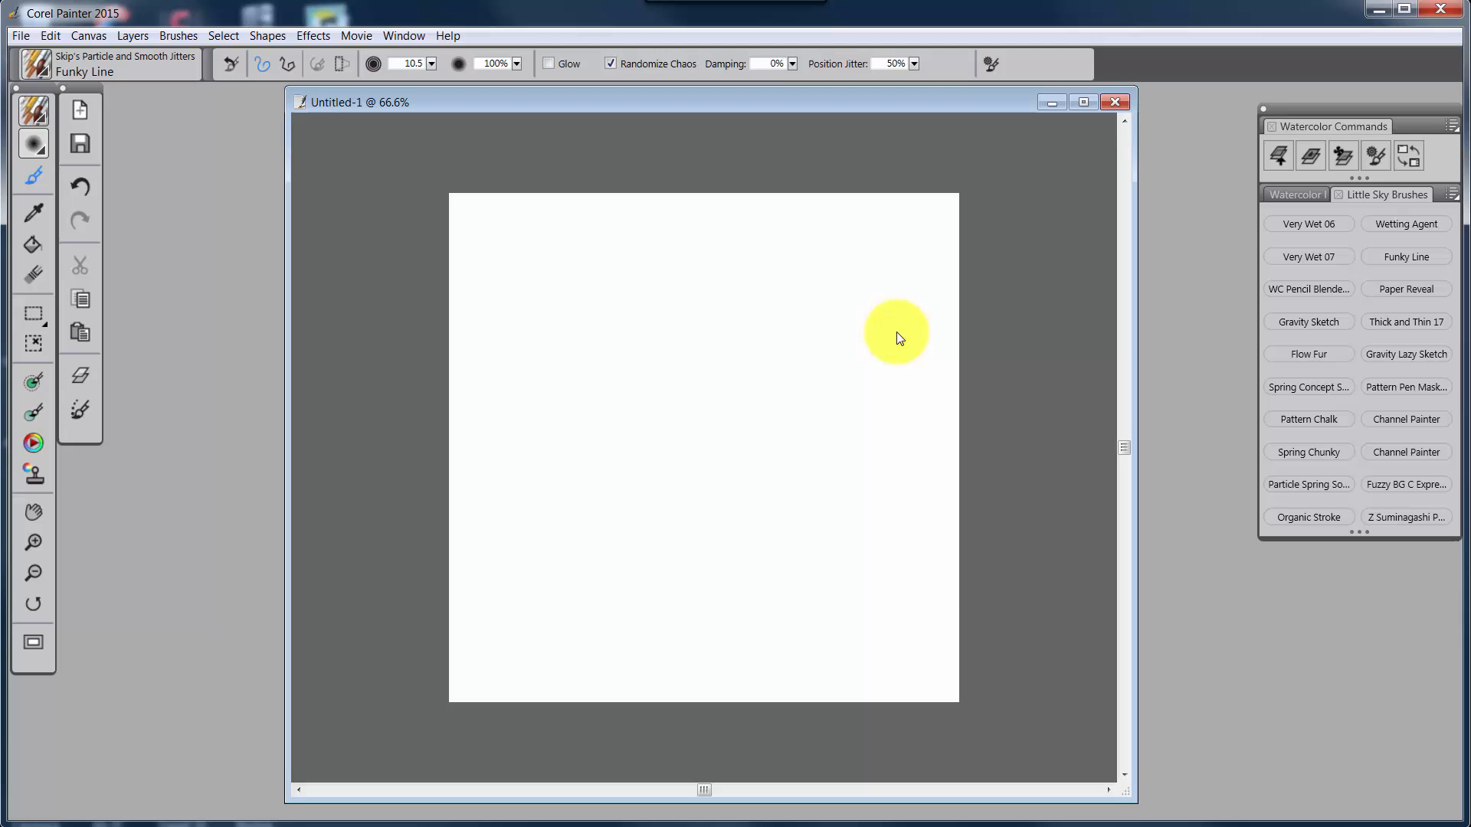
{"action": "left_click", "coordinate": [404, 36]}
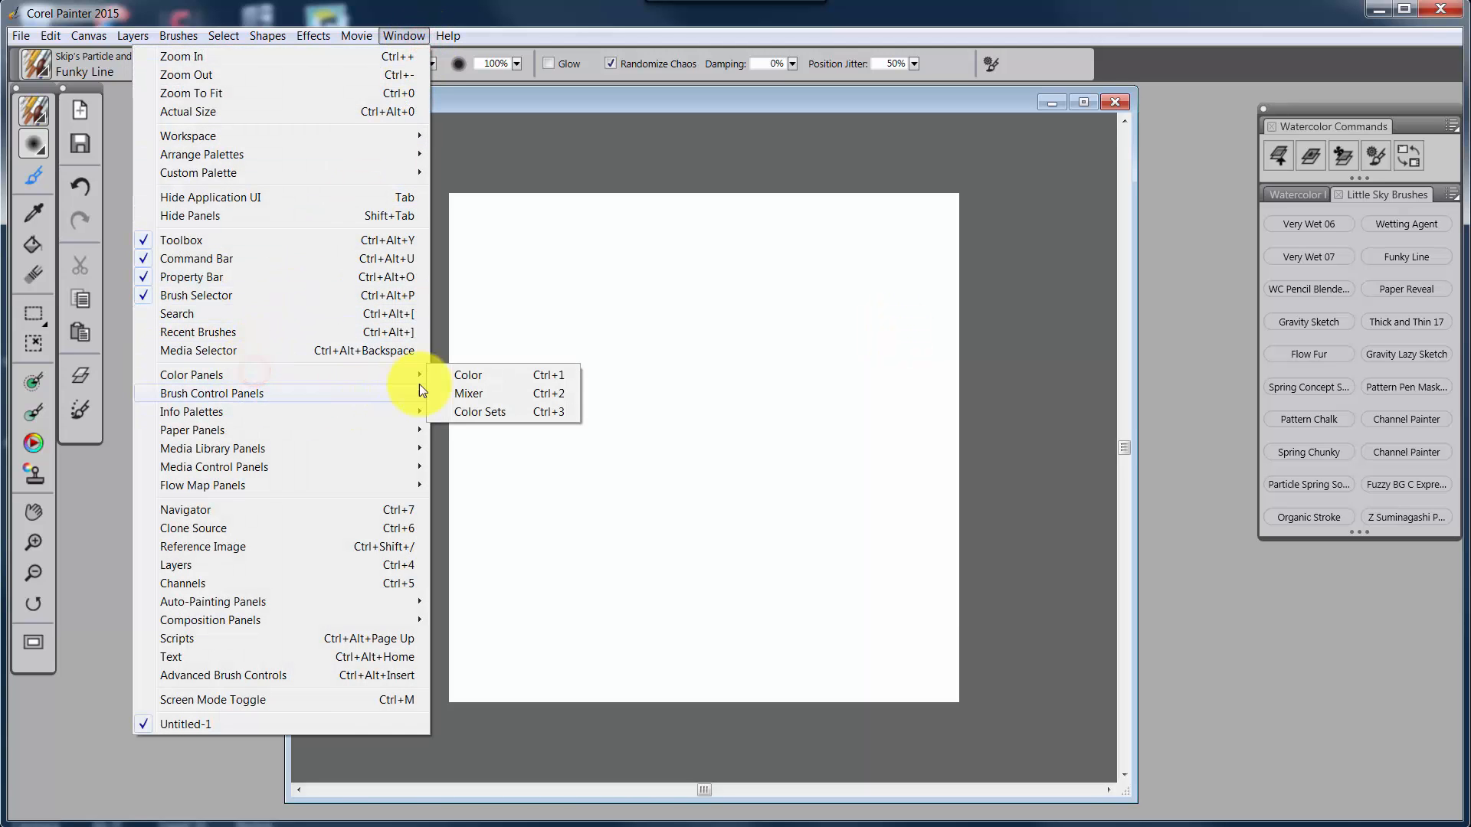
{"action": "mouse_move", "coordinate": [540, 380]}
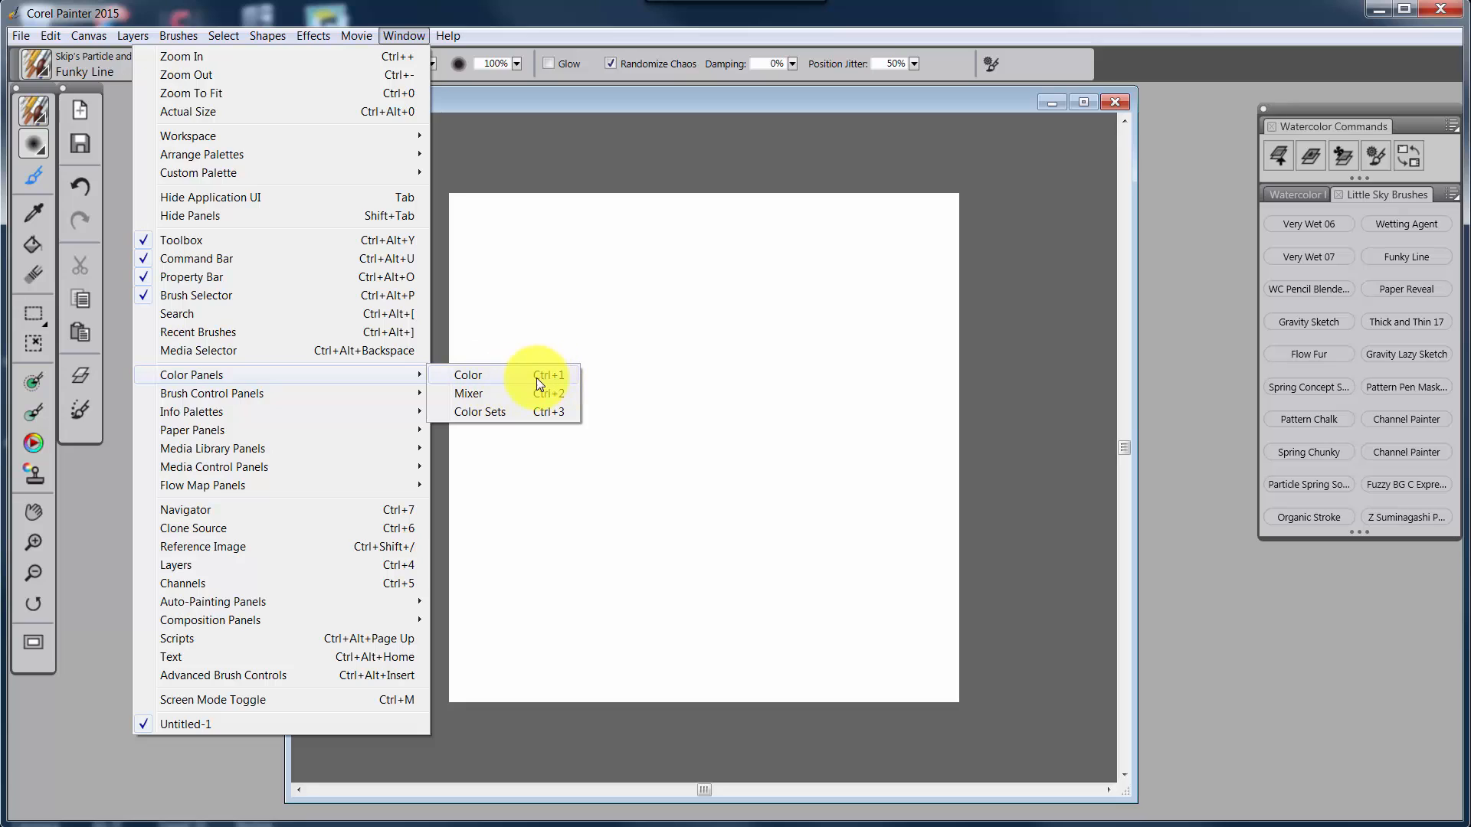
{"action": "mouse_move", "coordinate": [473, 393]}
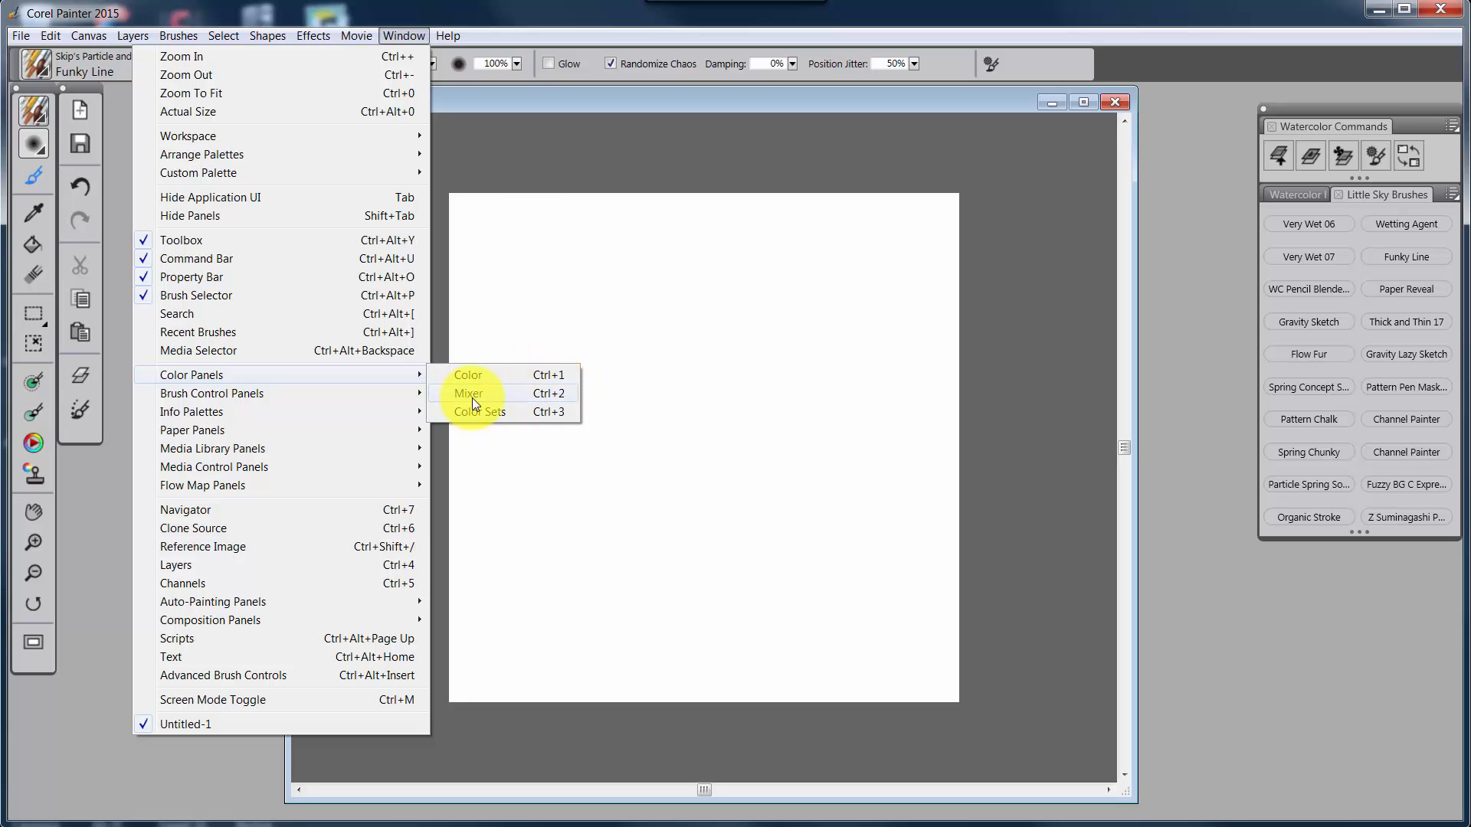
{"action": "mouse_move", "coordinate": [515, 421]}
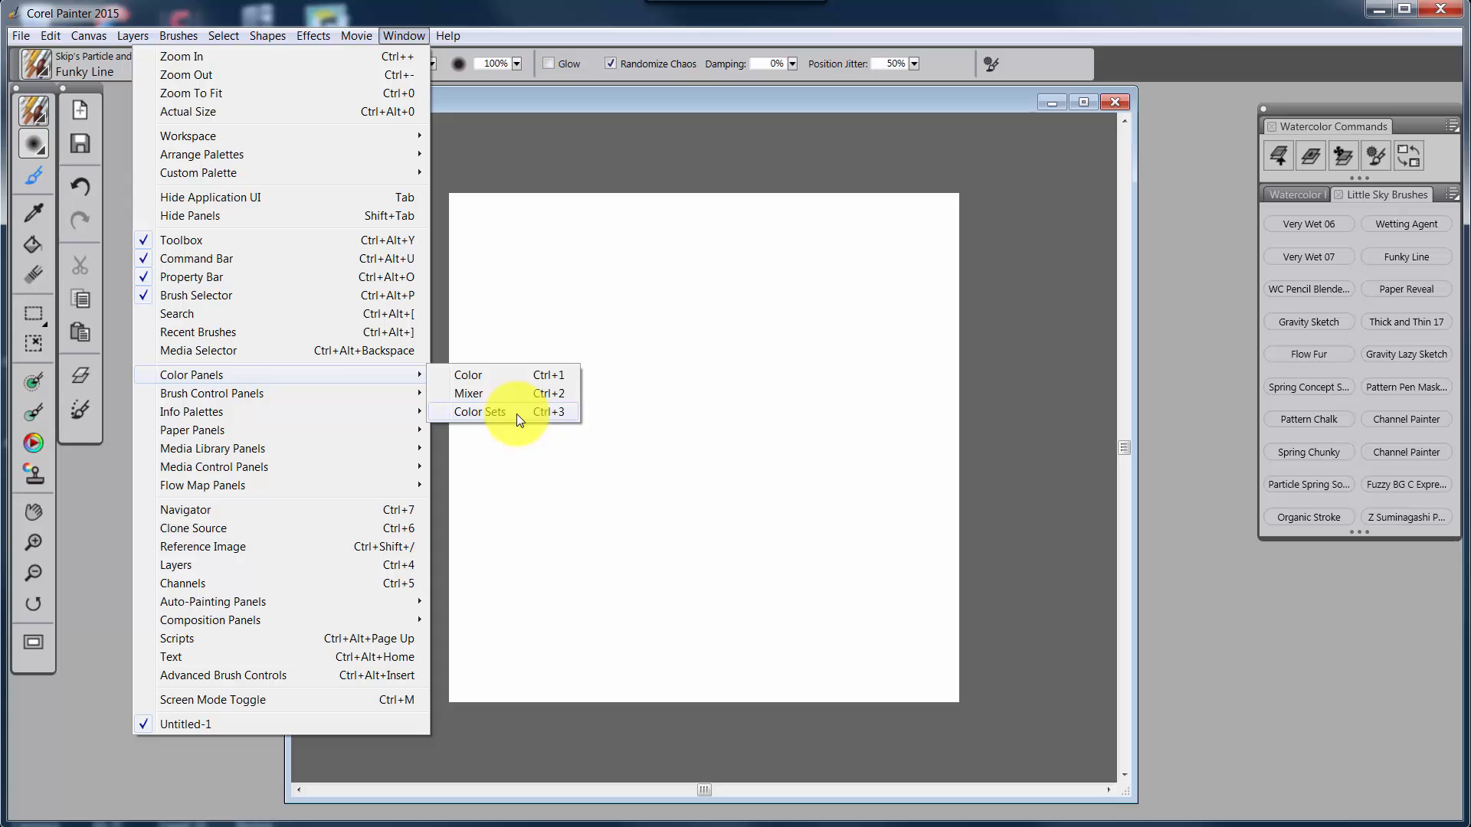
{"action": "mouse_move", "coordinate": [538, 427]}
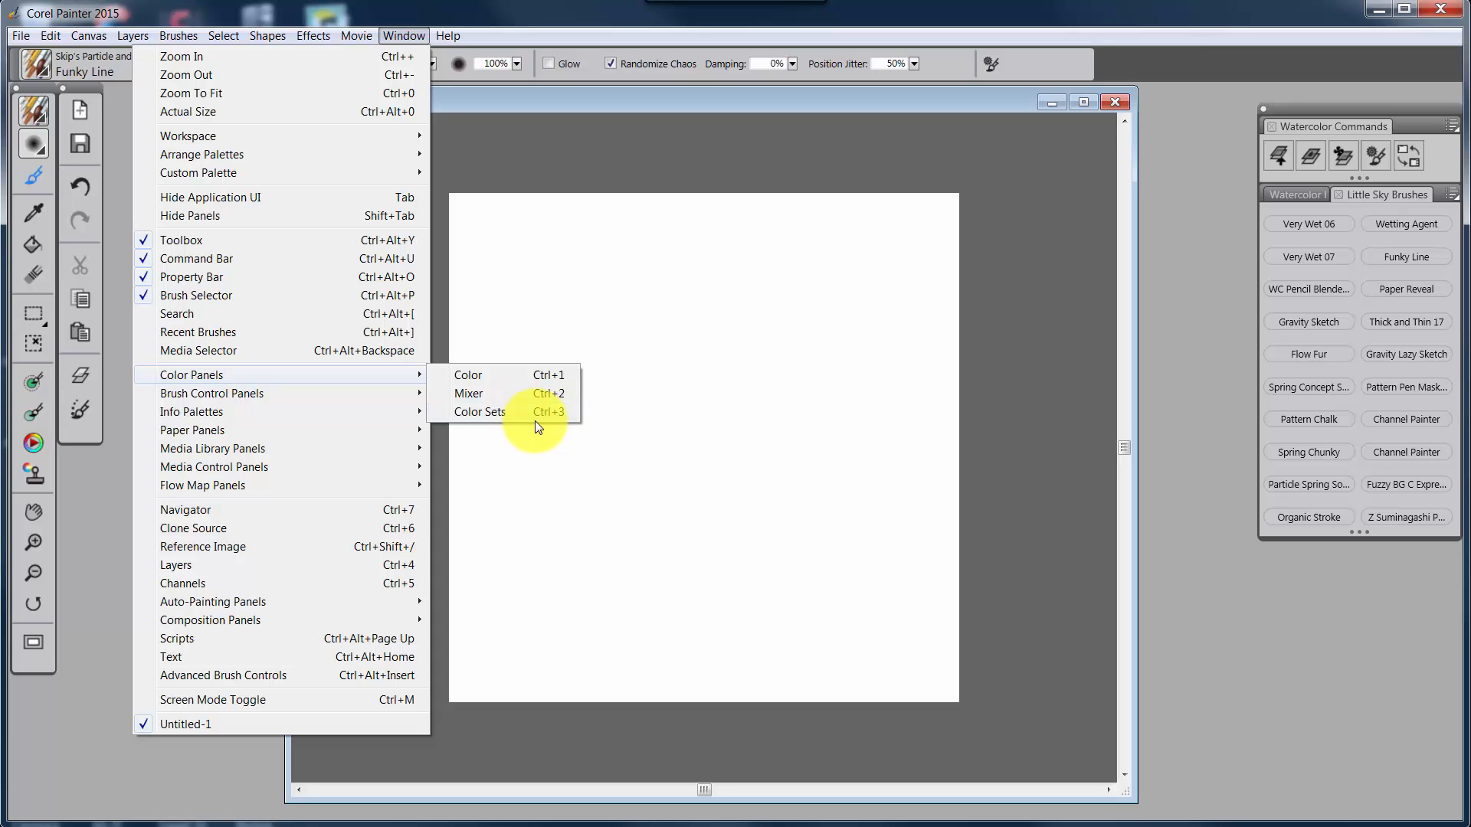
{"action": "mouse_move", "coordinate": [998, 410]}
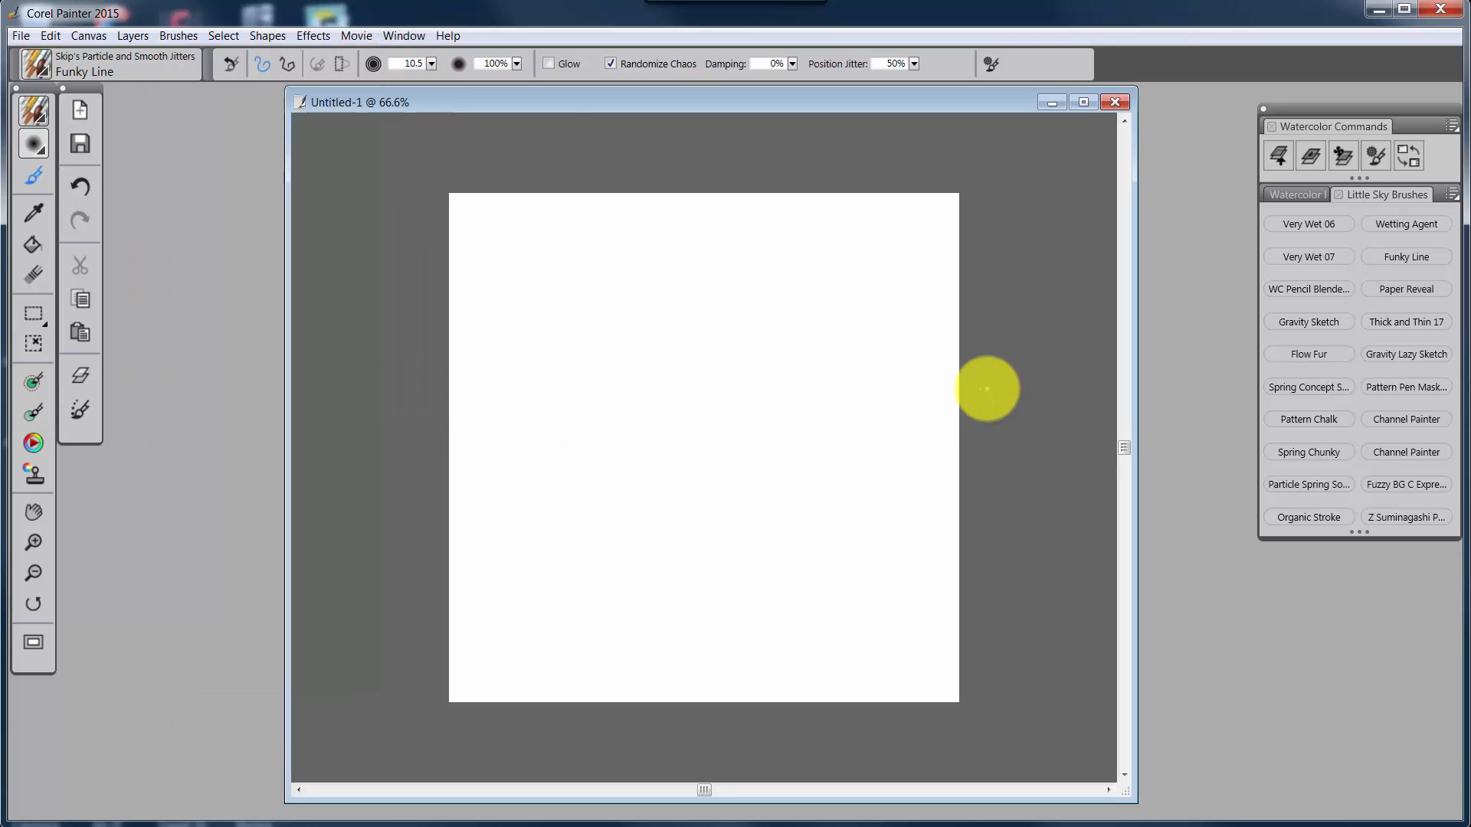
{"action": "mouse_move", "coordinate": [986, 389]}
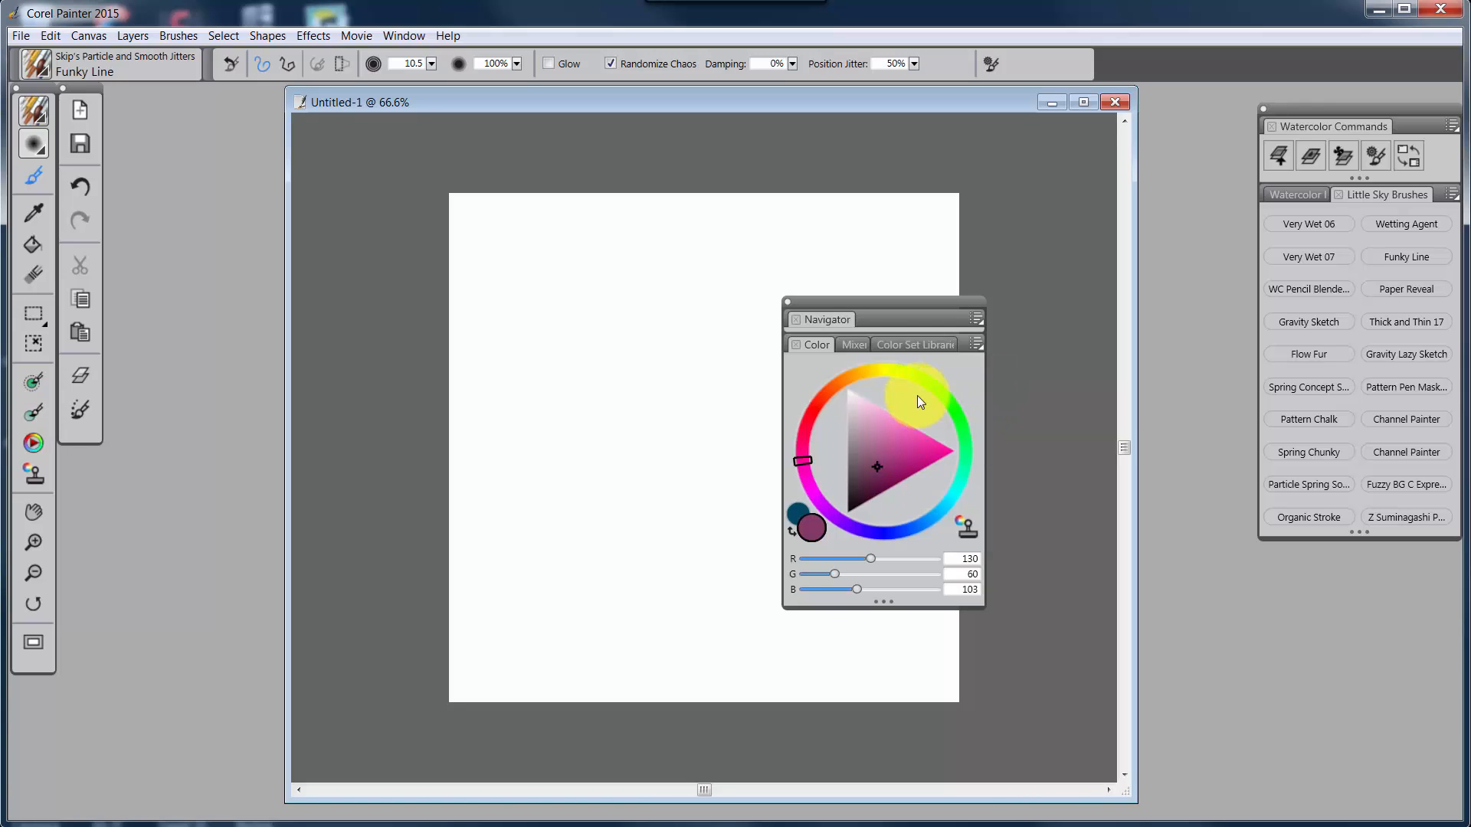
{"action": "mouse_move", "coordinate": [833, 319]}
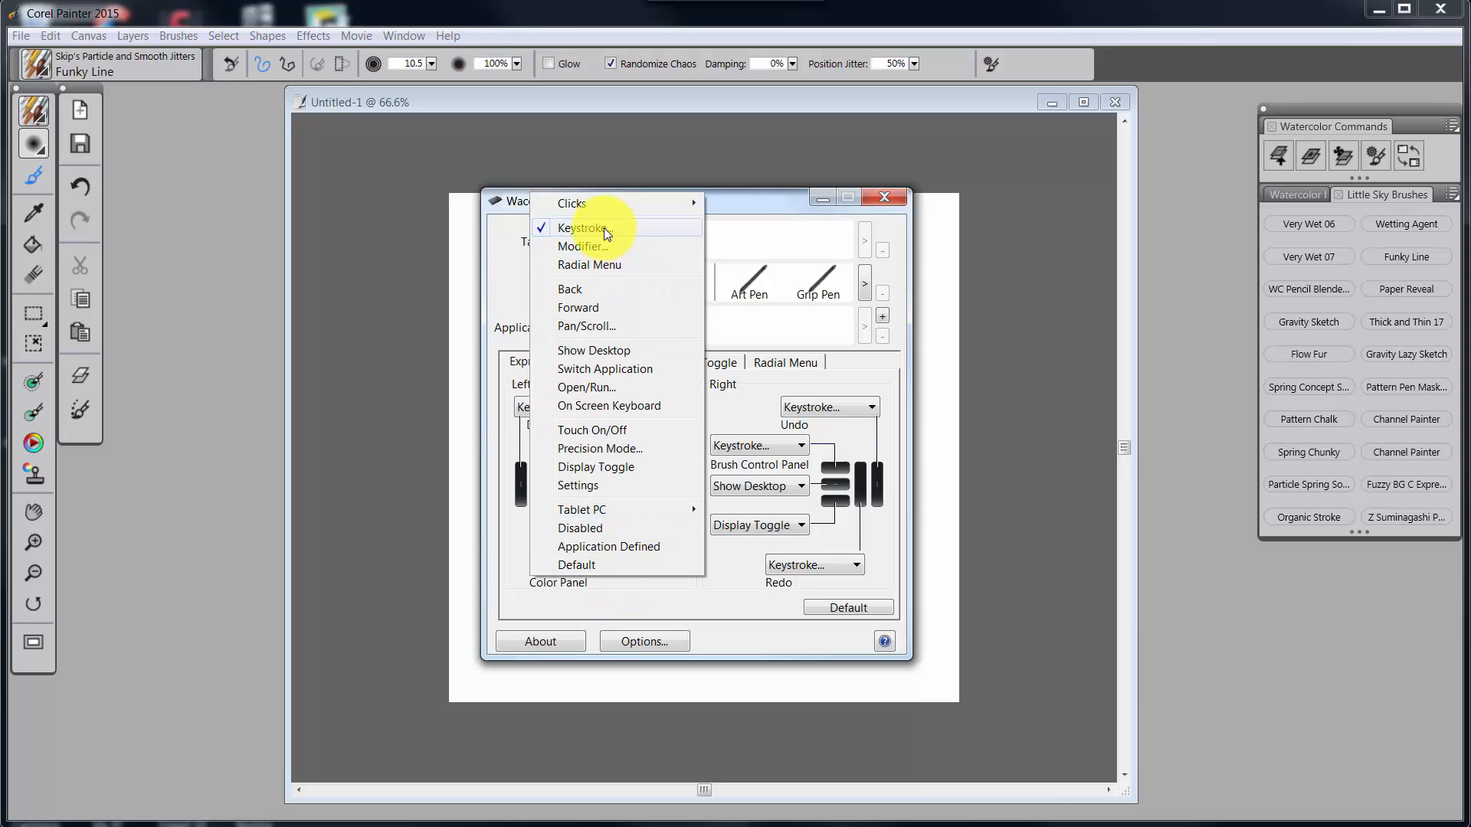
Verify and confirm the Ctrl+1 keystroke named Color Panel on its ExpressKey
{"action": "left_click", "coordinate": [585, 229]}
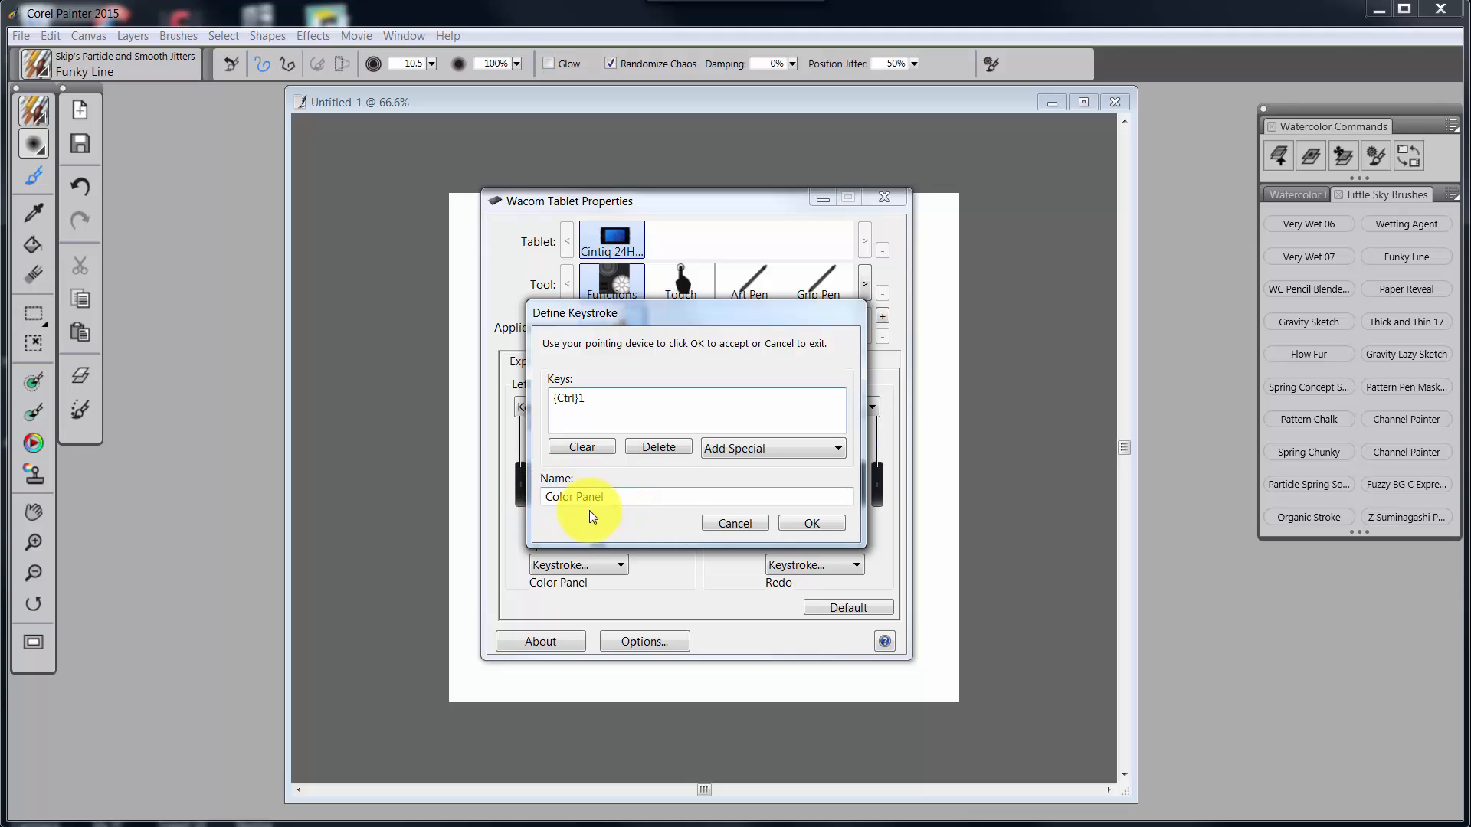
{"action": "left_click", "coordinate": [810, 523]}
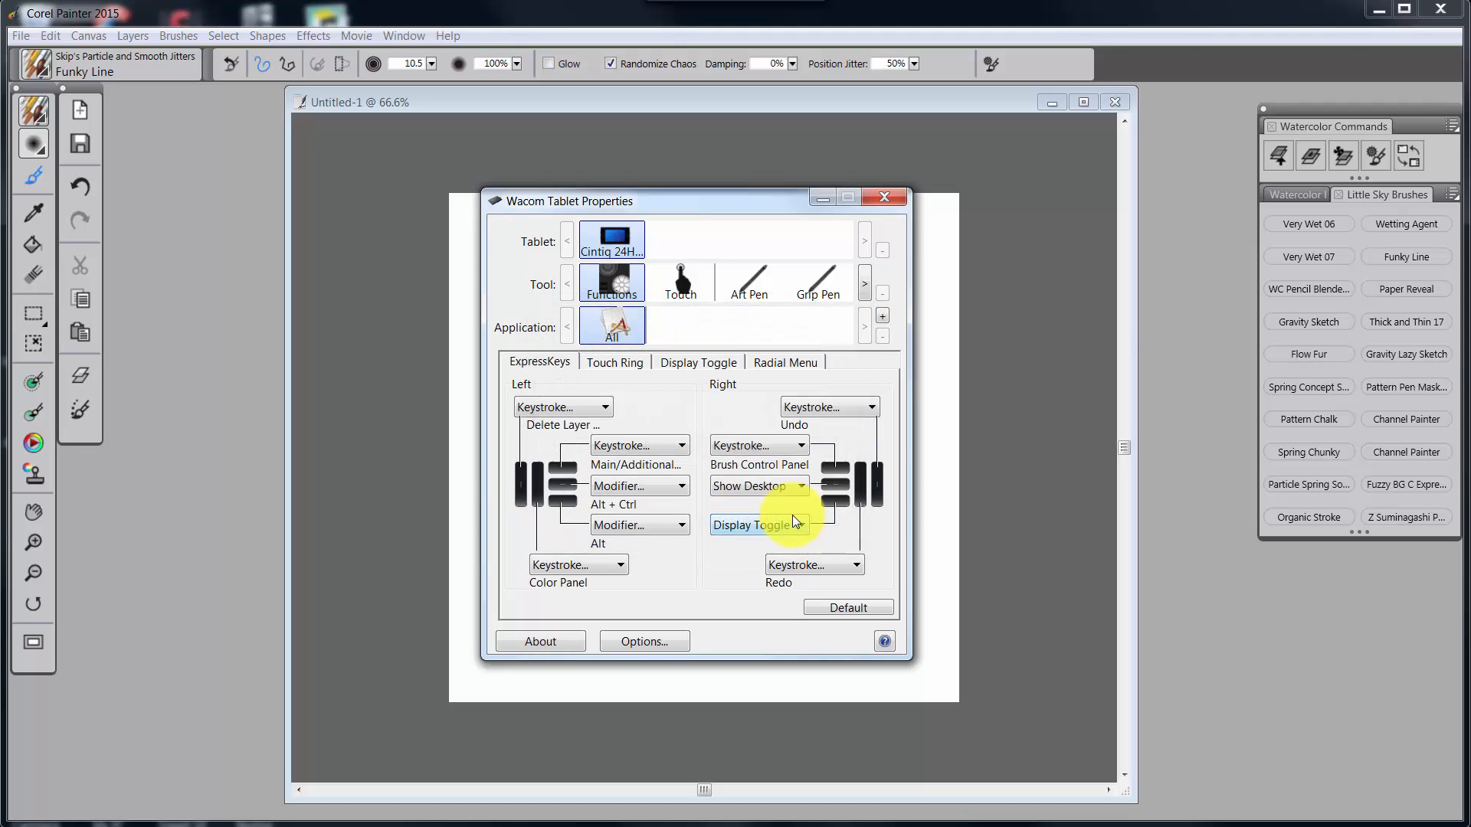
{"action": "mouse_move", "coordinate": [795, 522]}
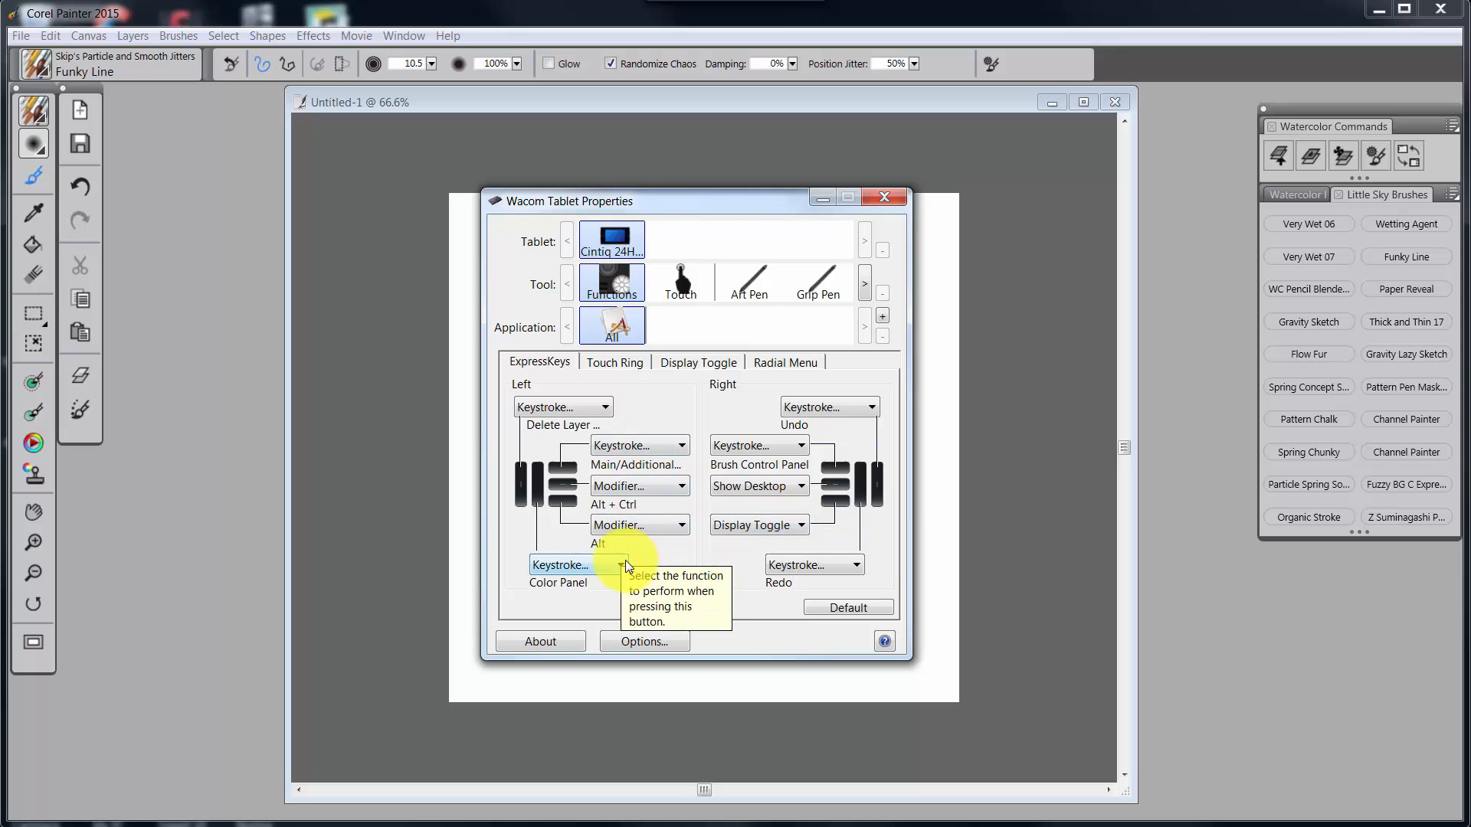
{"action": "mouse_move", "coordinate": [640, 444]}
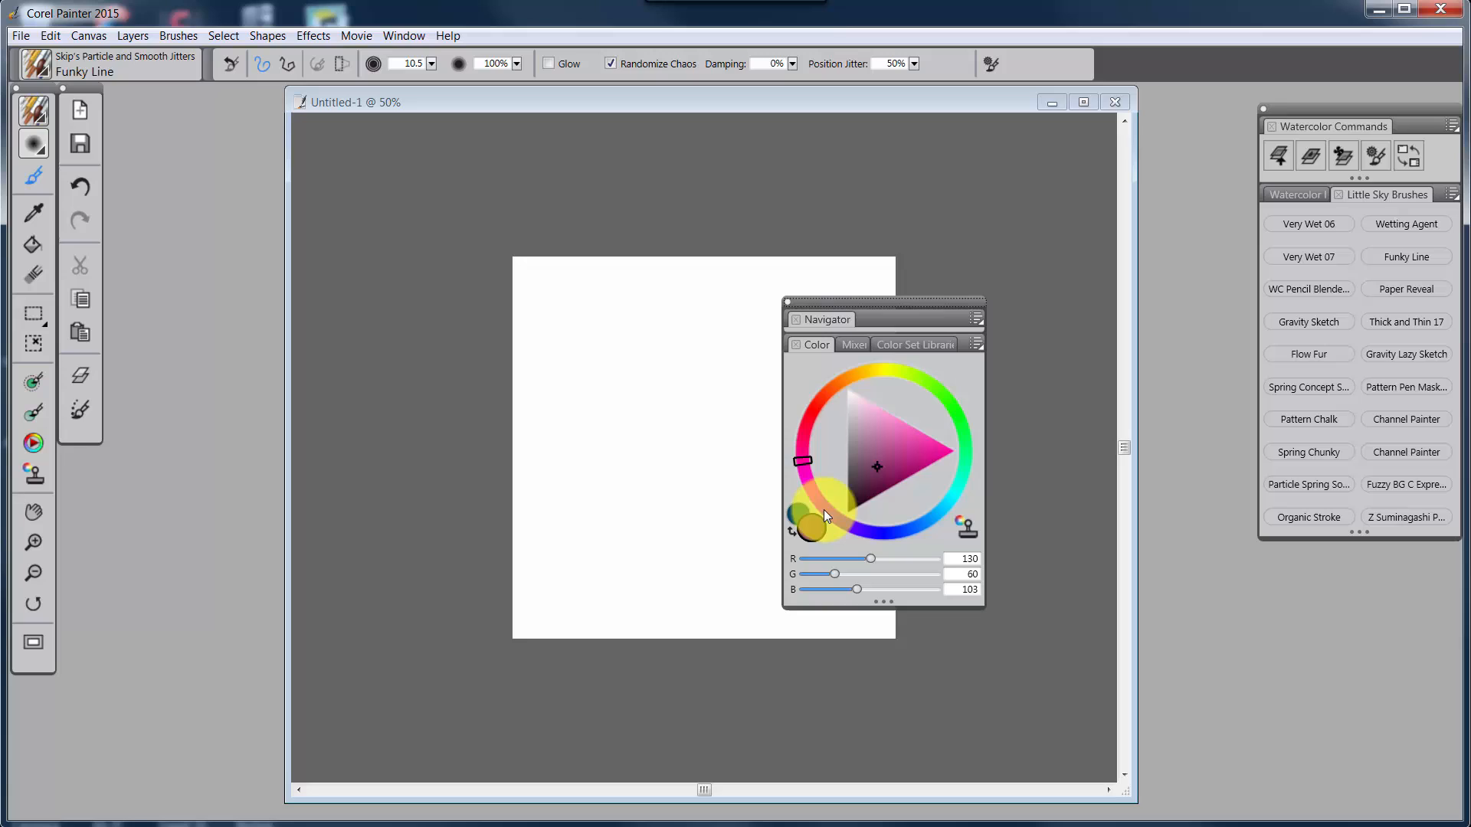
{"action": "left_click", "coordinate": [889, 488]}
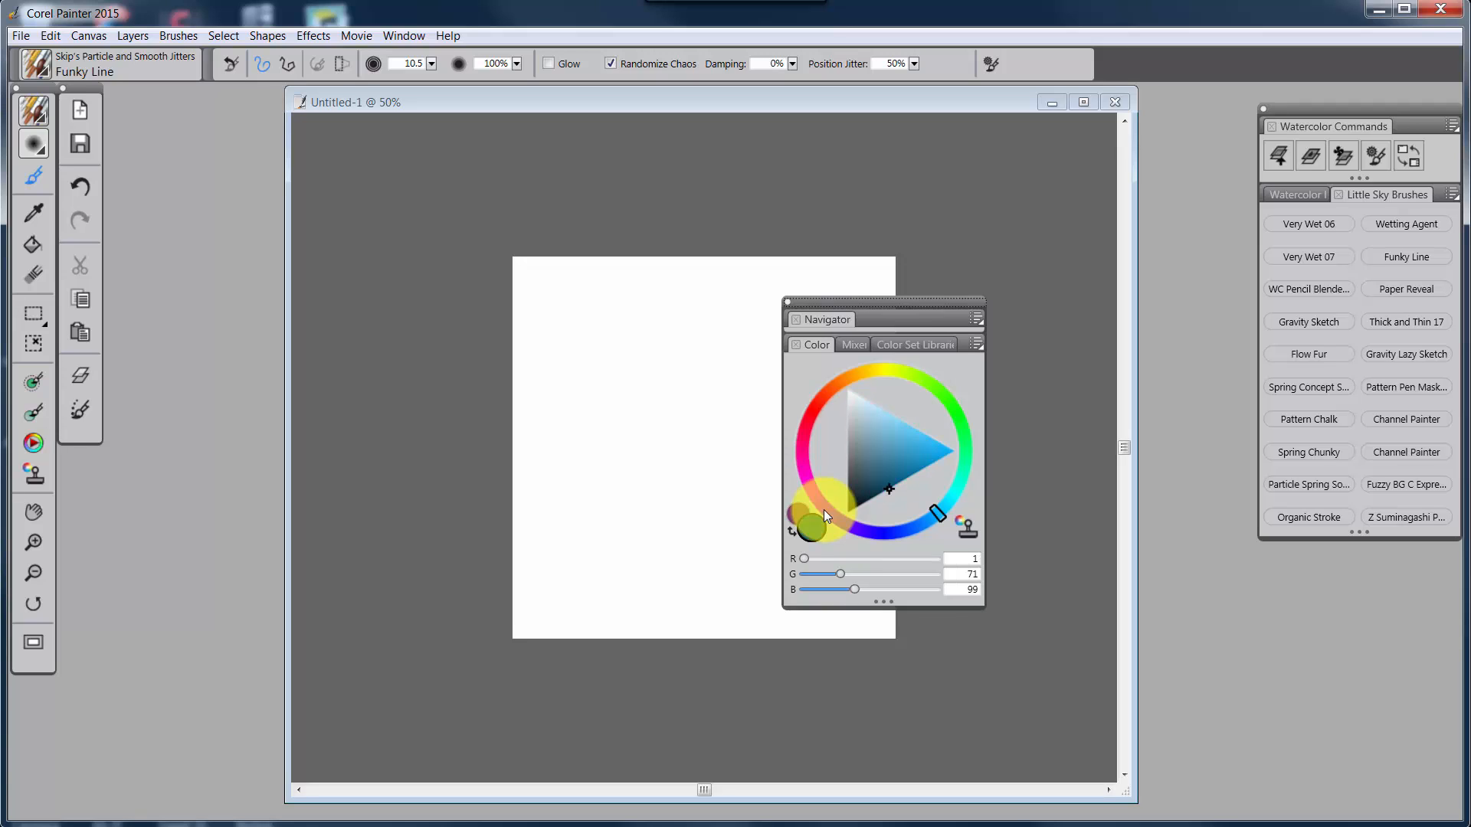
{"action": "mouse_move", "coordinate": [814, 532]}
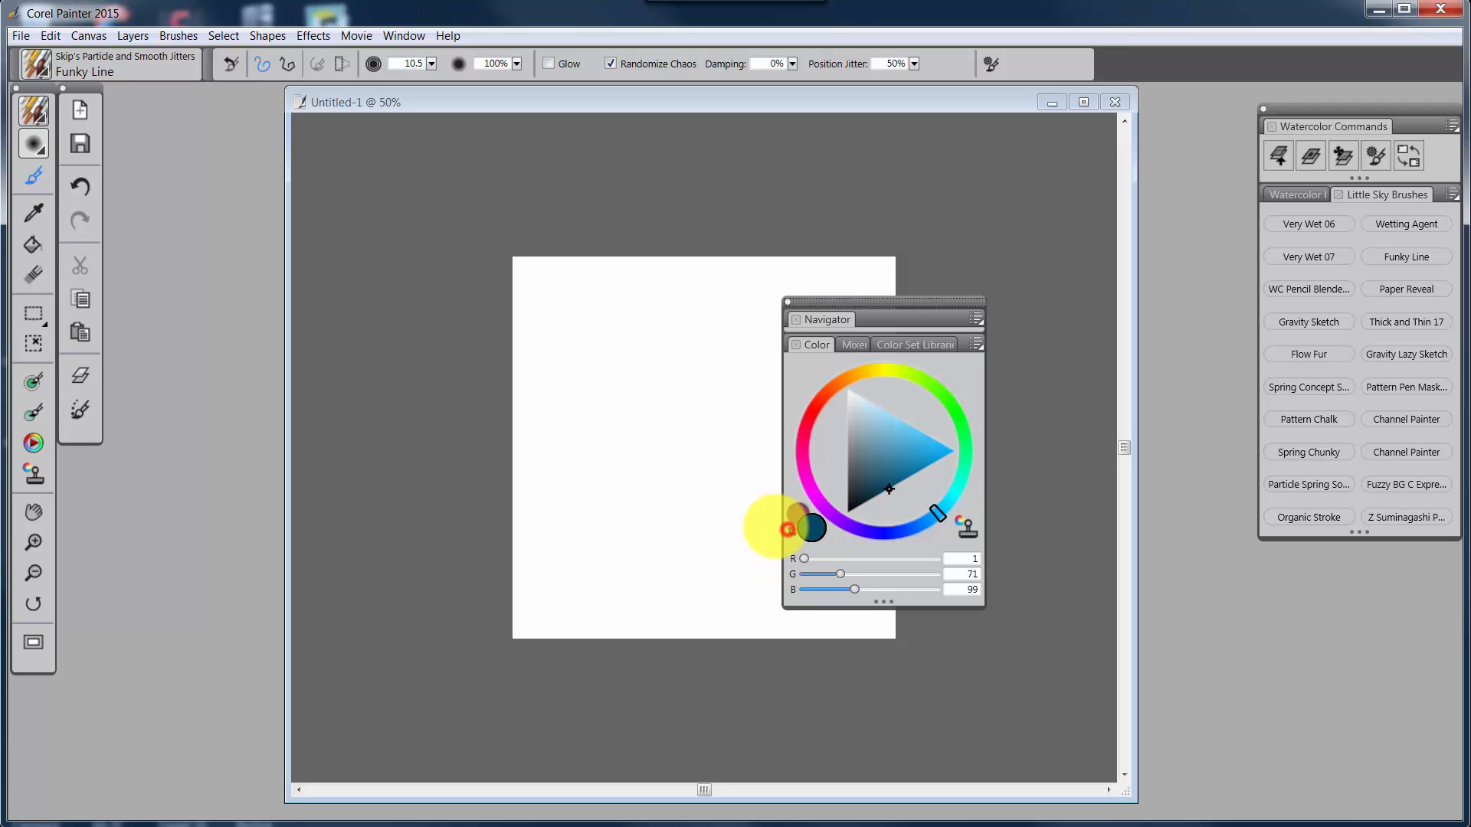
{"action": "left_click", "coordinate": [802, 460]}
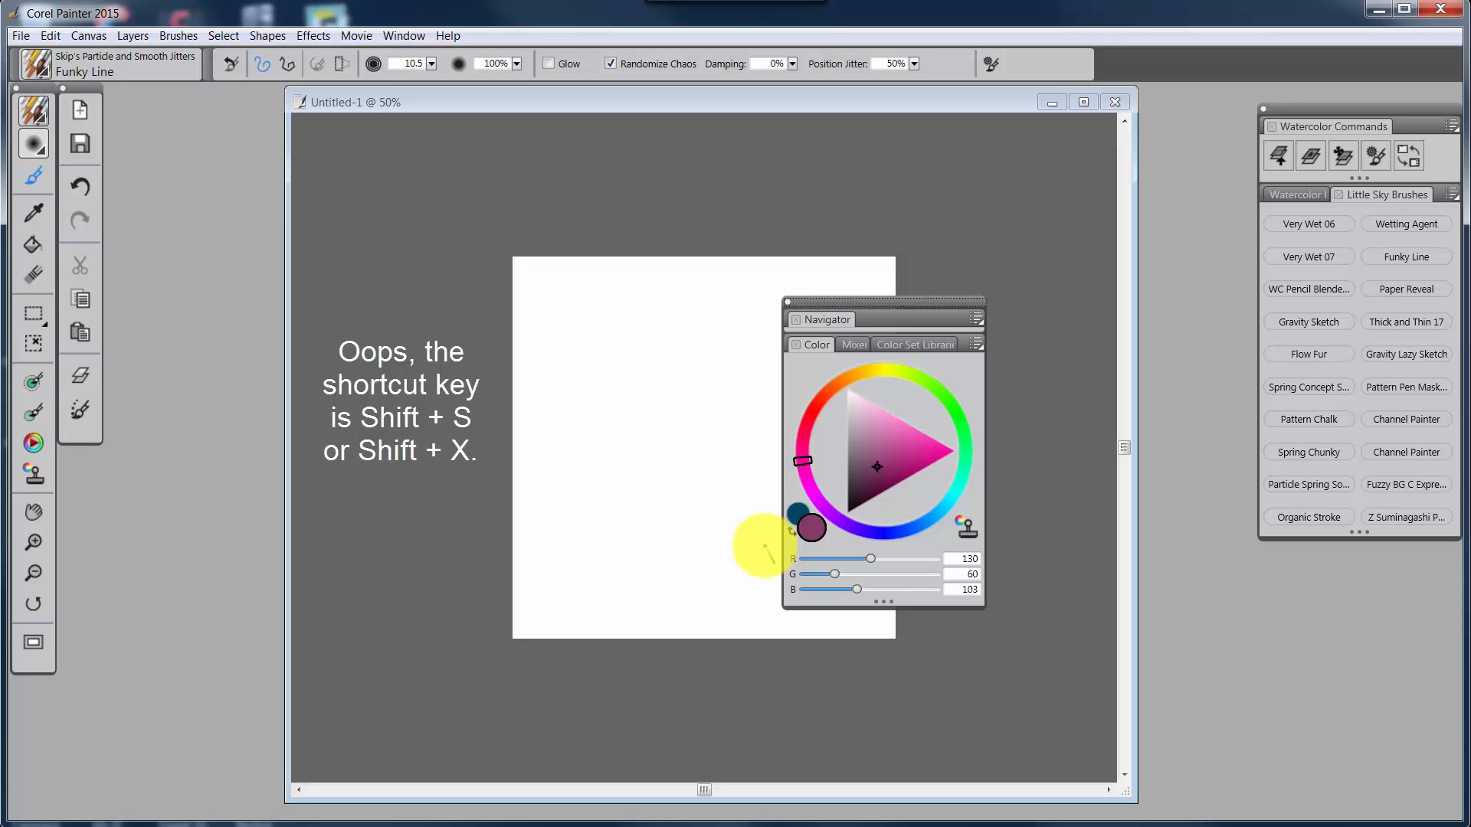
Find Swap colors (Shift+S) in Customize Keys under the Other shortcuts category
{"action": "left_click", "coordinate": [50, 36]}
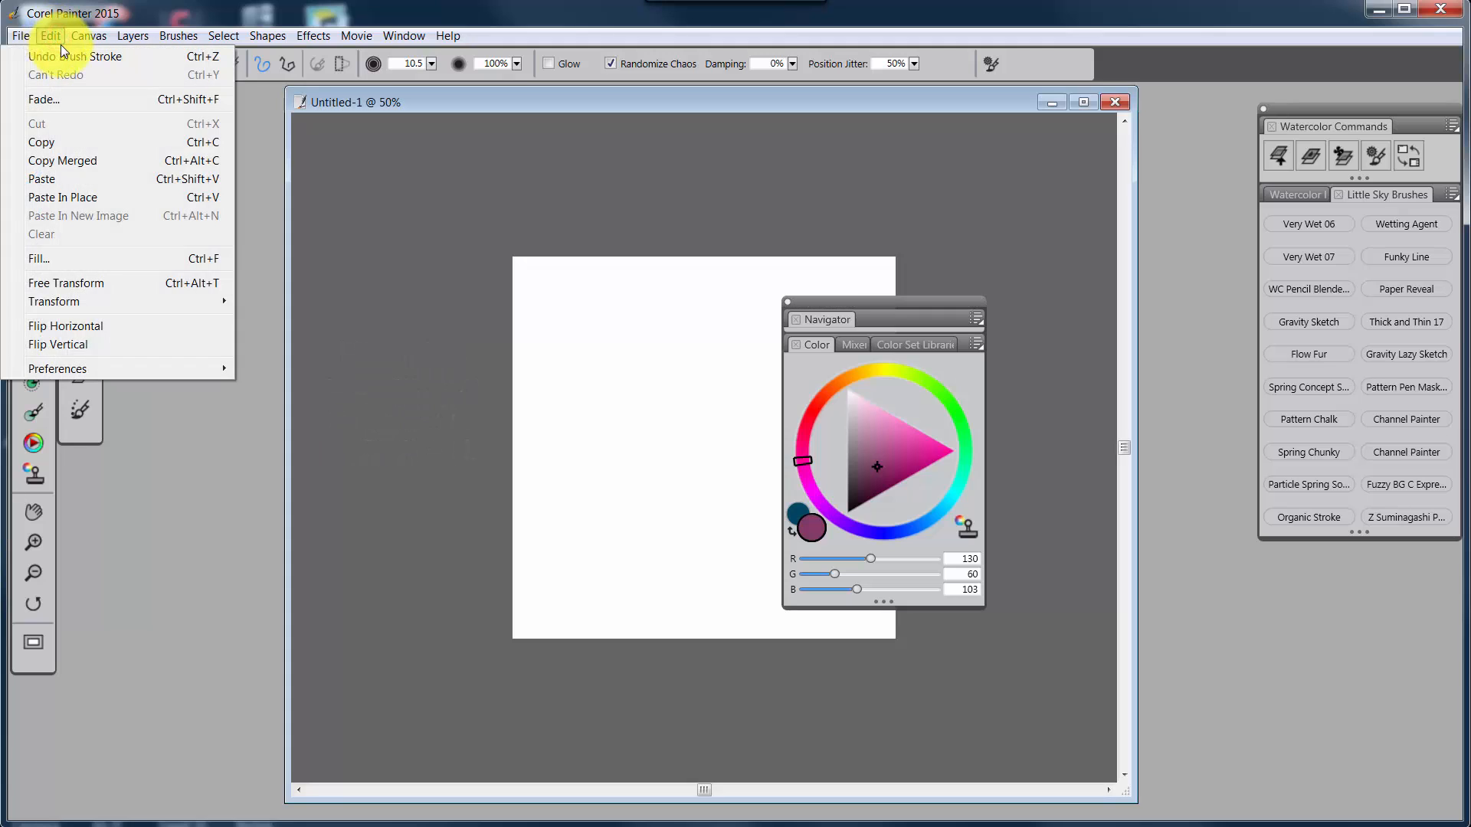
{"action": "mouse_move", "coordinate": [286, 443]}
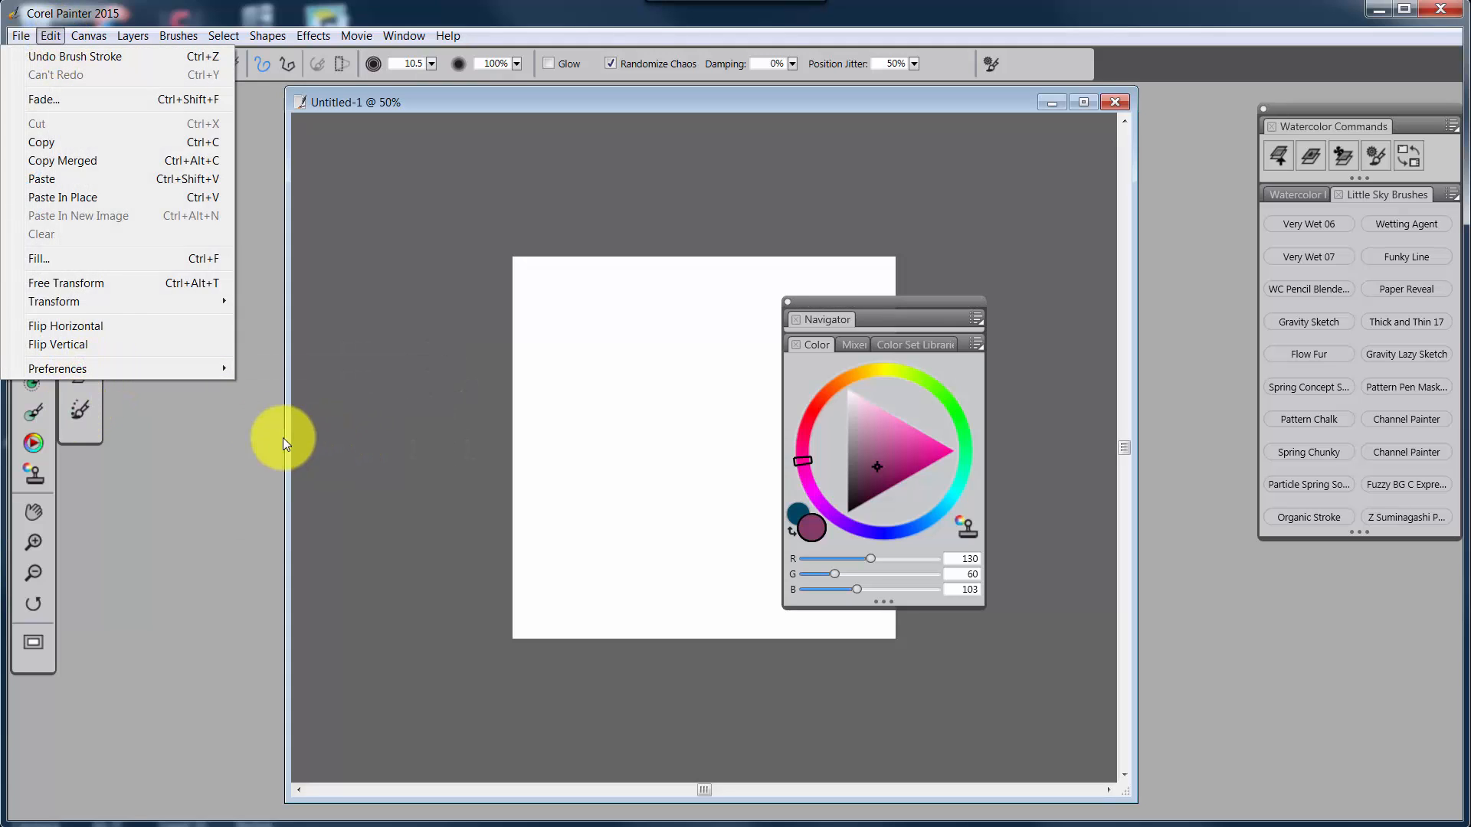
{"action": "left_click", "coordinate": [58, 369]}
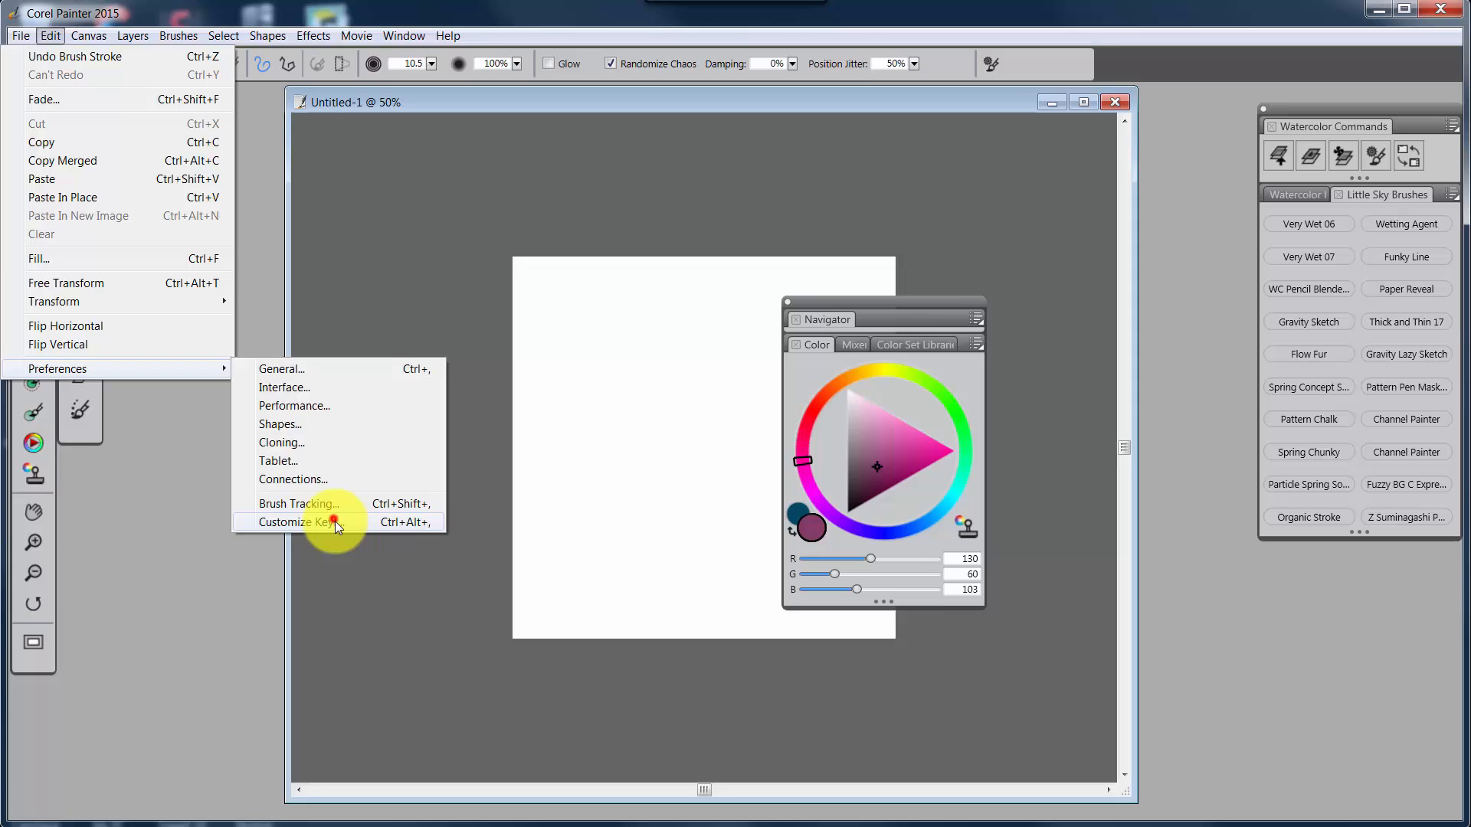
{"action": "left_click", "coordinate": [301, 522]}
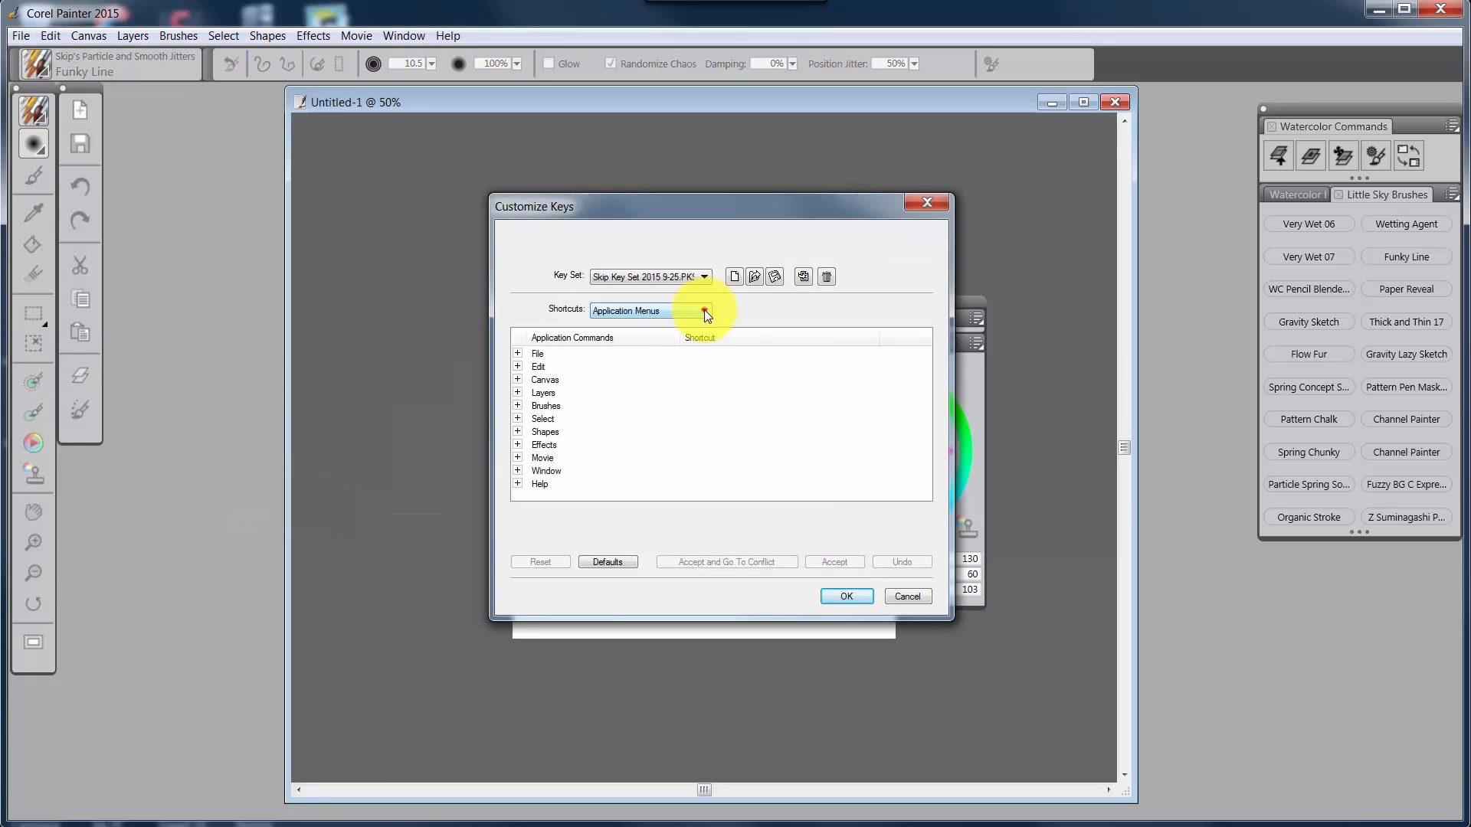
{"action": "left_click", "coordinate": [705, 310]}
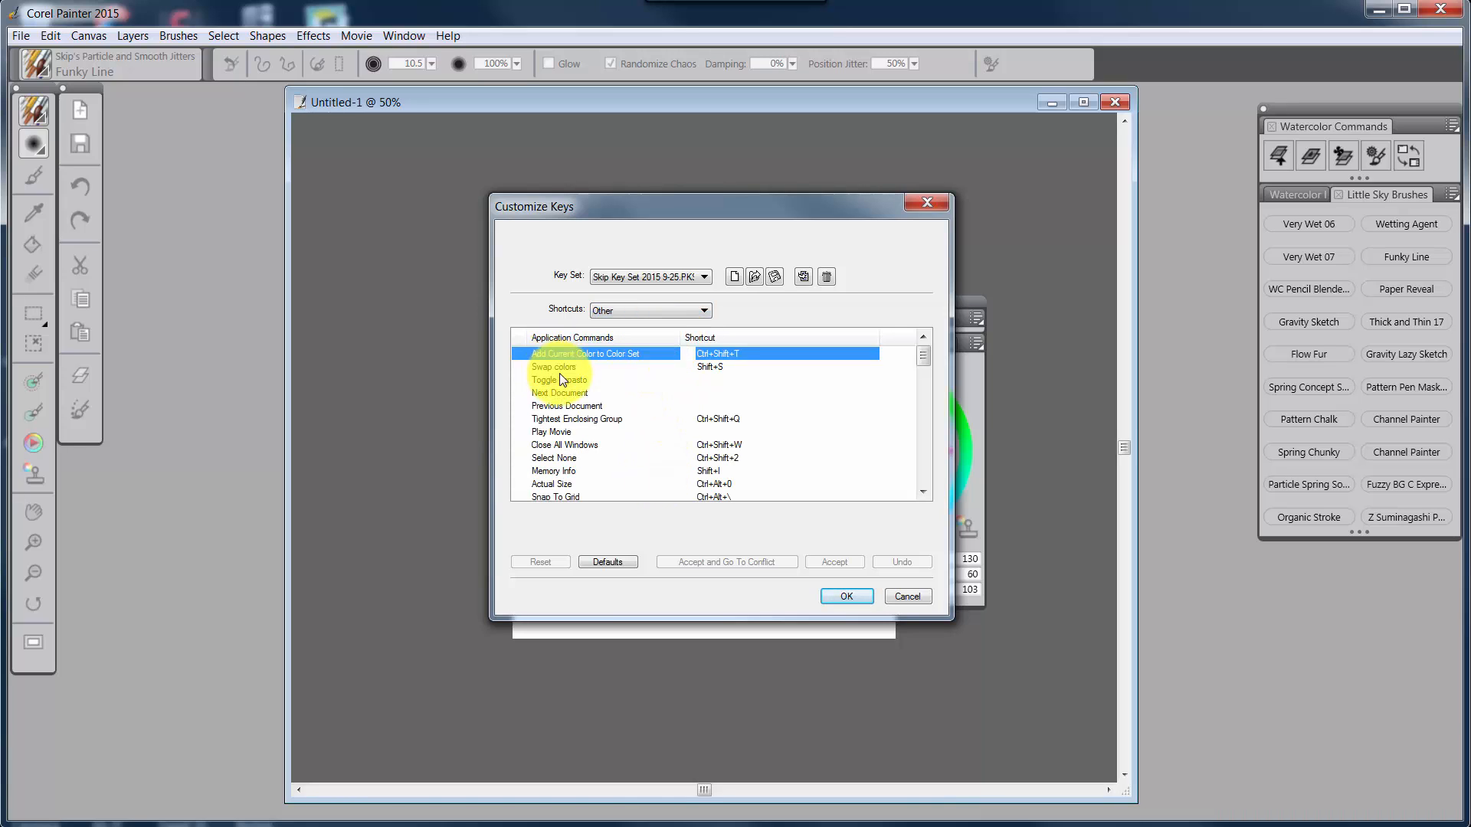
{"action": "left_click", "coordinate": [553, 367]}
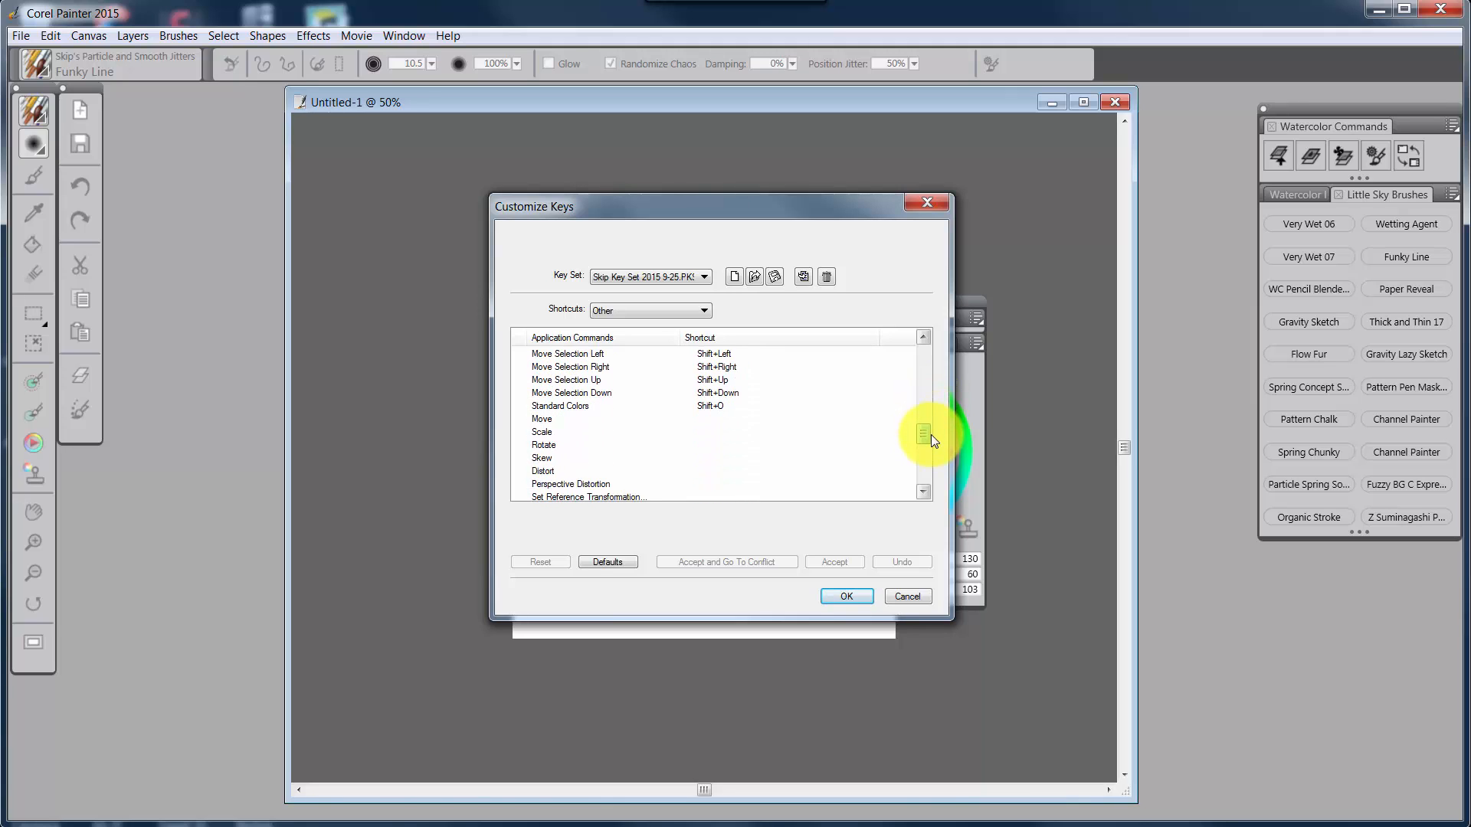
{"action": "scroll", "scroll_direction": "down", "scroll_amount": 3}
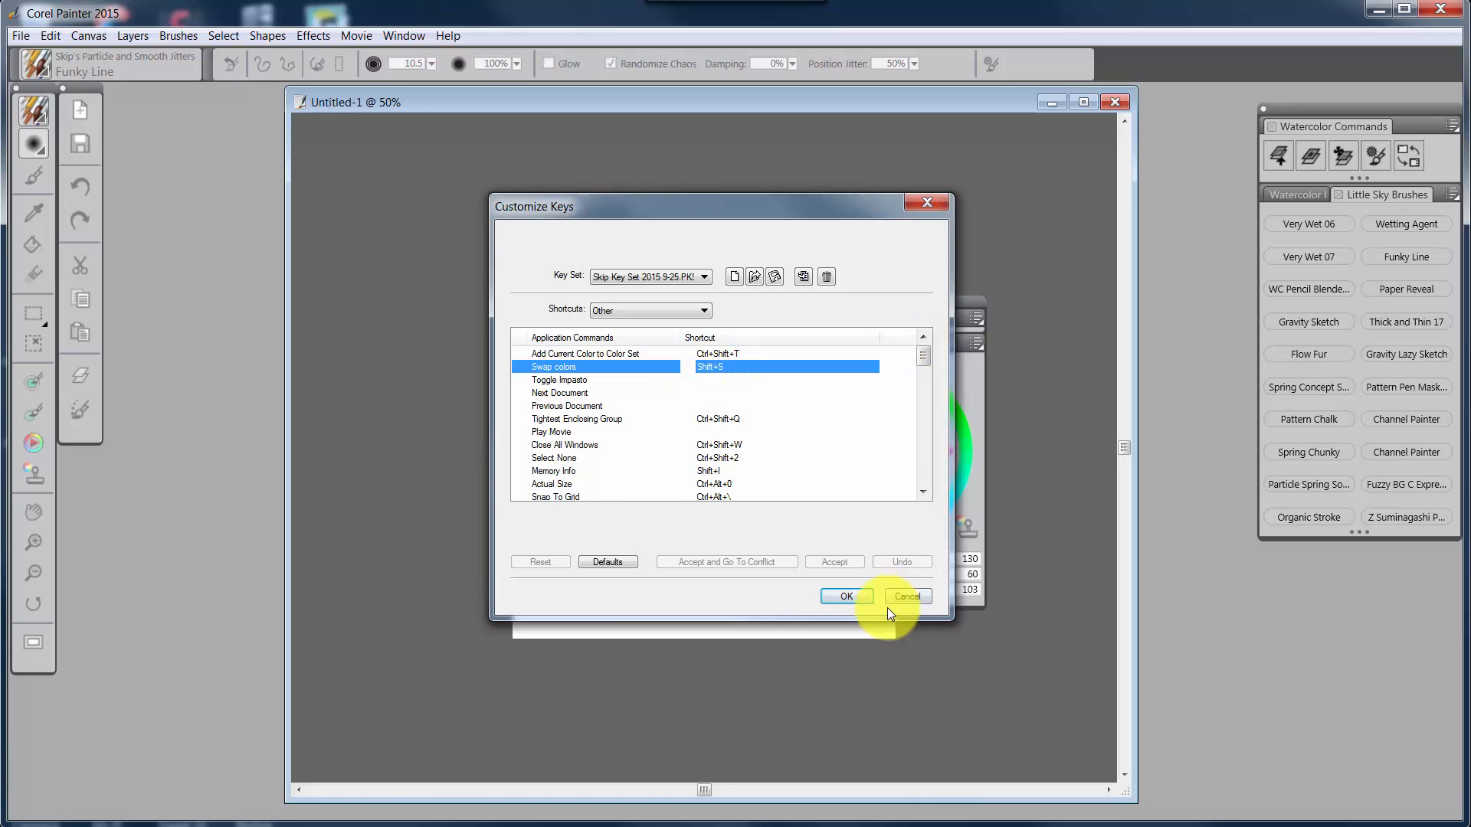
{"action": "mouse_move", "coordinate": [903, 608]}
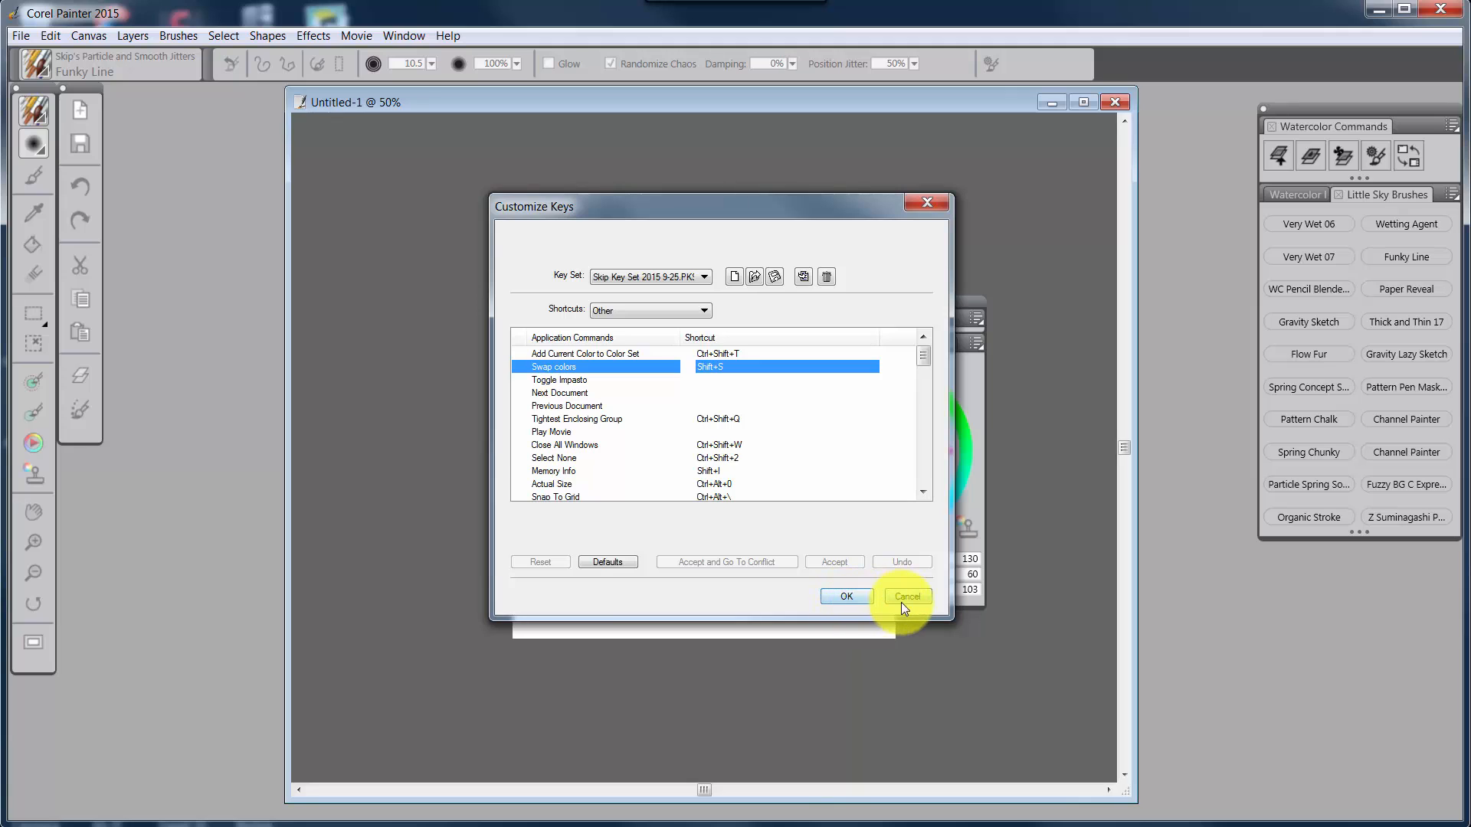
Cancel Customize Keys, reopen it from Edit > Preferences, and cancel again unchanged
{"action": "left_click", "coordinate": [906, 597]}
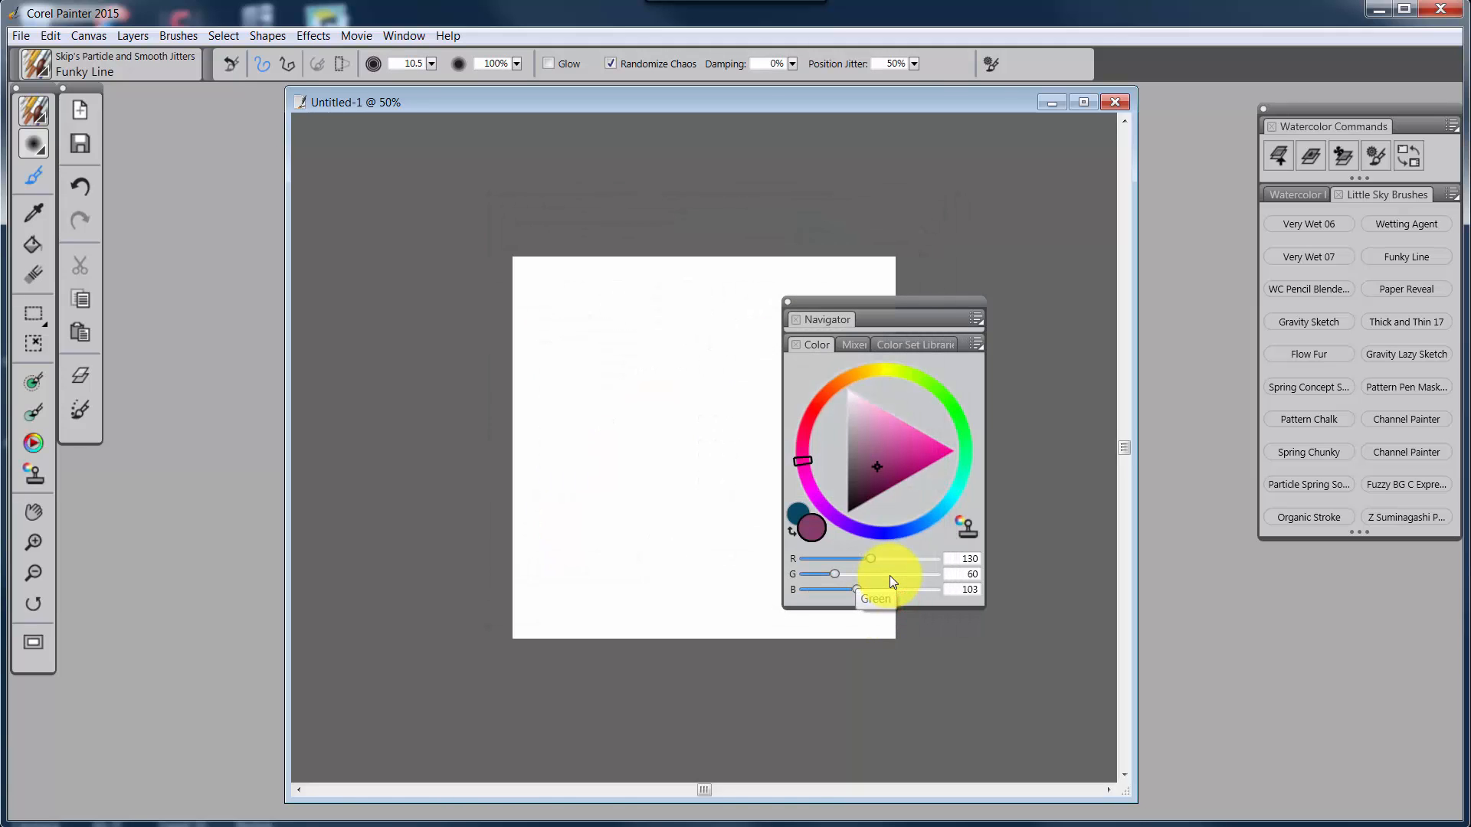
{"action": "mouse_move", "coordinate": [126, 272]}
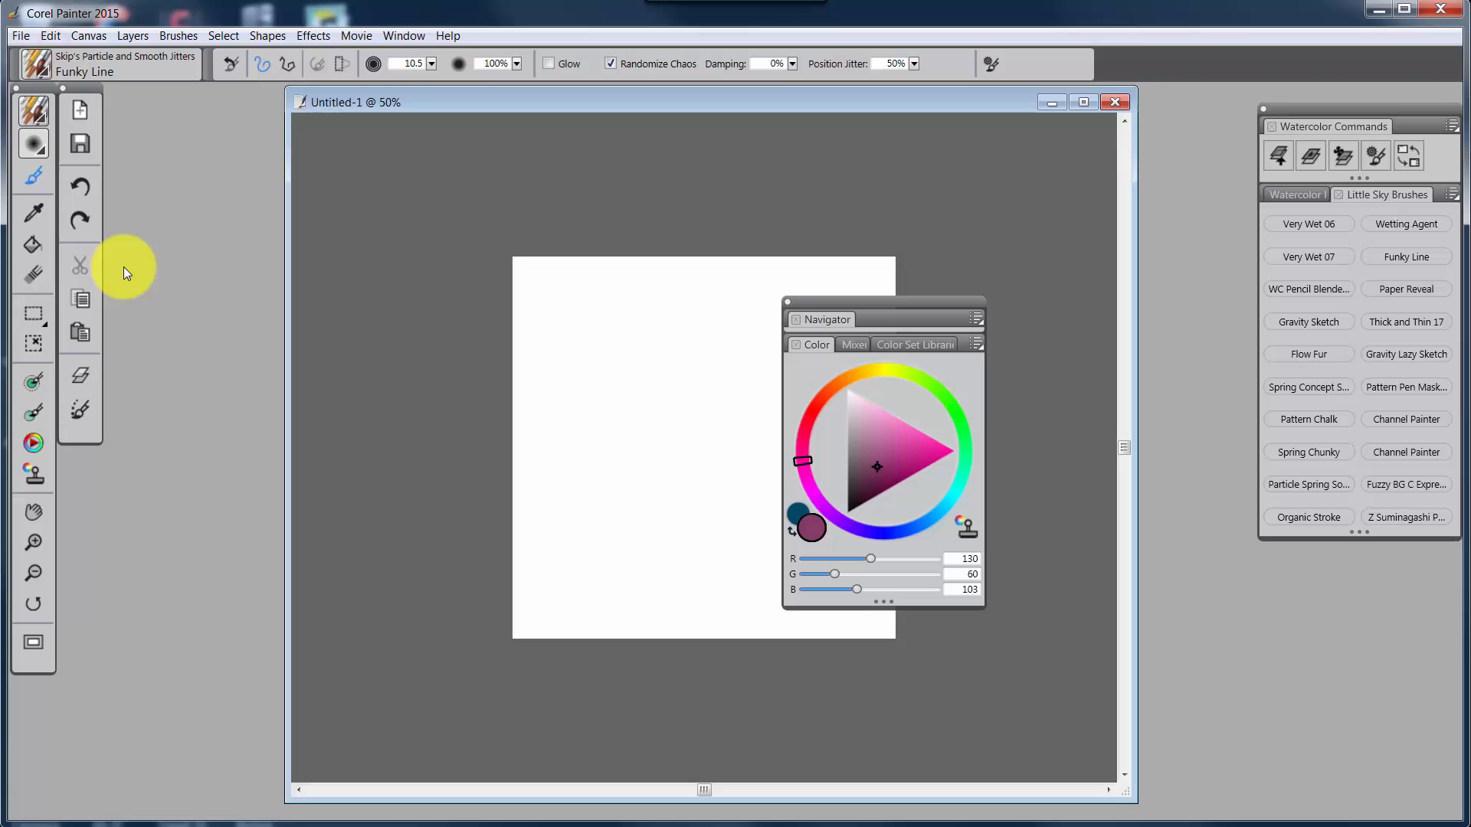
{"action": "left_click", "coordinate": [49, 36]}
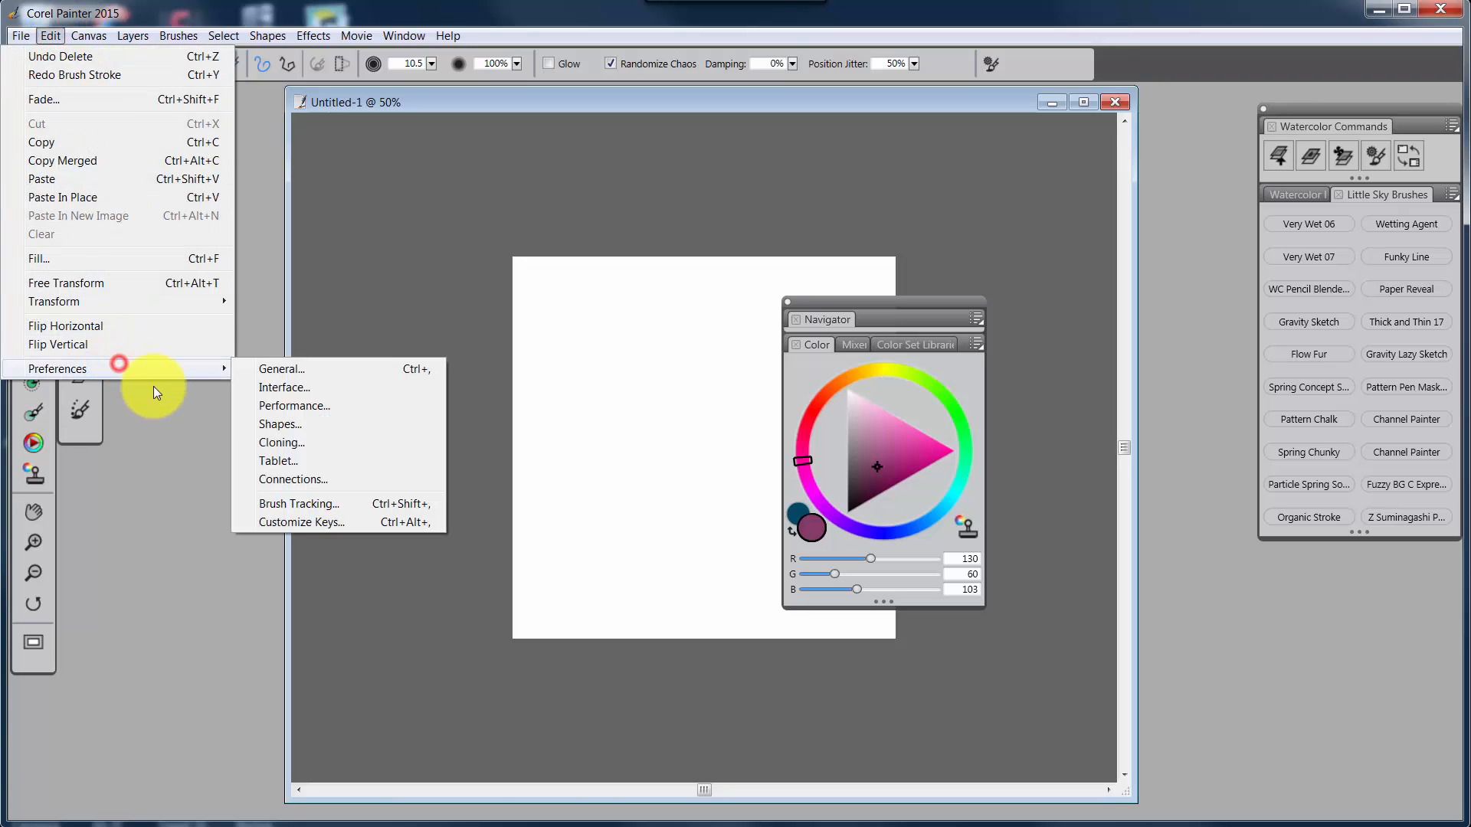
{"action": "left_click", "coordinate": [301, 523]}
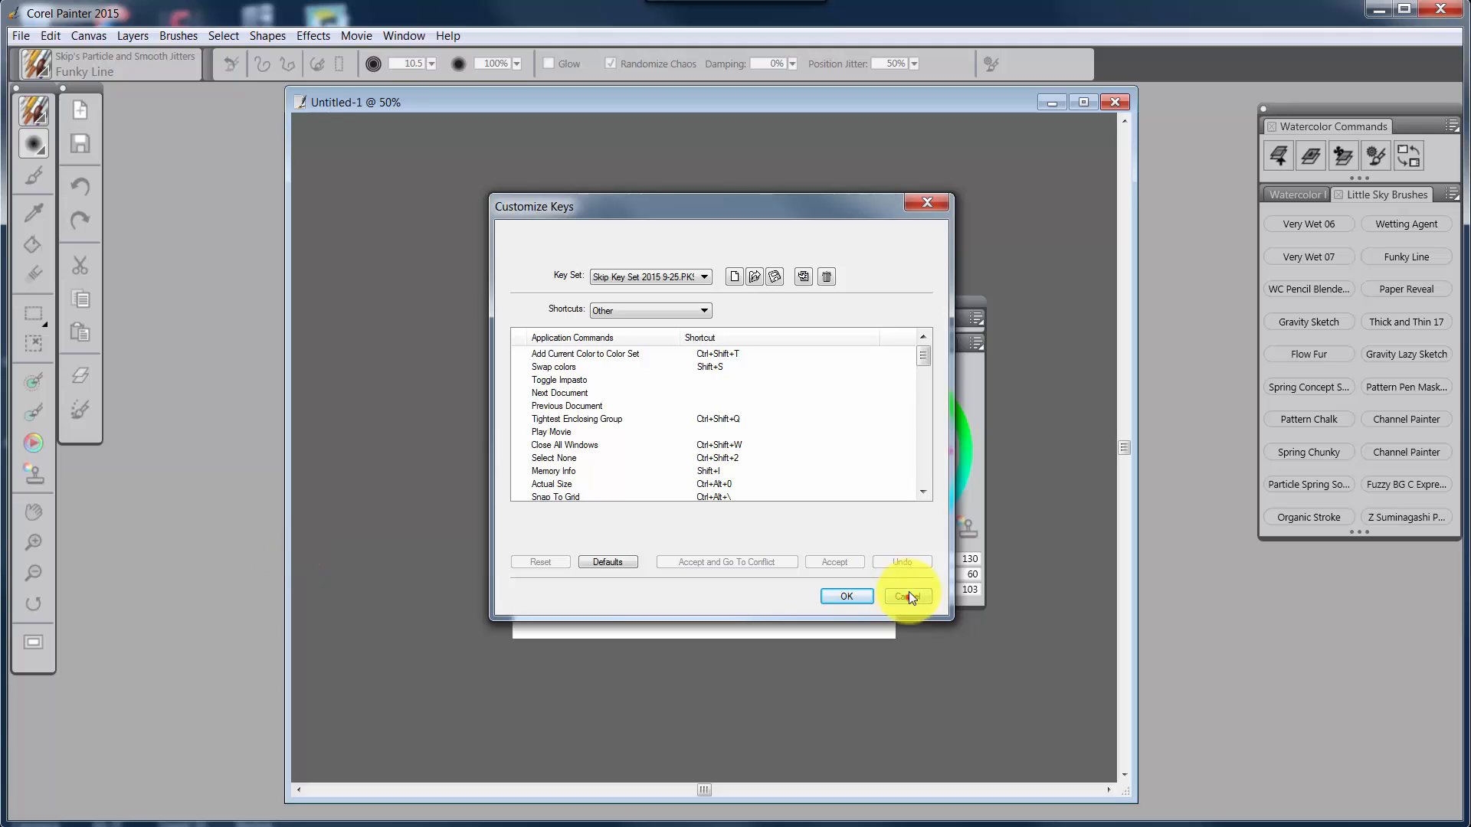
{"action": "left_click", "coordinate": [907, 596]}
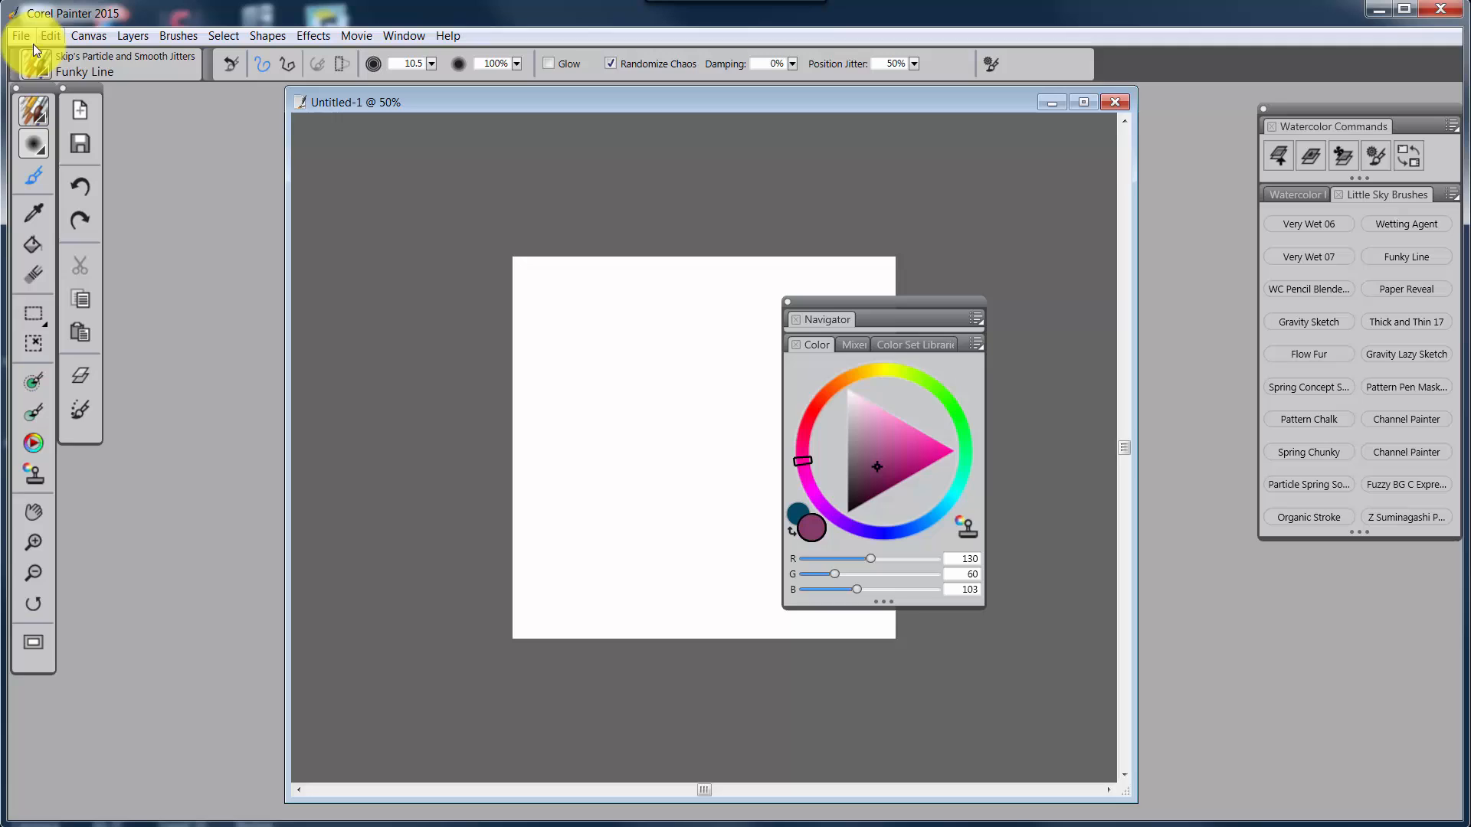
{"action": "mouse_move", "coordinate": [52, 50]}
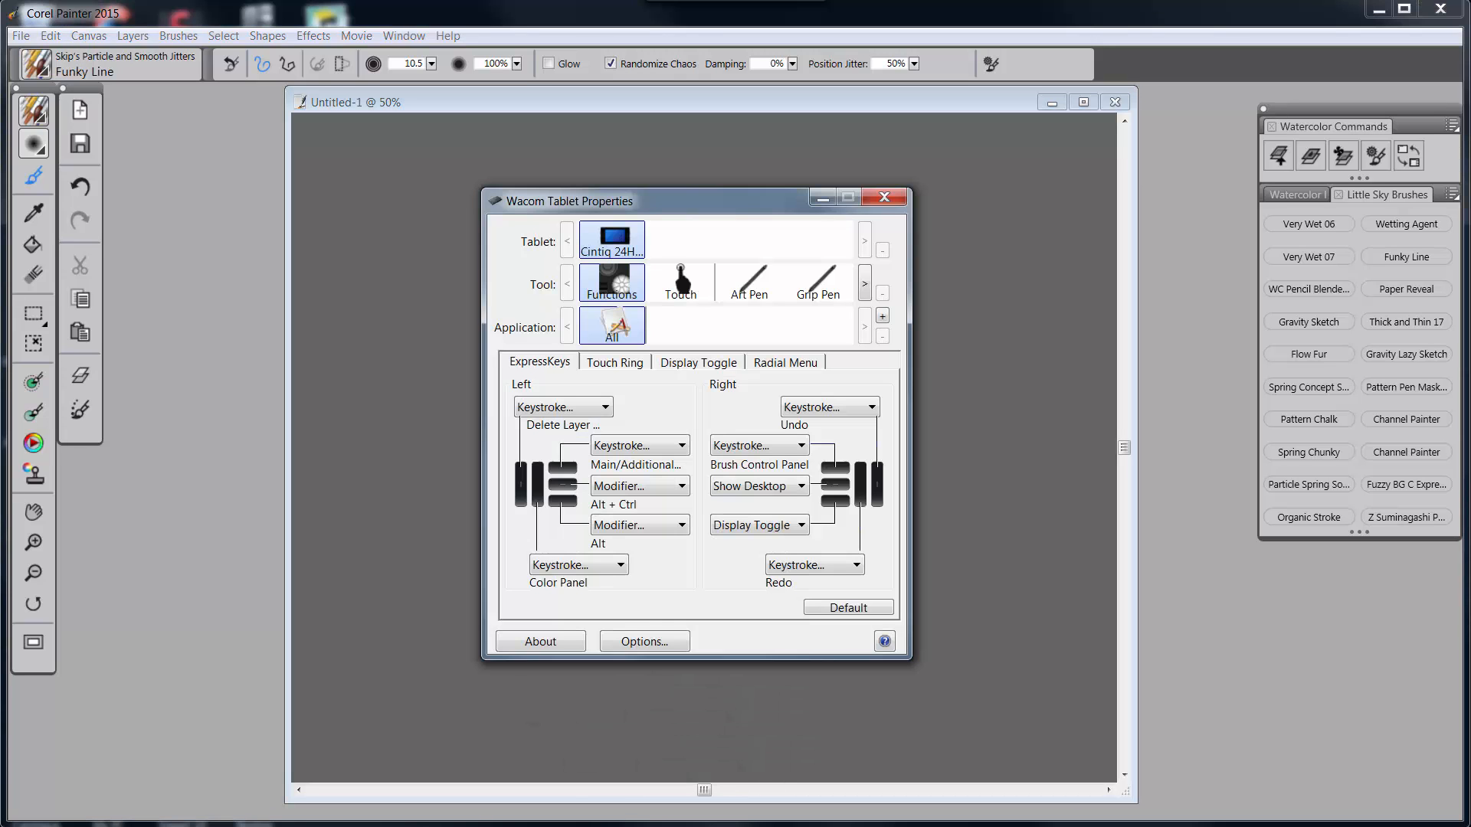
{"action": "mouse_move", "coordinate": [645, 521]}
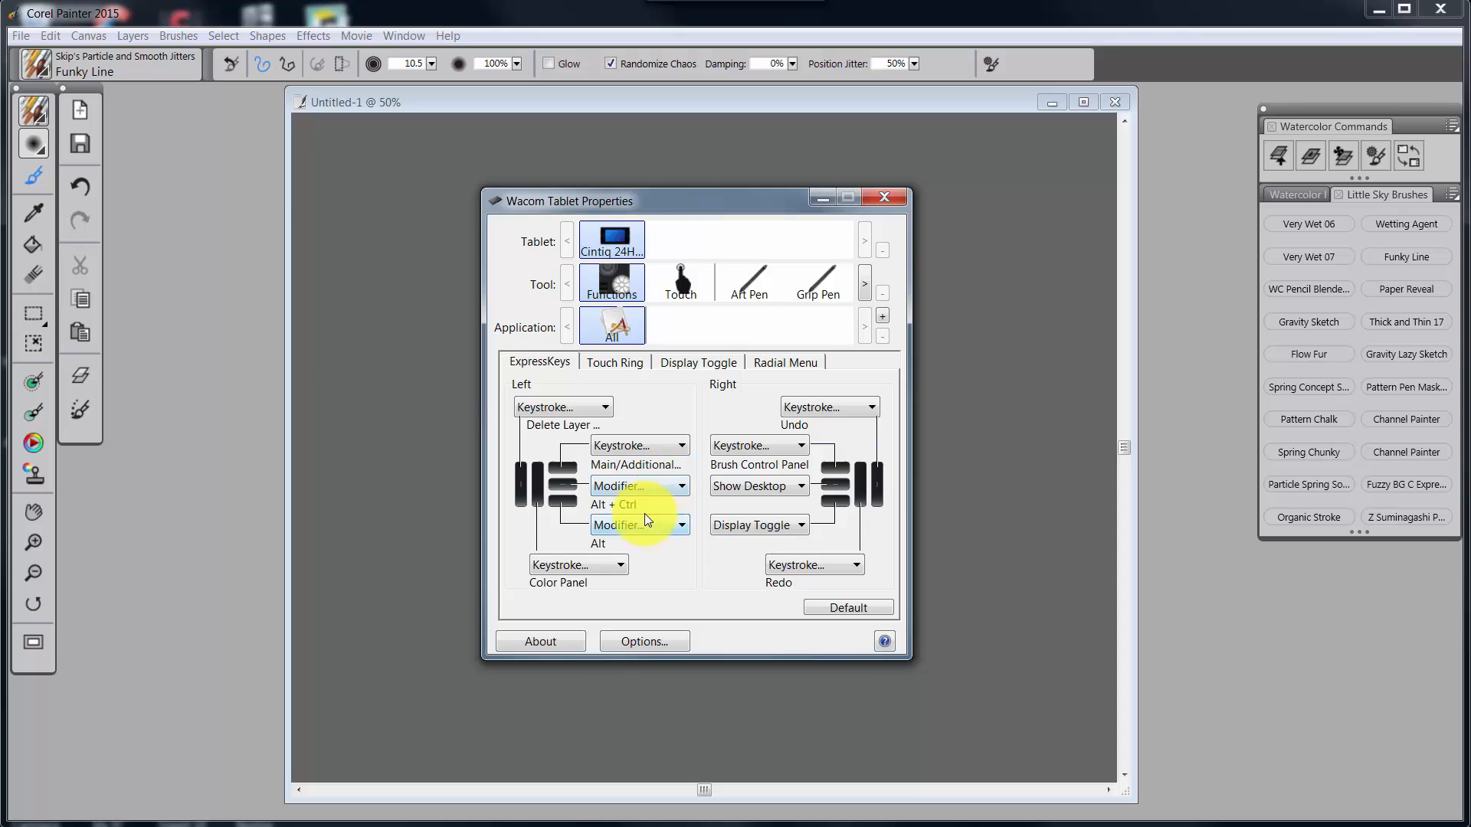
{"action": "mouse_move", "coordinate": [641, 524]}
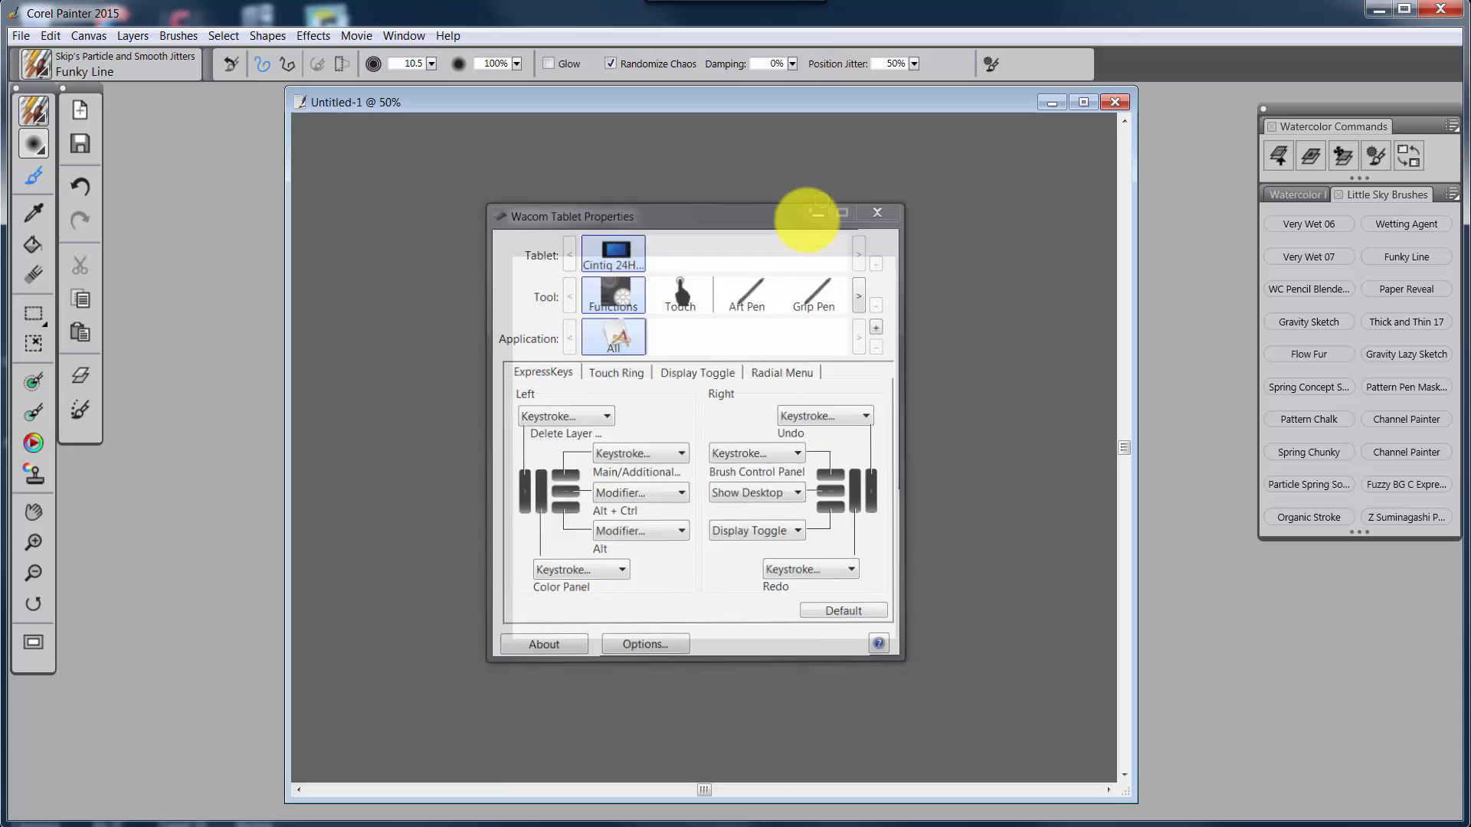
Minimize Wacom Tablet Properties to get back to the Painter canvas for painting
{"action": "left_click", "coordinate": [876, 212]}
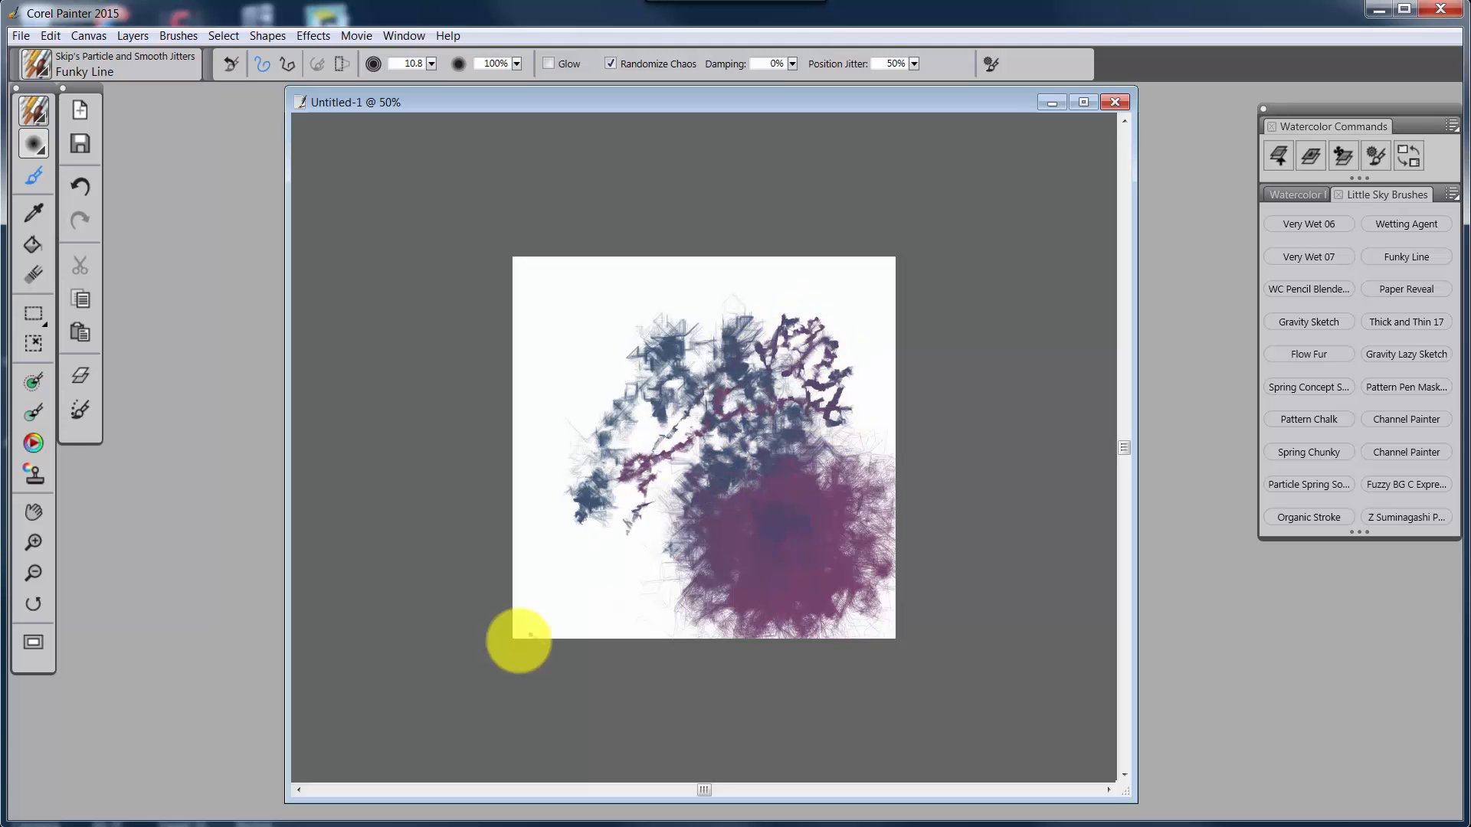
{"action": "mouse_move", "coordinate": [66, 431]}
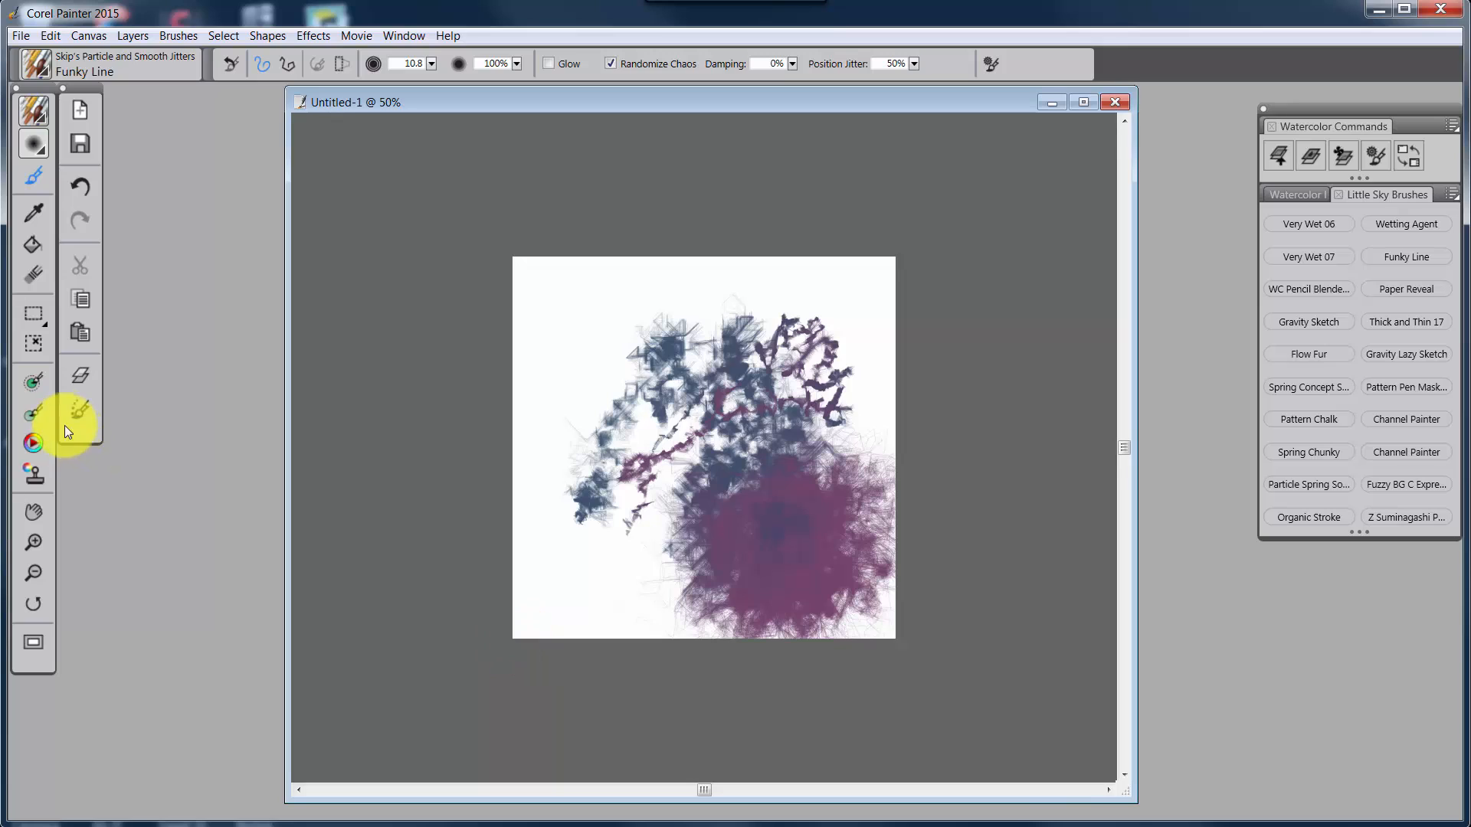
{"action": "mouse_move", "coordinate": [42, 409]}
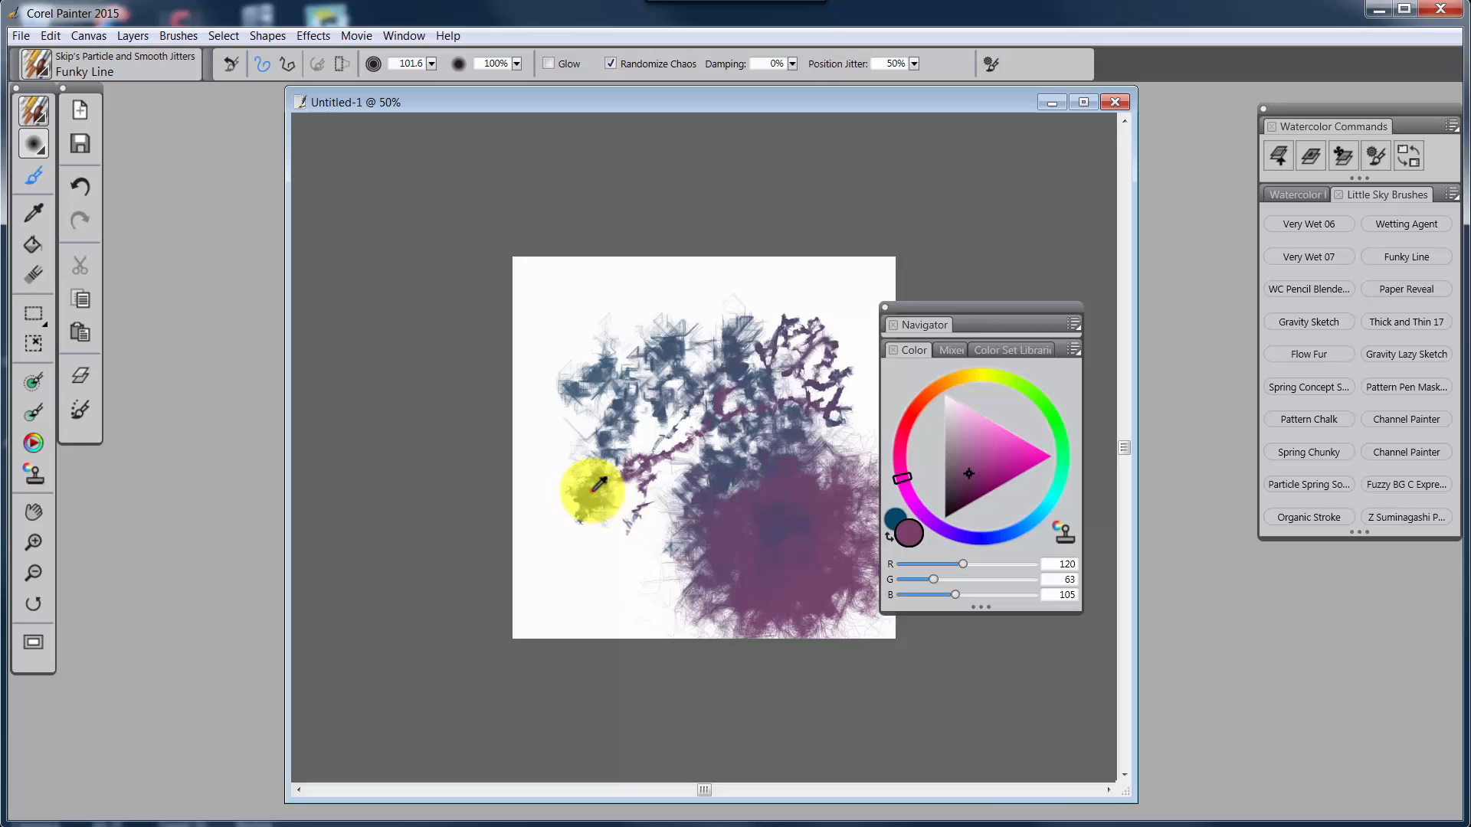
Sample a colour from the painted strokes with the Dropper at 101.6 brush size
{"action": "left_click", "coordinate": [1026, 525]}
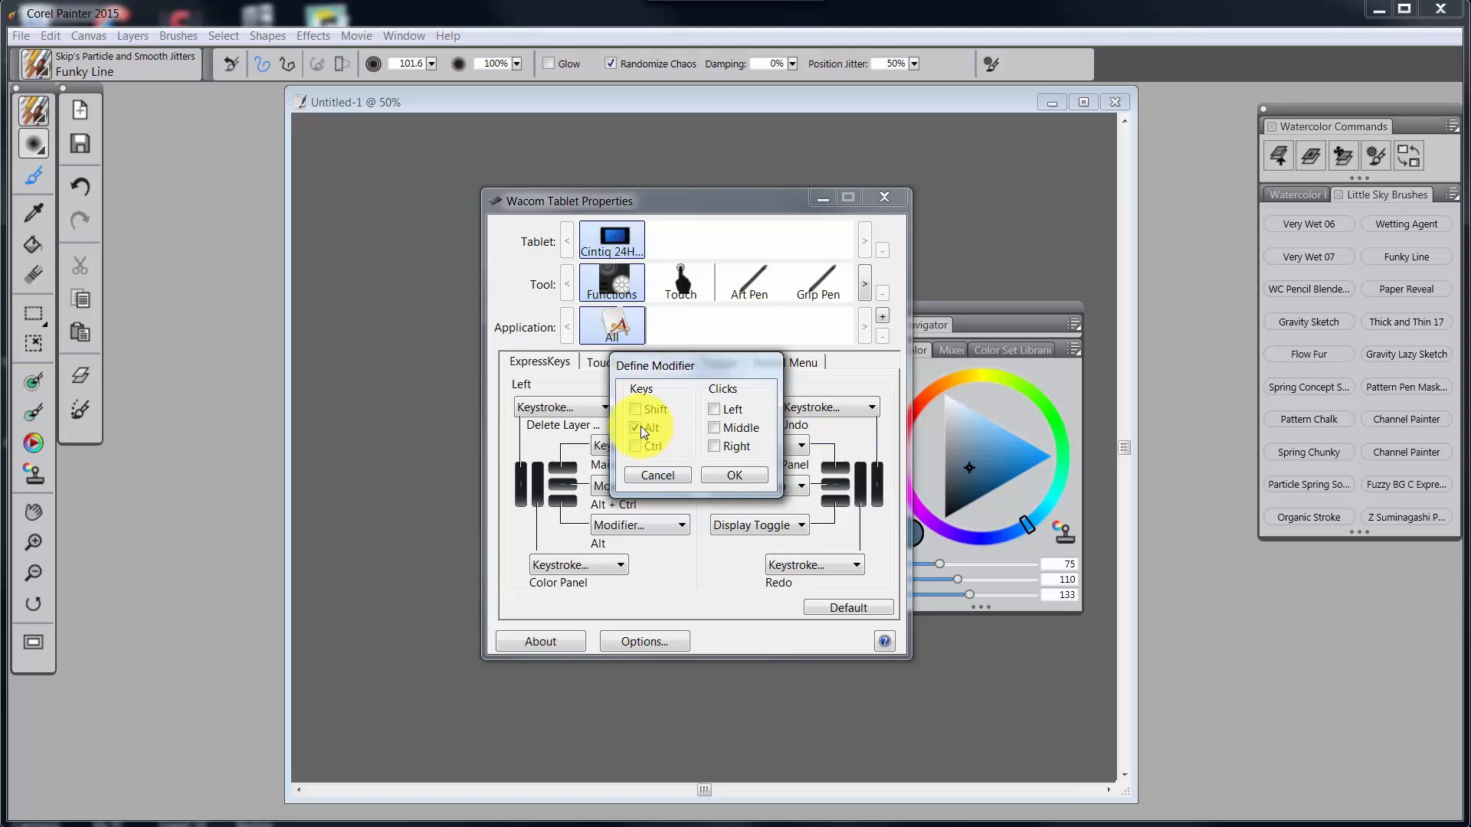
{"action": "mouse_move", "coordinate": [642, 447]}
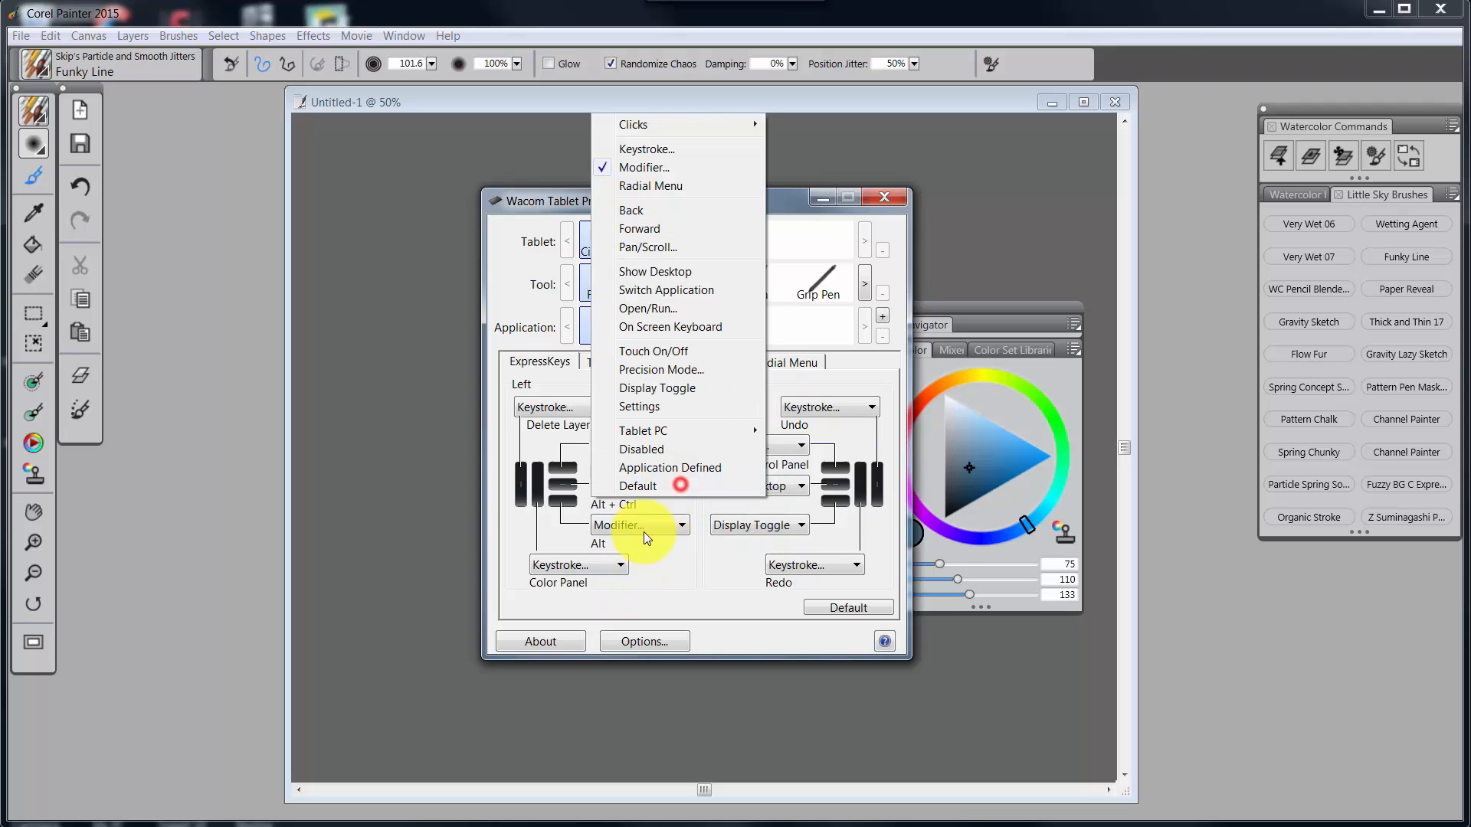
Define the ExpressKey modifier as Alt plus Ctrl and accept it
{"action": "left_click", "coordinate": [645, 167]}
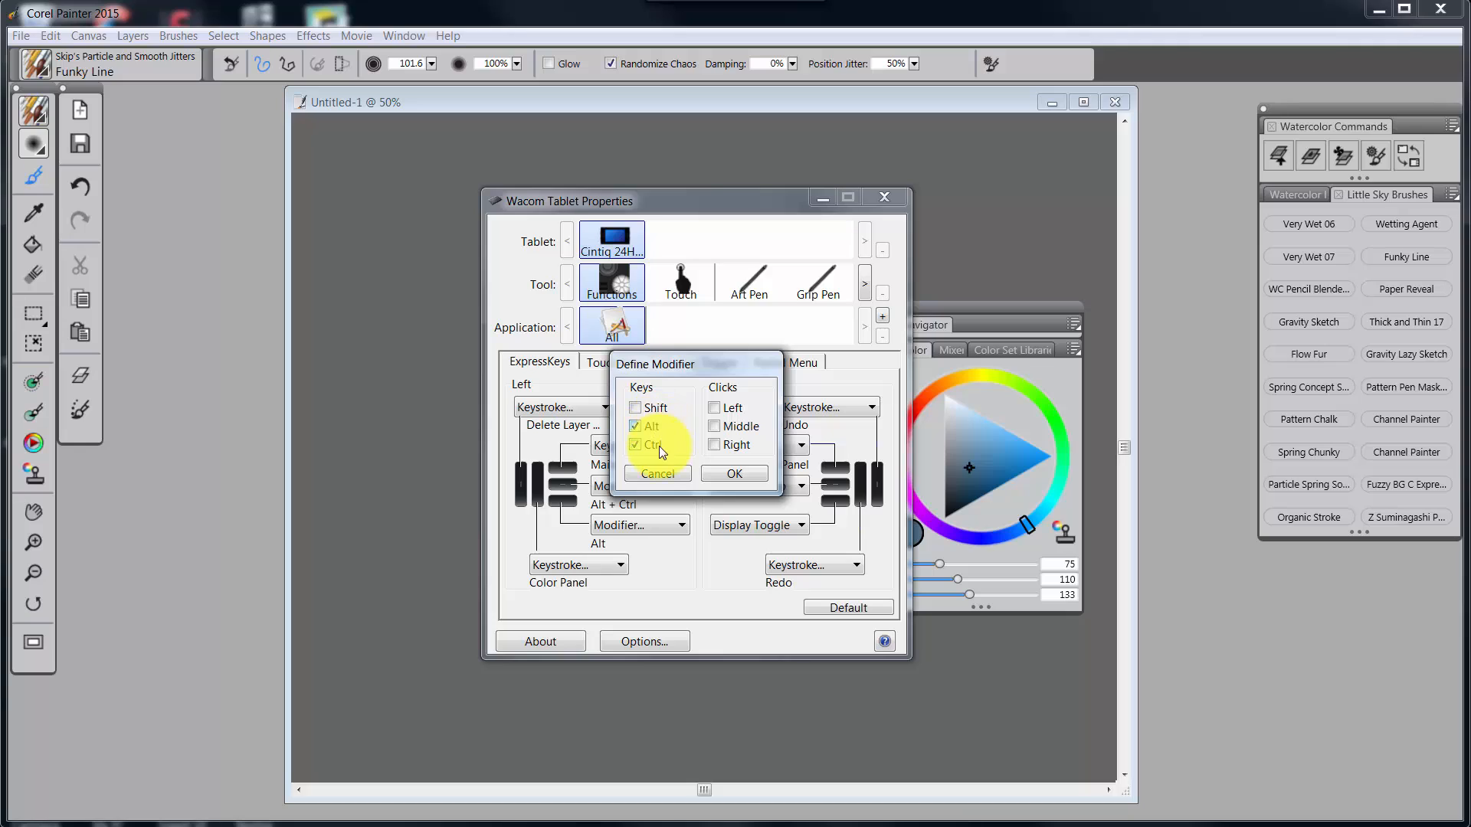
{"action": "mouse_move", "coordinate": [734, 473]}
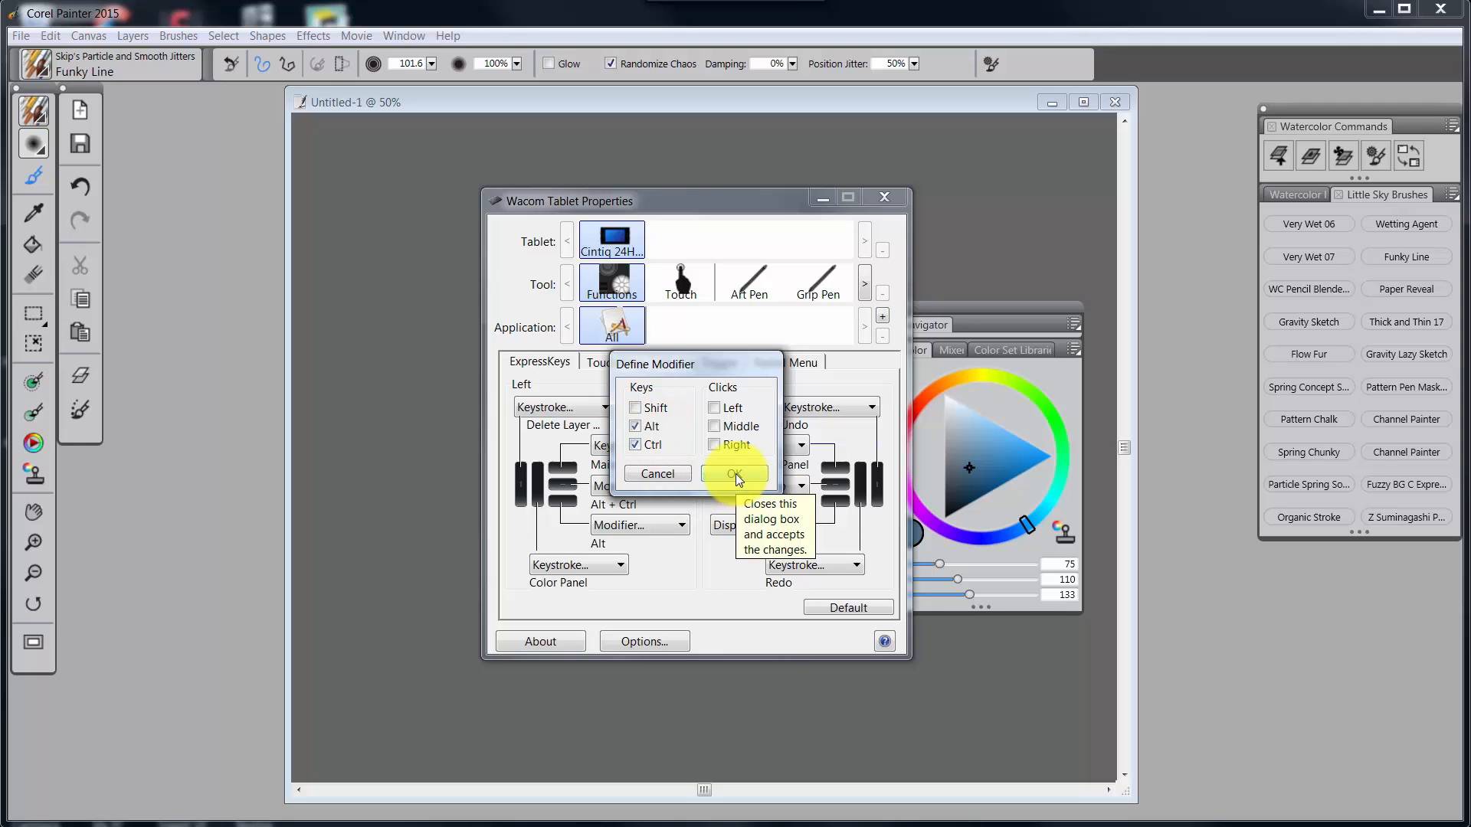
{"action": "left_click", "coordinate": [734, 474]}
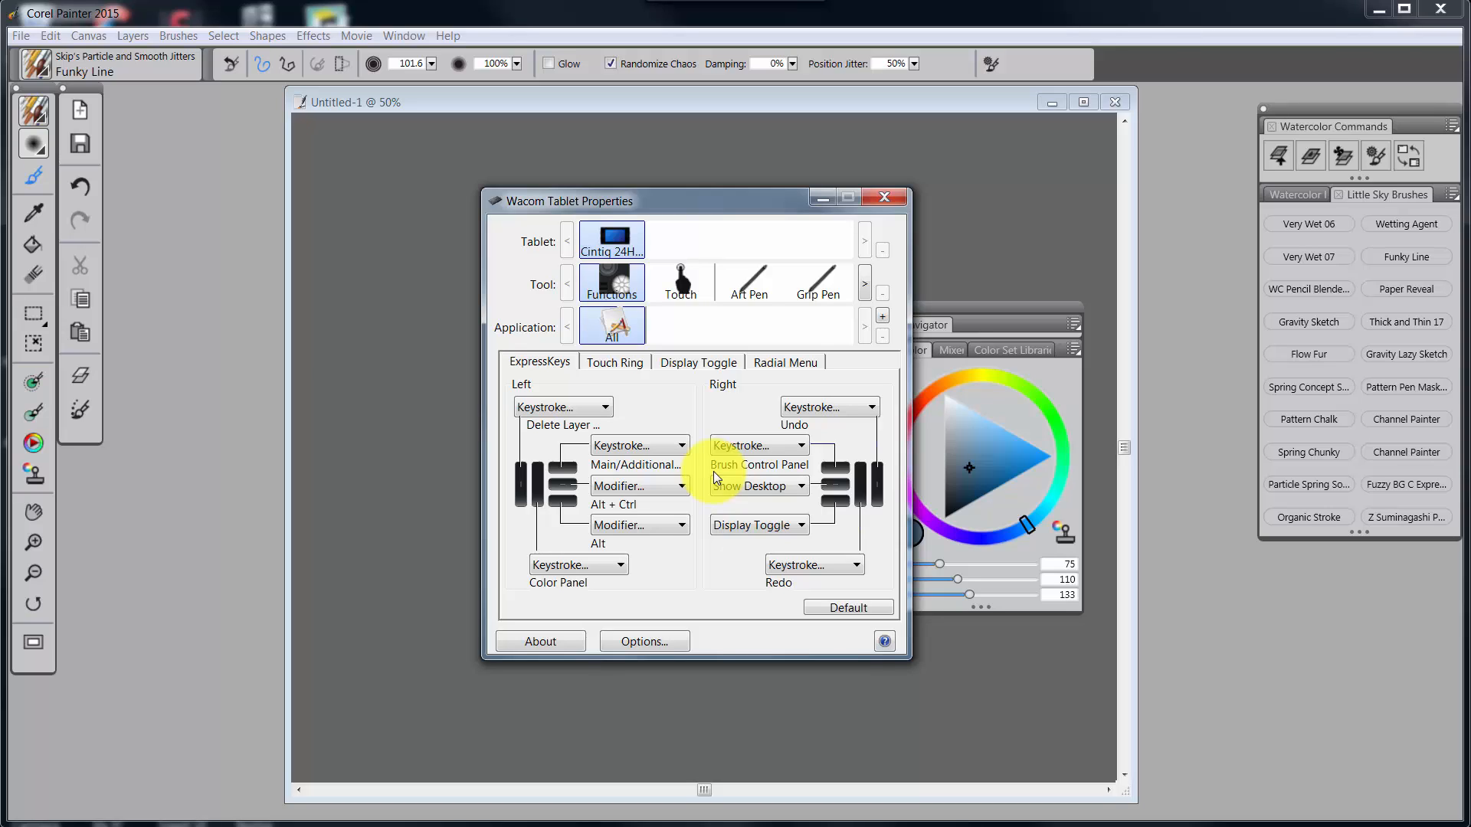
{"action": "mouse_move", "coordinate": [877, 478]}
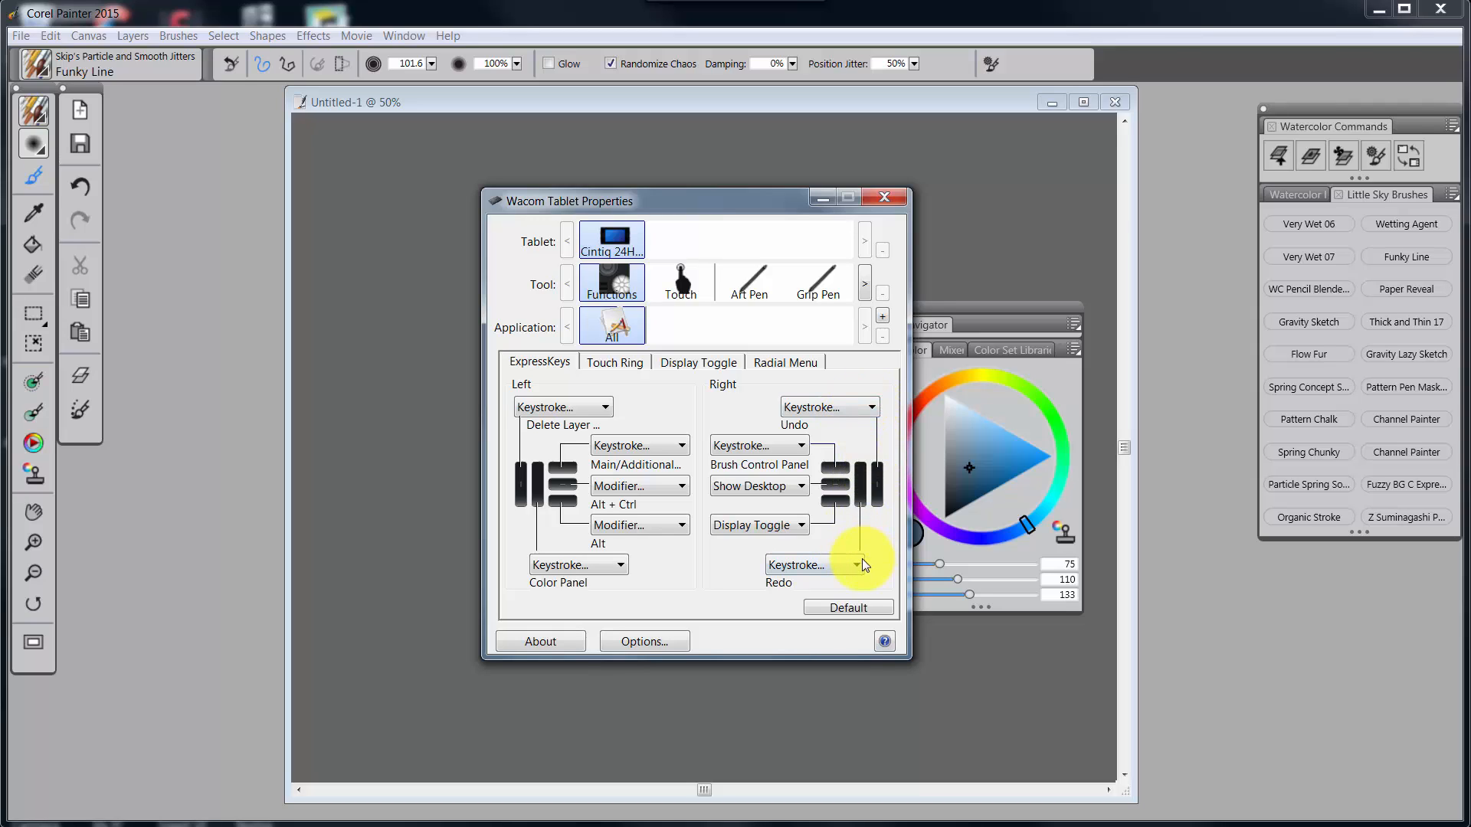
{"action": "left_click", "coordinate": [855, 564]}
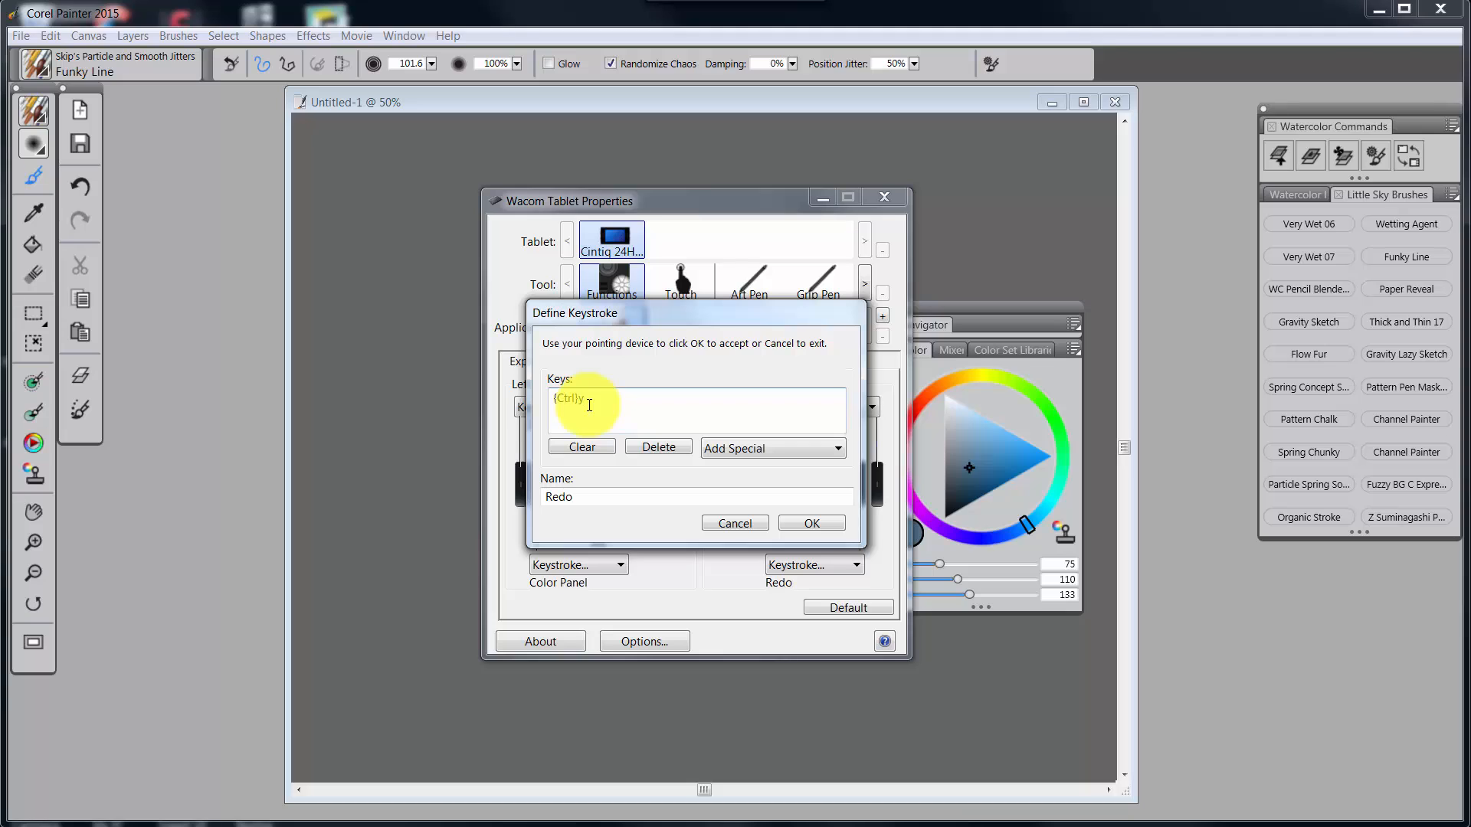
{"action": "left_click", "coordinate": [811, 522]}
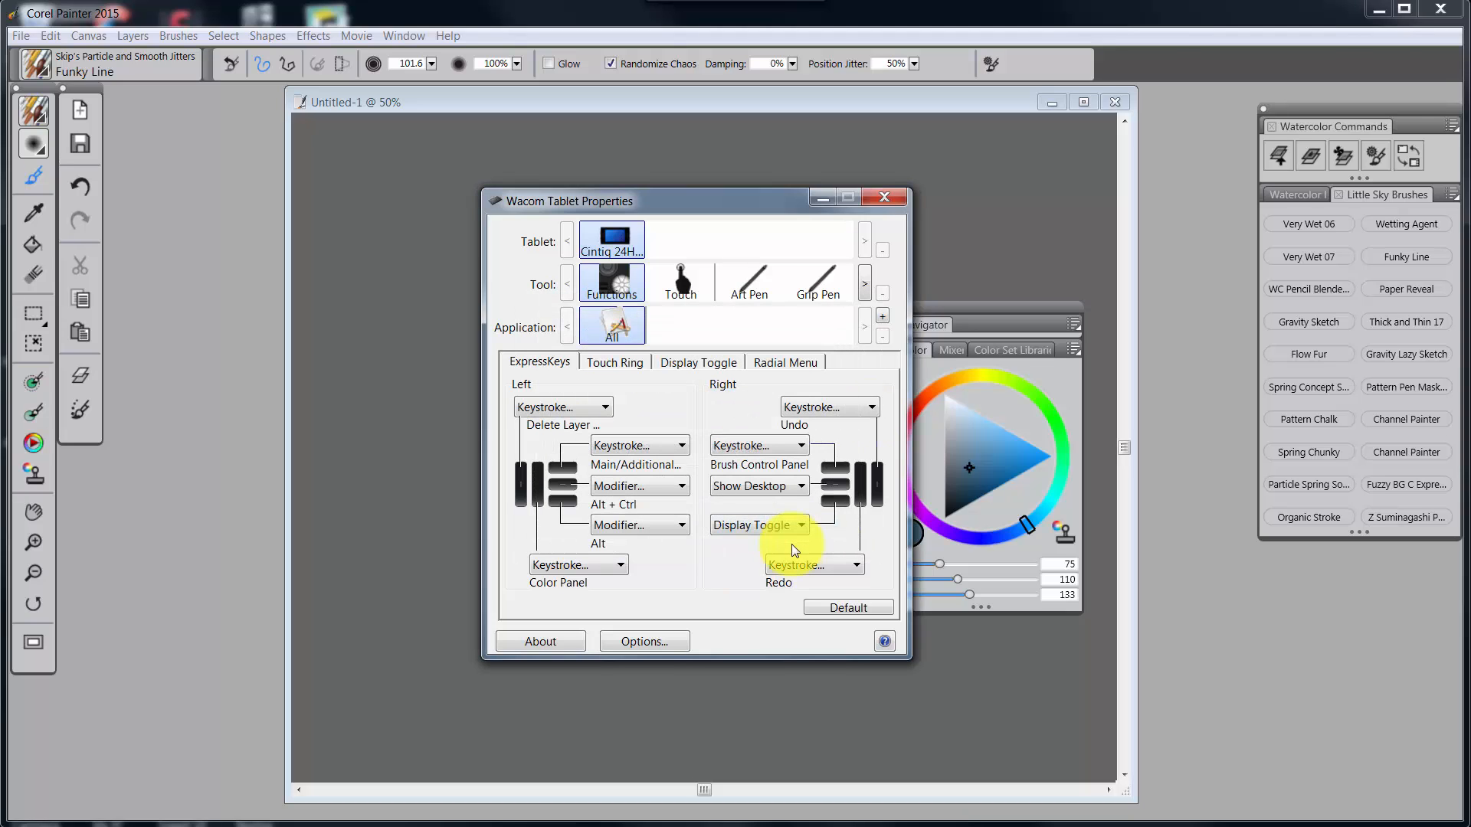
{"action": "mouse_move", "coordinate": [858, 406]}
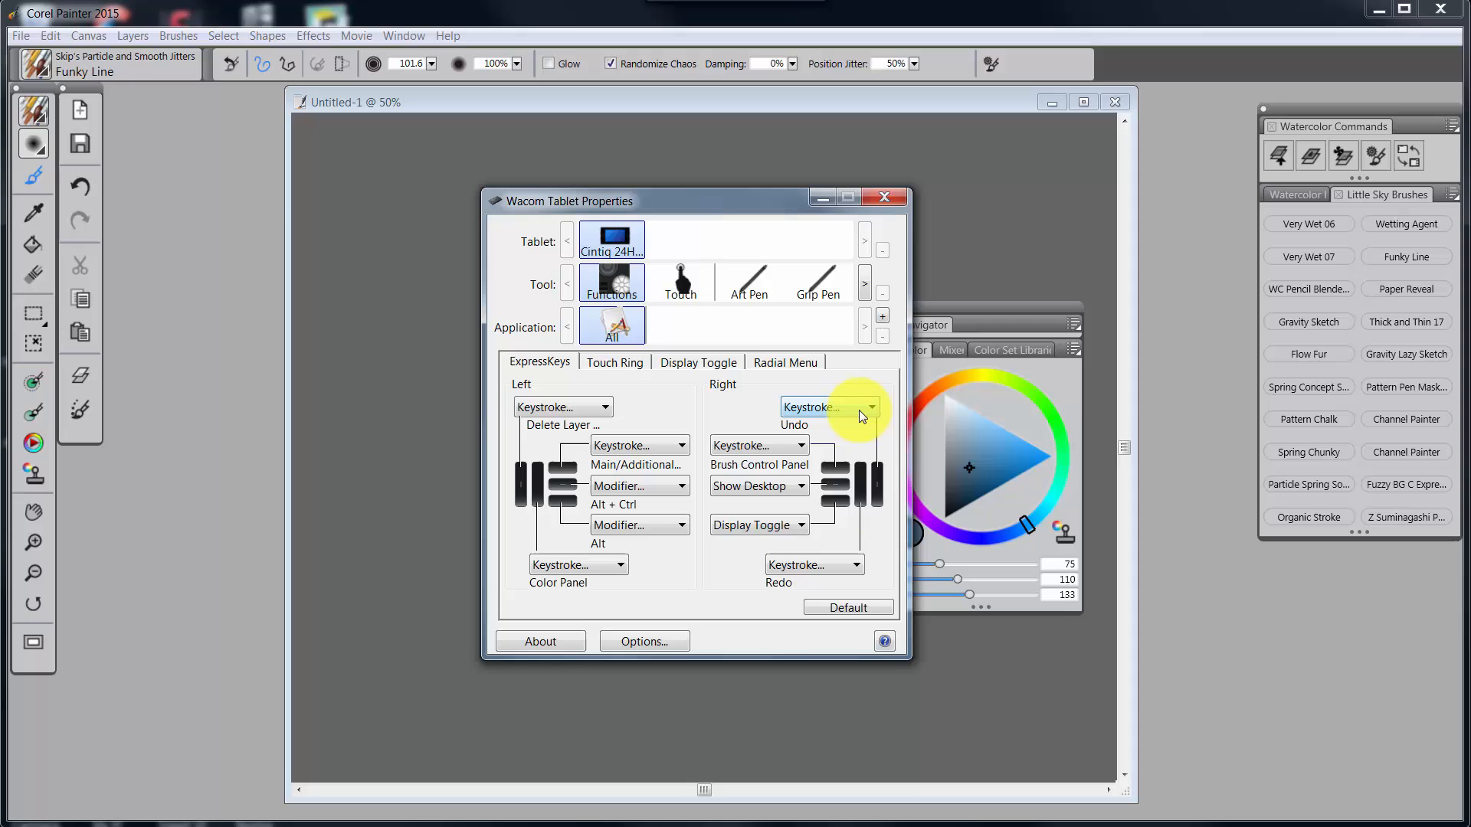
{"action": "mouse_move", "coordinate": [828, 406]}
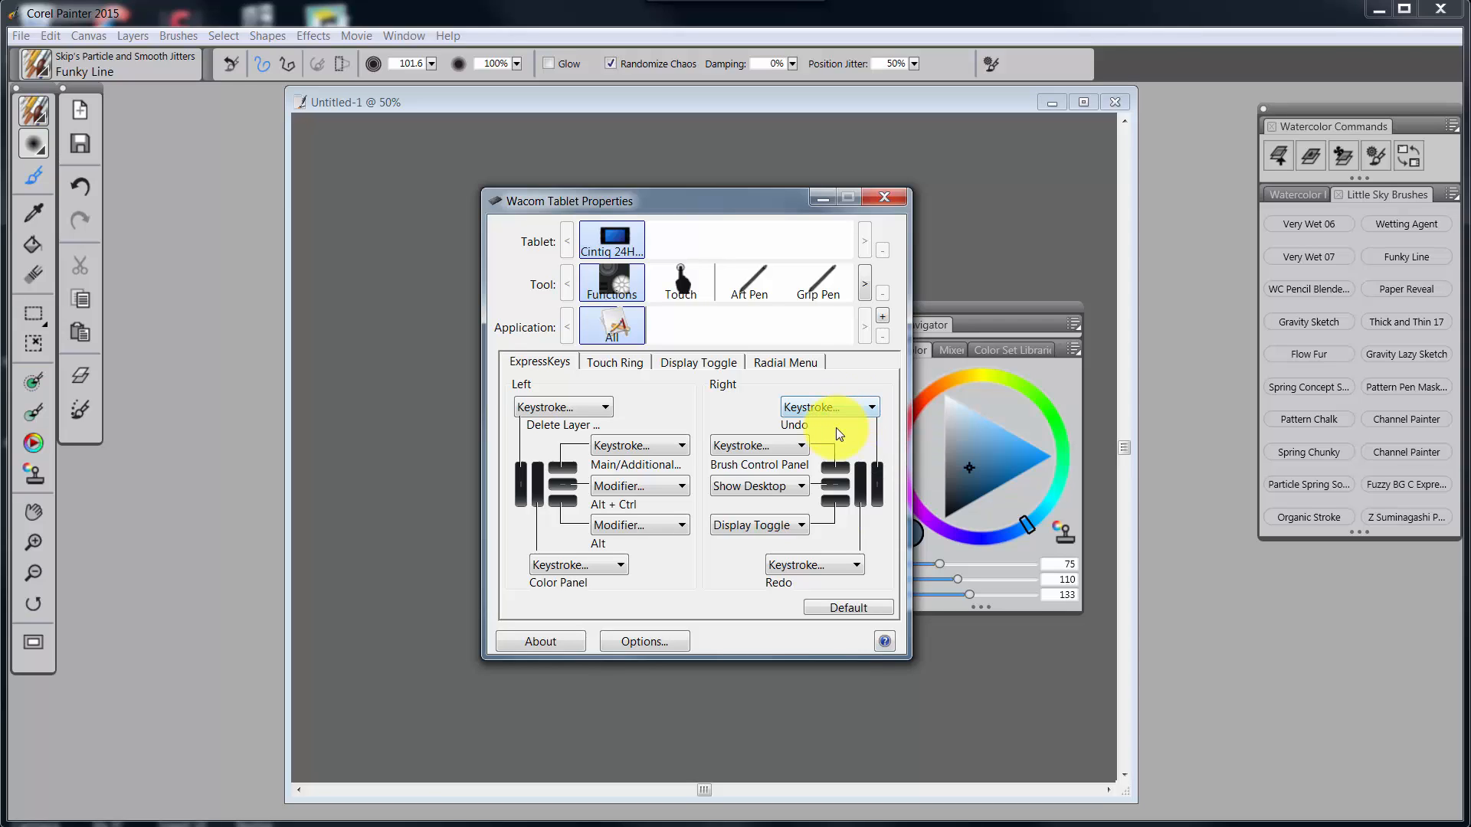
{"action": "mouse_move", "coordinate": [811, 570]}
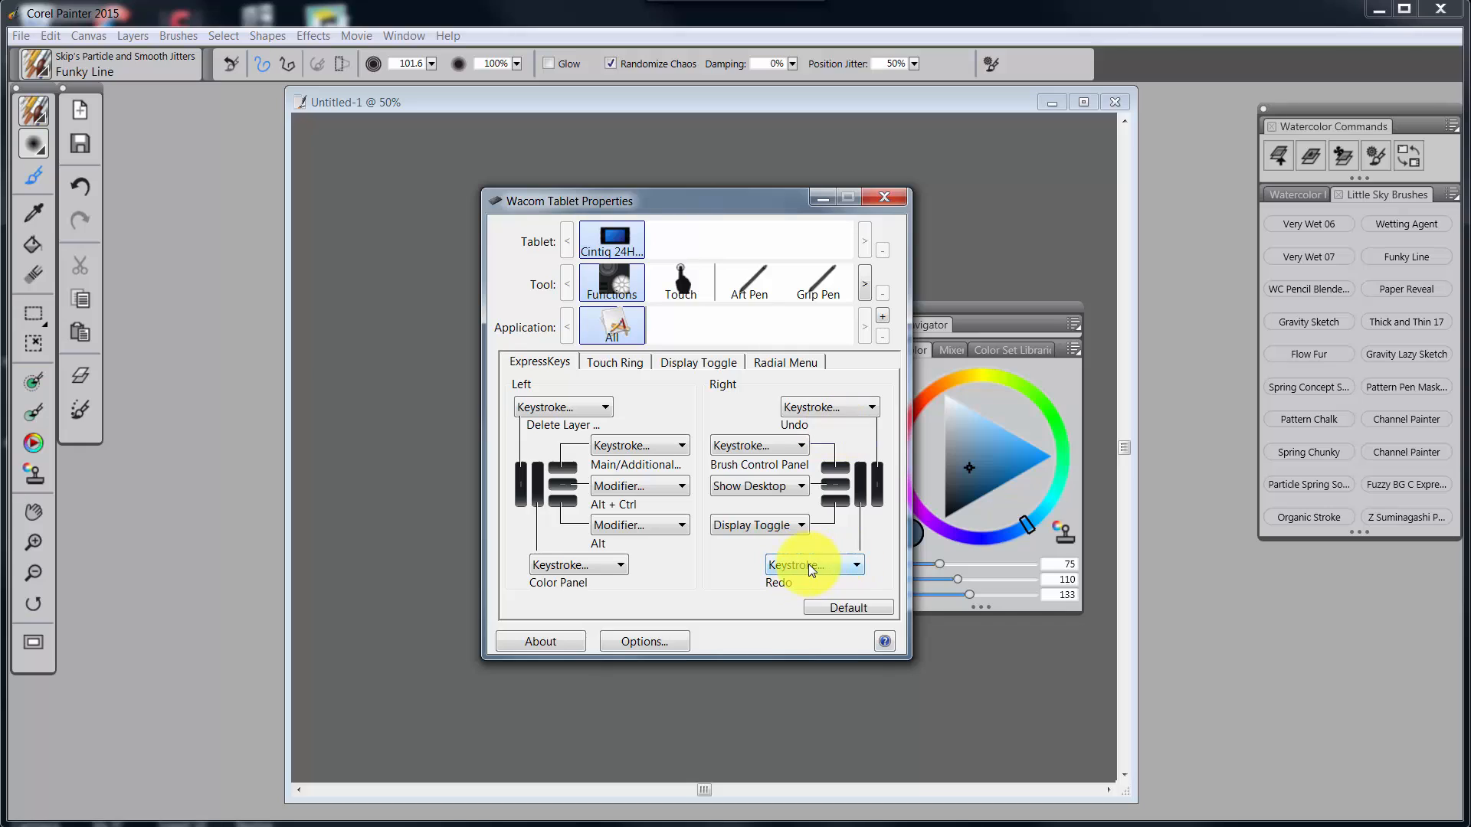
{"action": "mouse_move", "coordinate": [811, 570]}
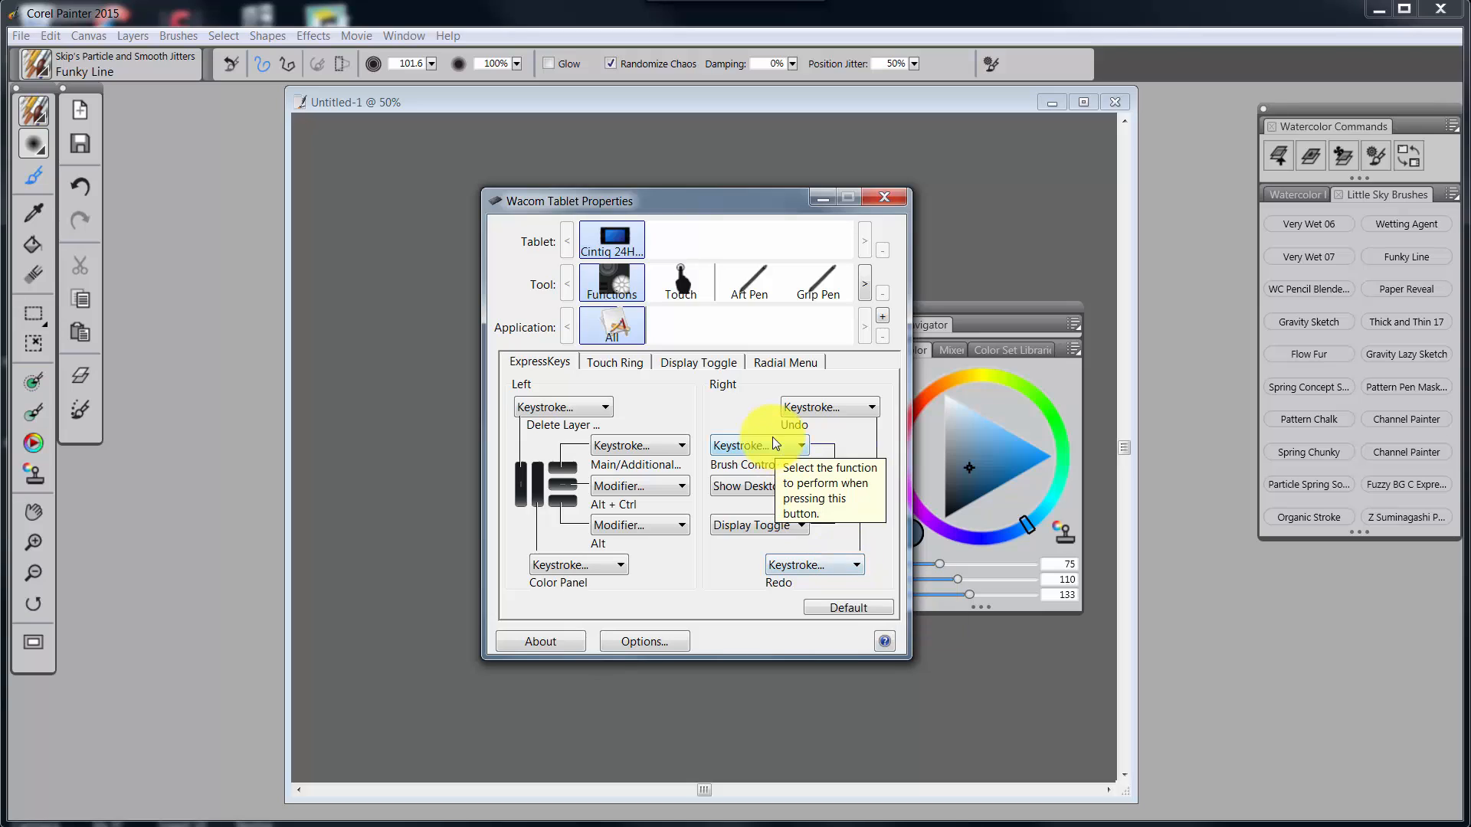
{"action": "mouse_move", "coordinate": [804, 446]}
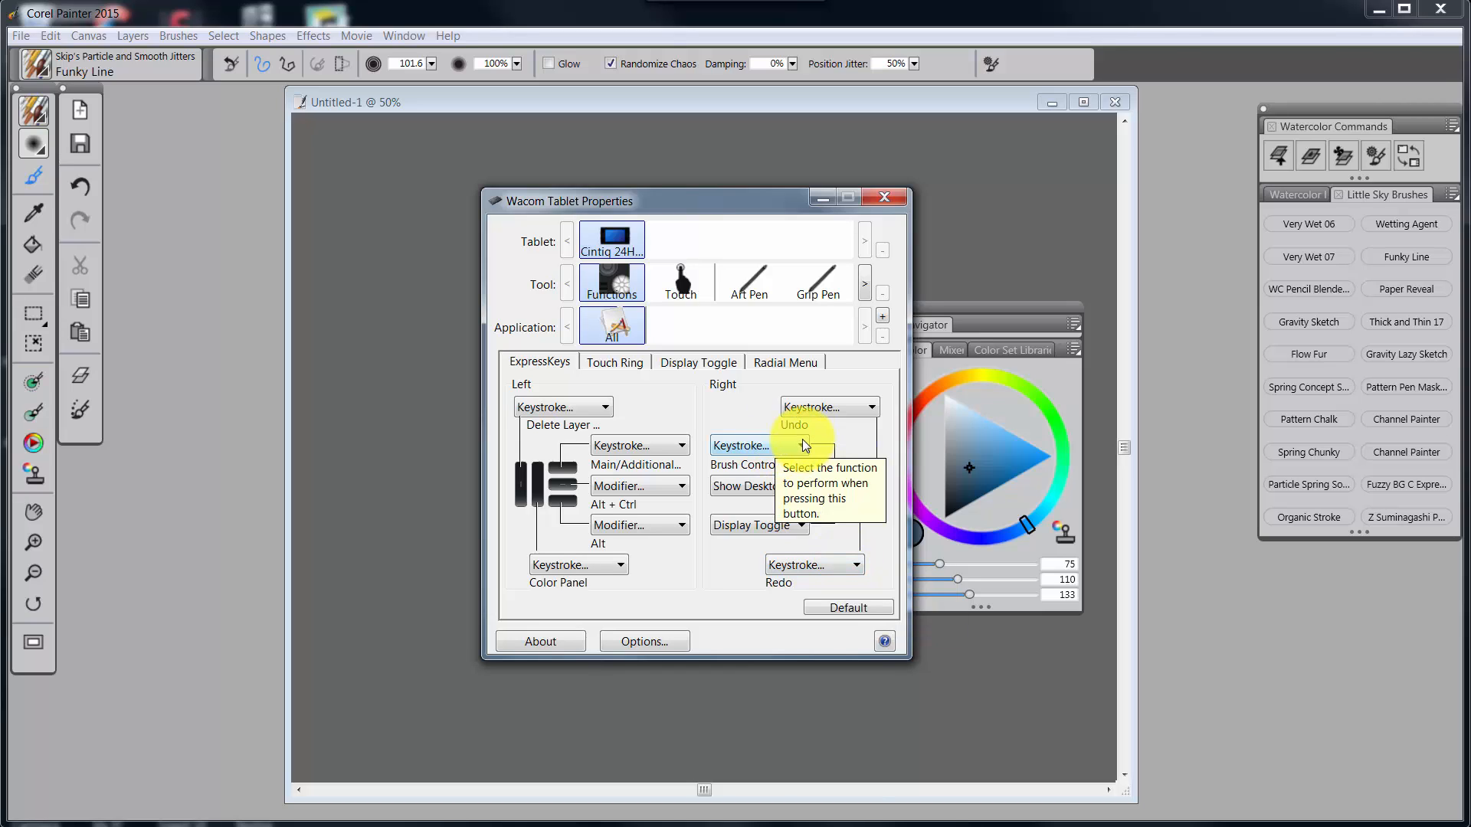
Open the Brush Control Panel ExpressKey's keystroke definition showing Ctrl+B
{"action": "left_click", "coordinate": [741, 444]}
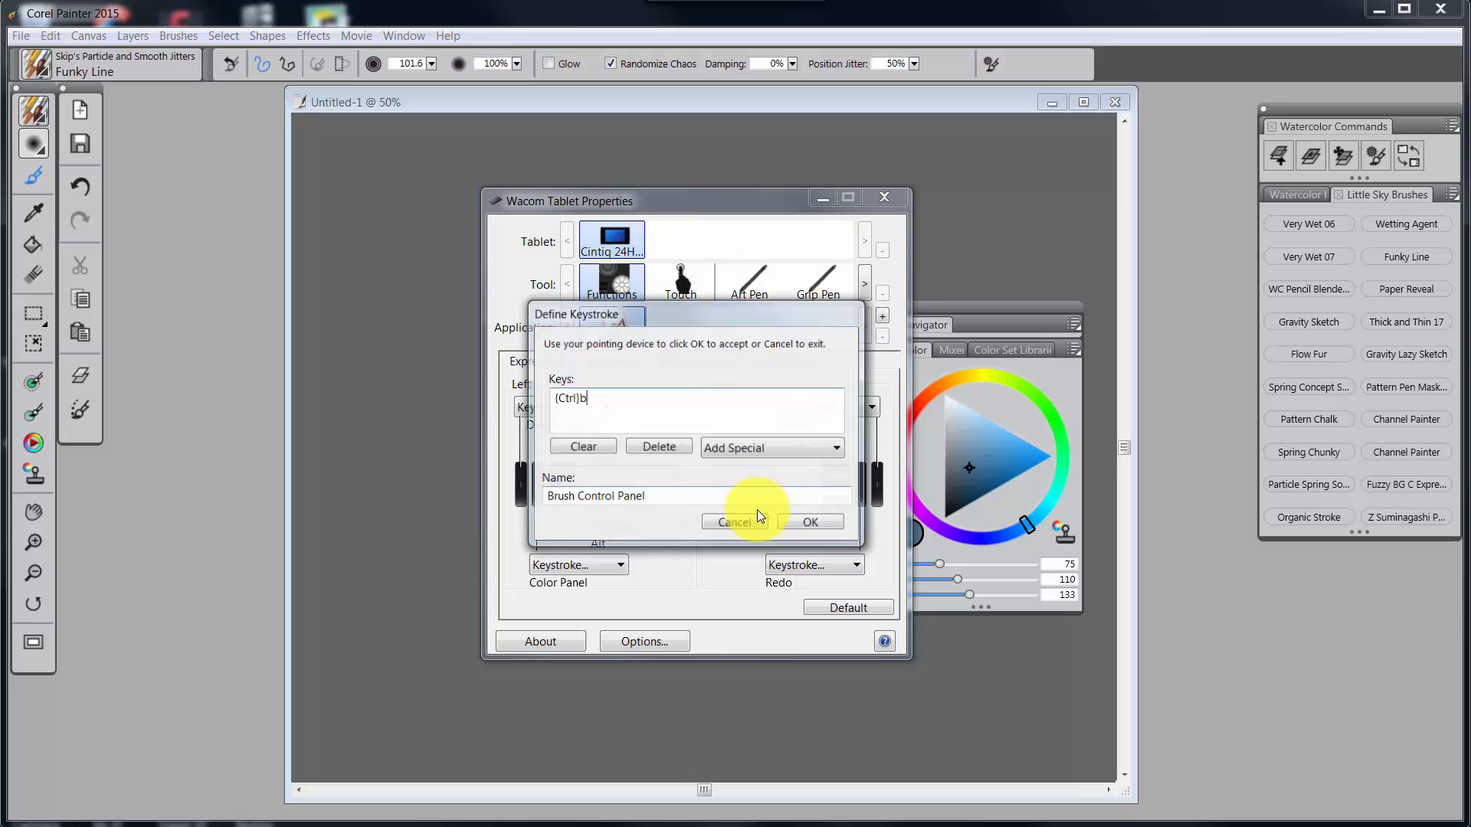
{"action": "mouse_move", "coordinate": [636, 524]}
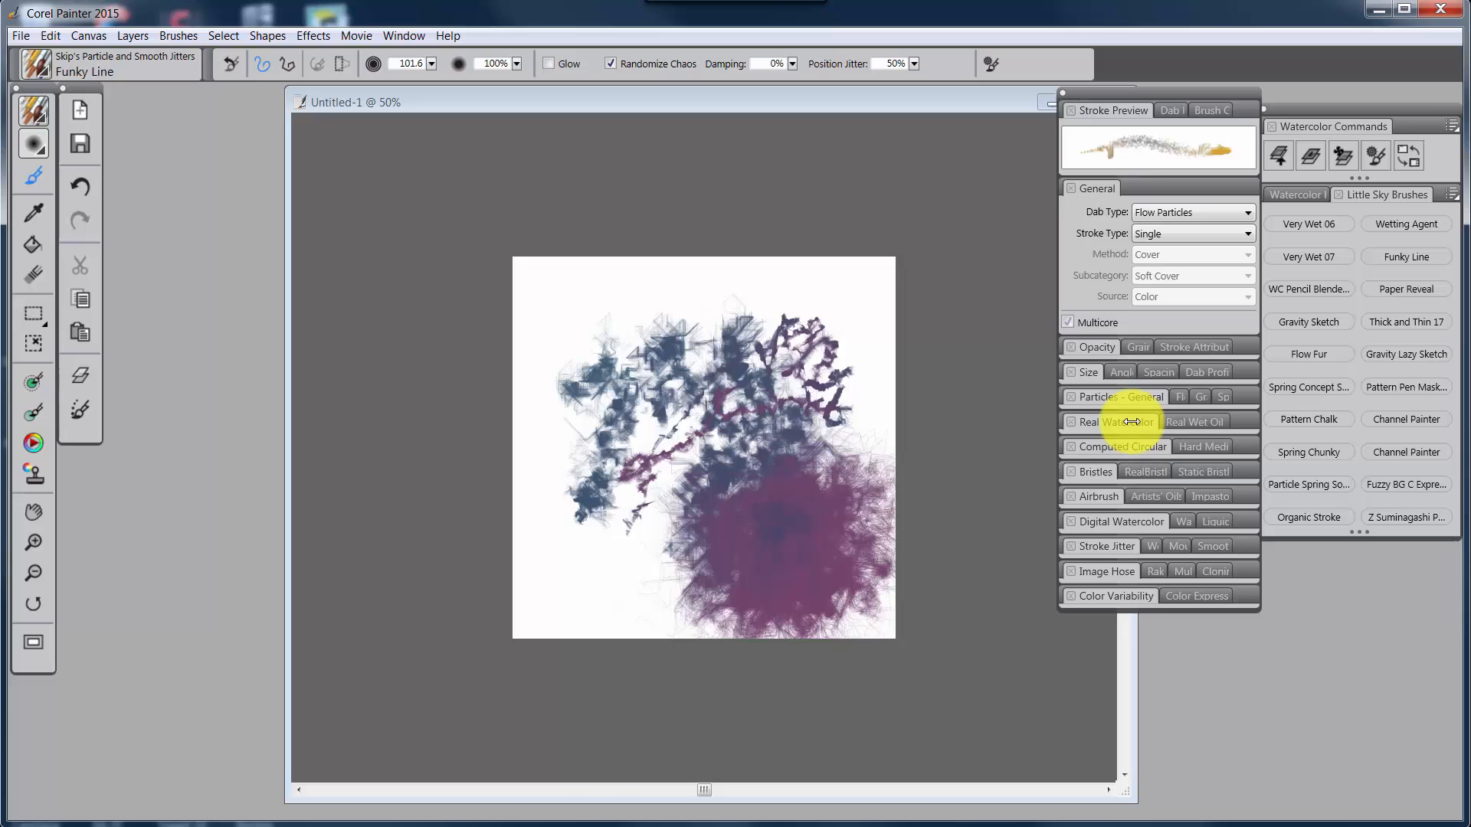
Bring the Flow Particles brush control panels over the canvas and indicate the property bar button
{"action": "left_click", "coordinate": [1067, 322]}
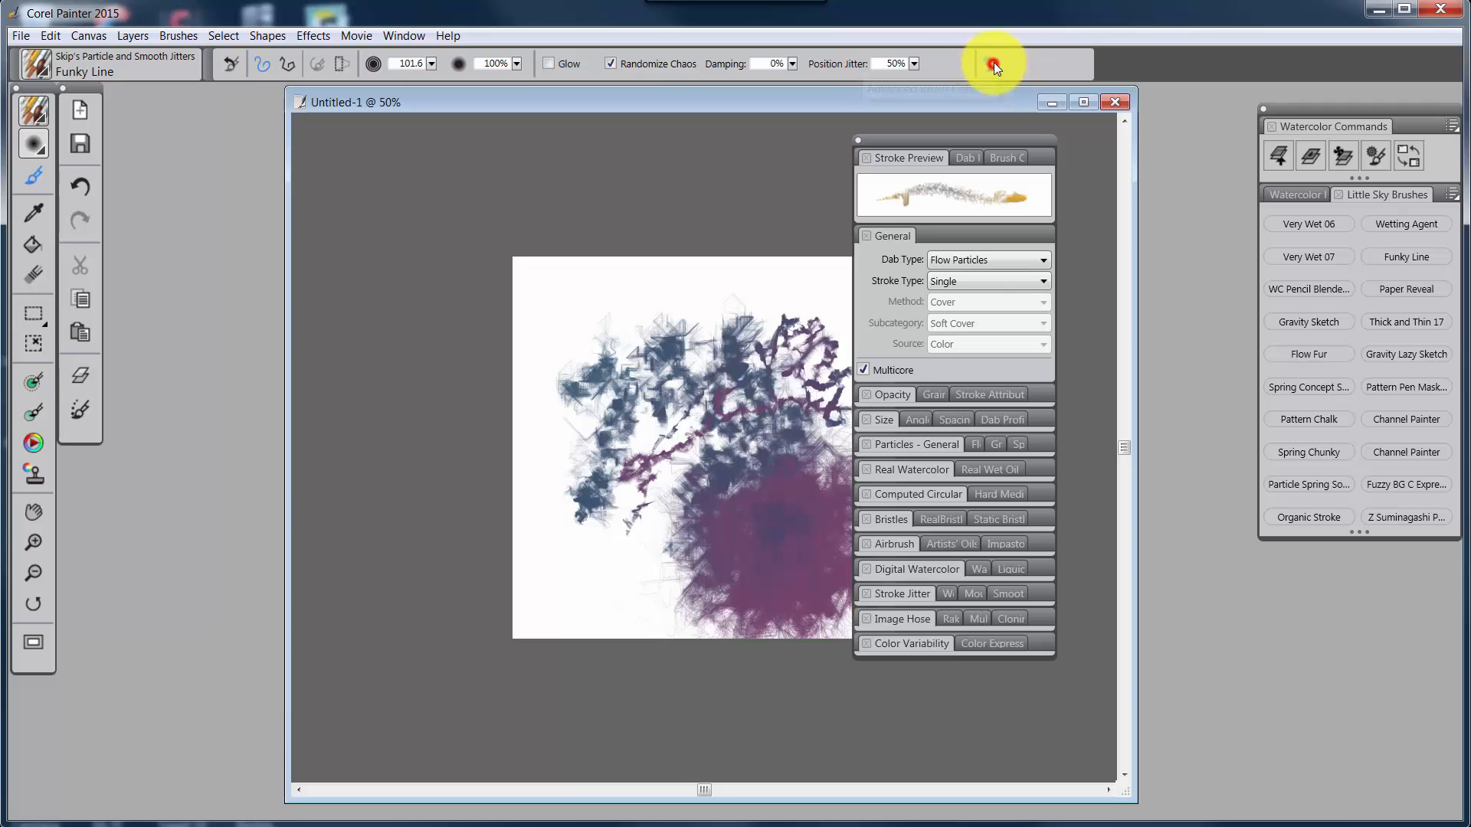
{"action": "left_click", "coordinate": [992, 64]}
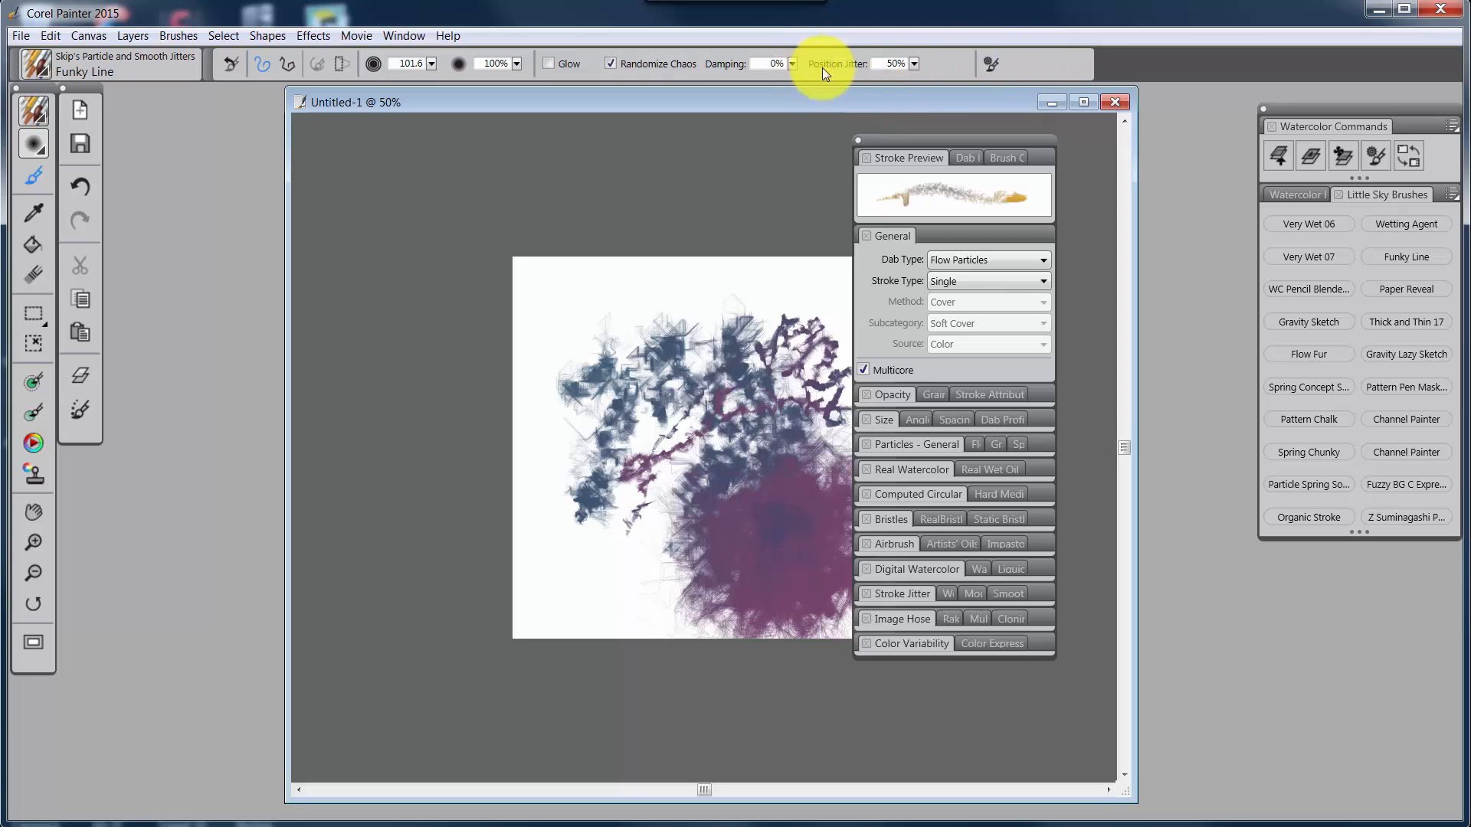
{"action": "mouse_move", "coordinate": [1033, 79]}
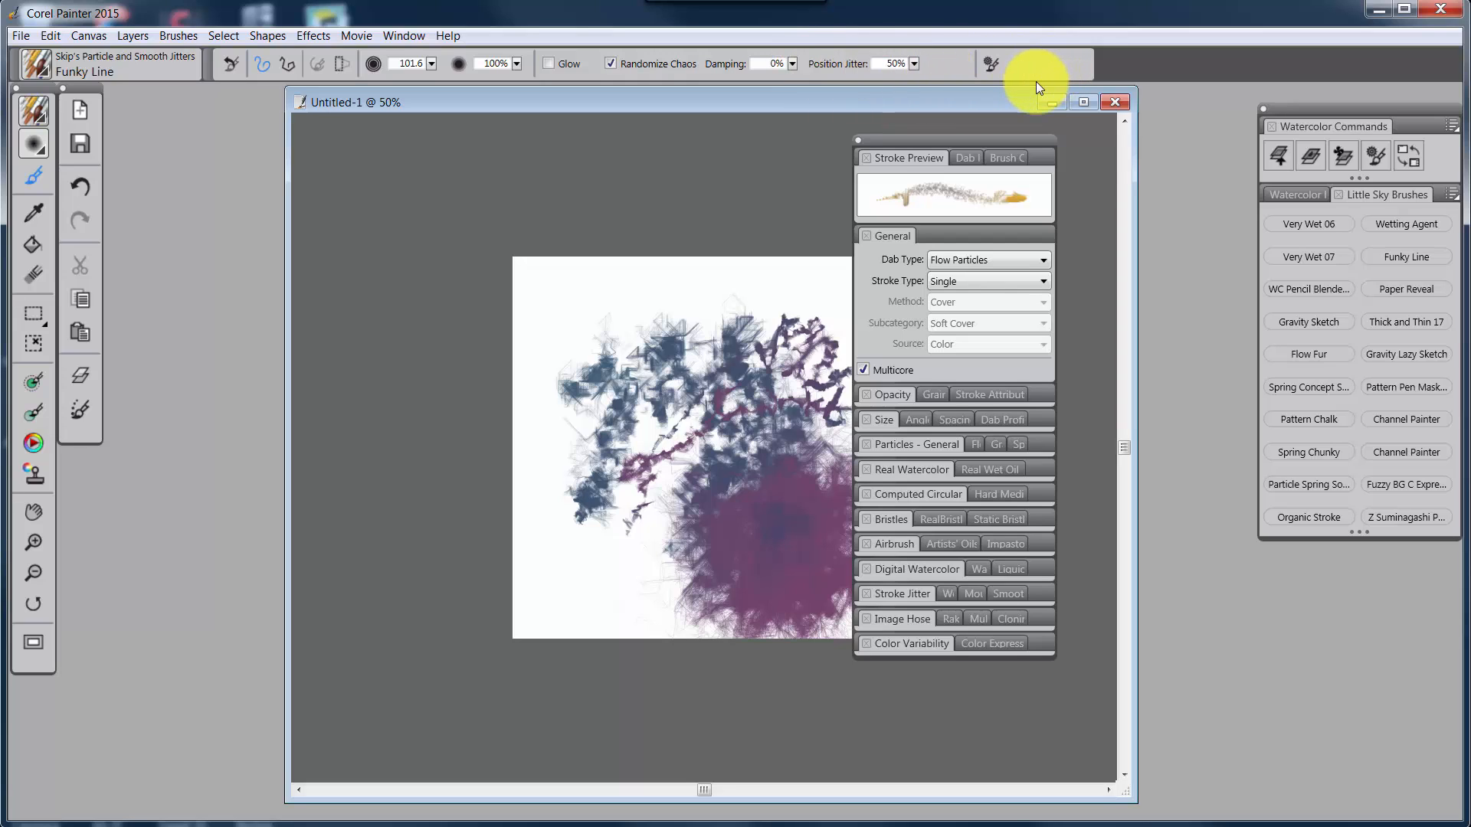
{"action": "mouse_move", "coordinate": [1312, 155]}
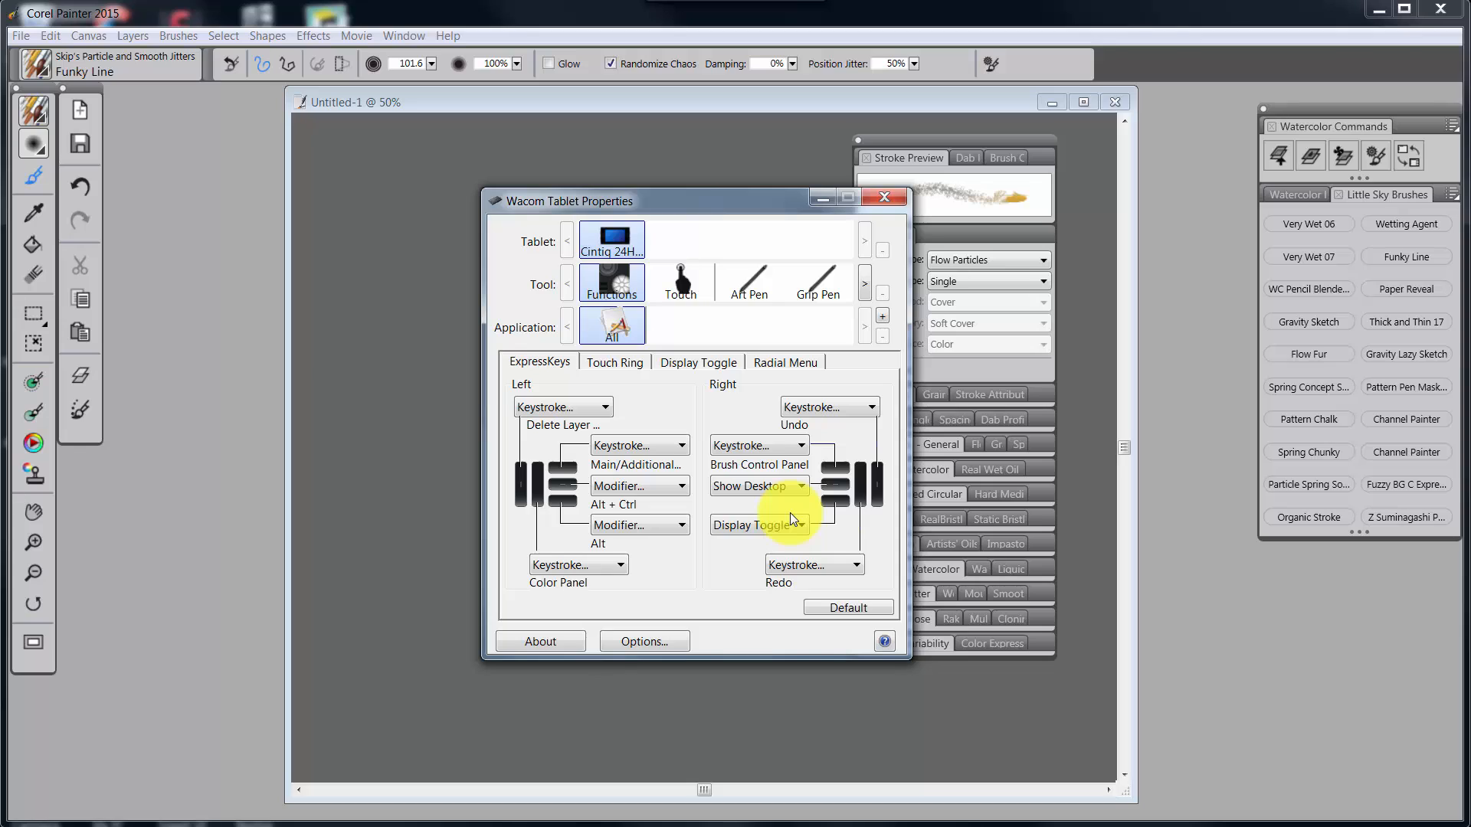
{"action": "mouse_move", "coordinate": [698, 386]}
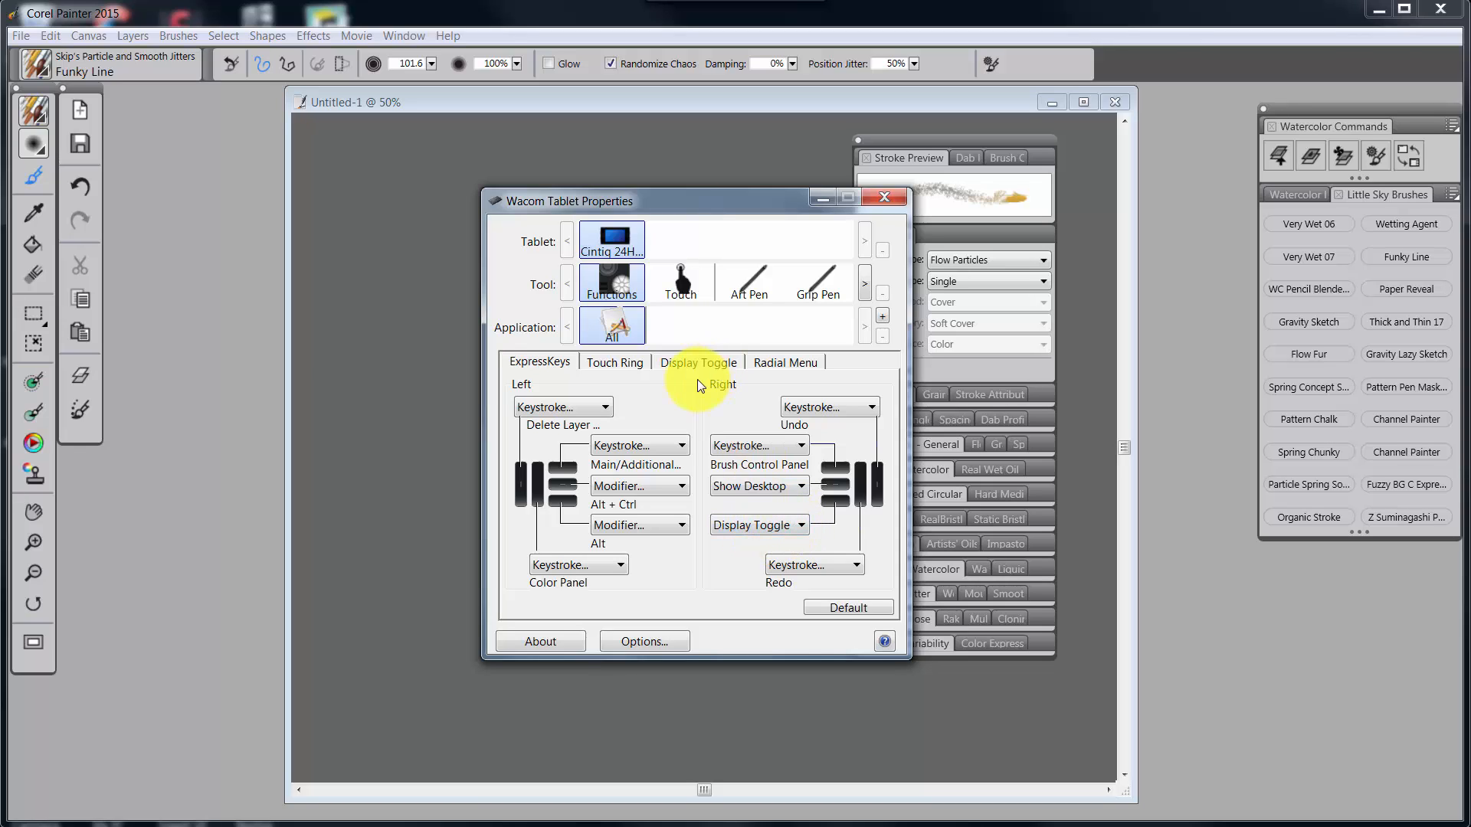
{"action": "mouse_move", "coordinate": [787, 531]}
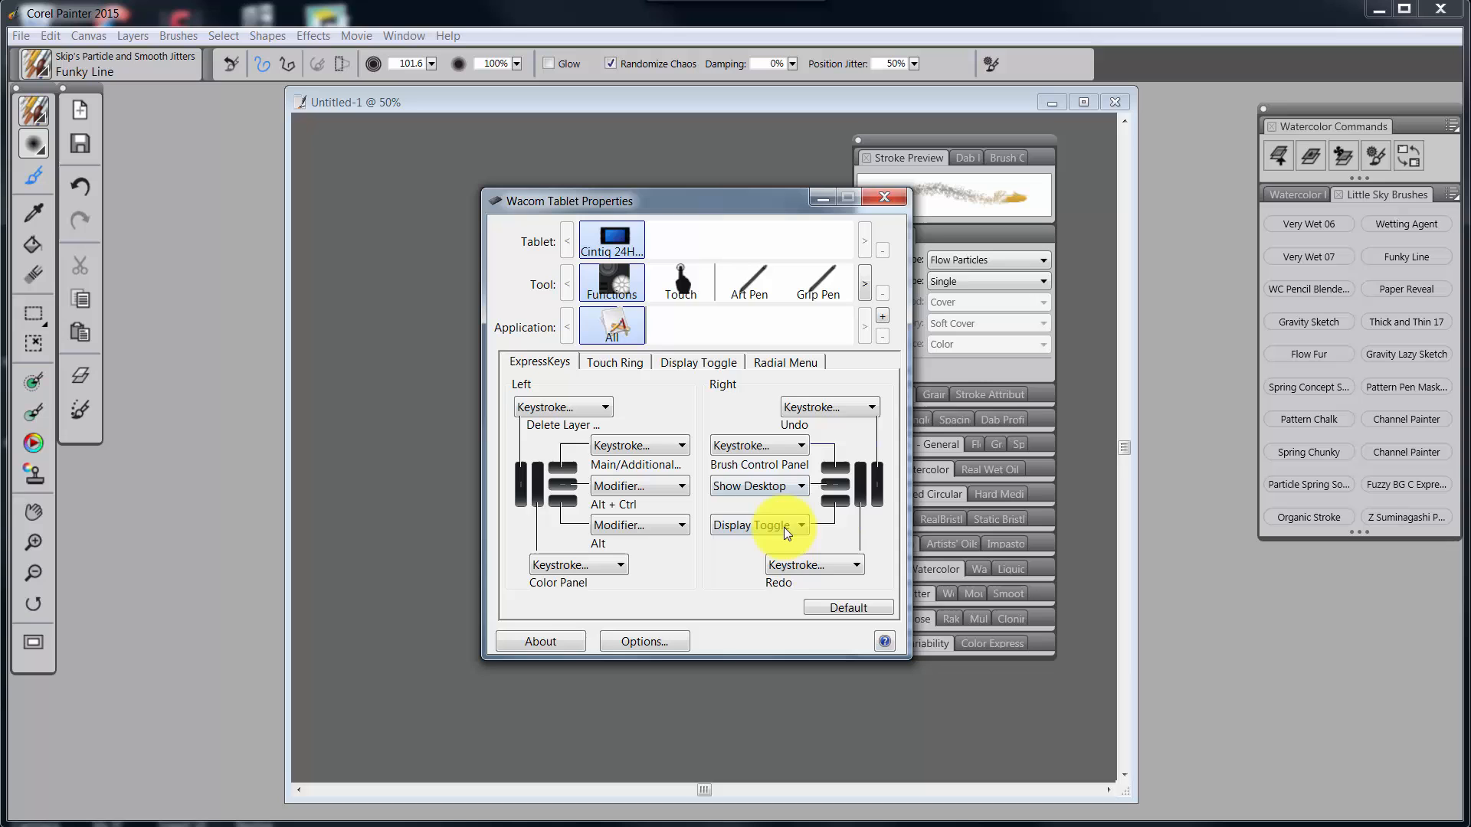
{"action": "mouse_move", "coordinate": [821, 201]}
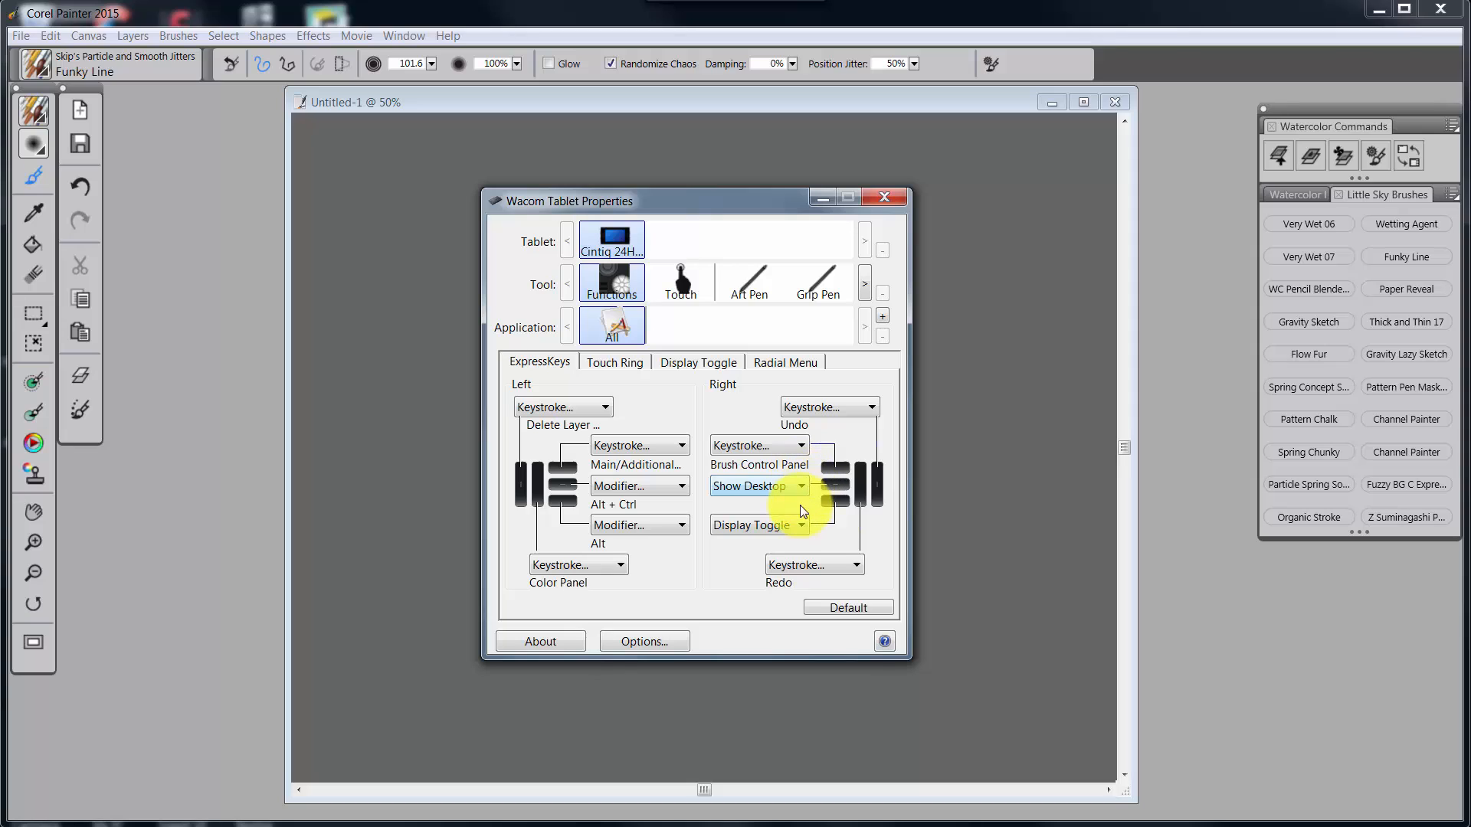
{"action": "mouse_move", "coordinate": [786, 518]}
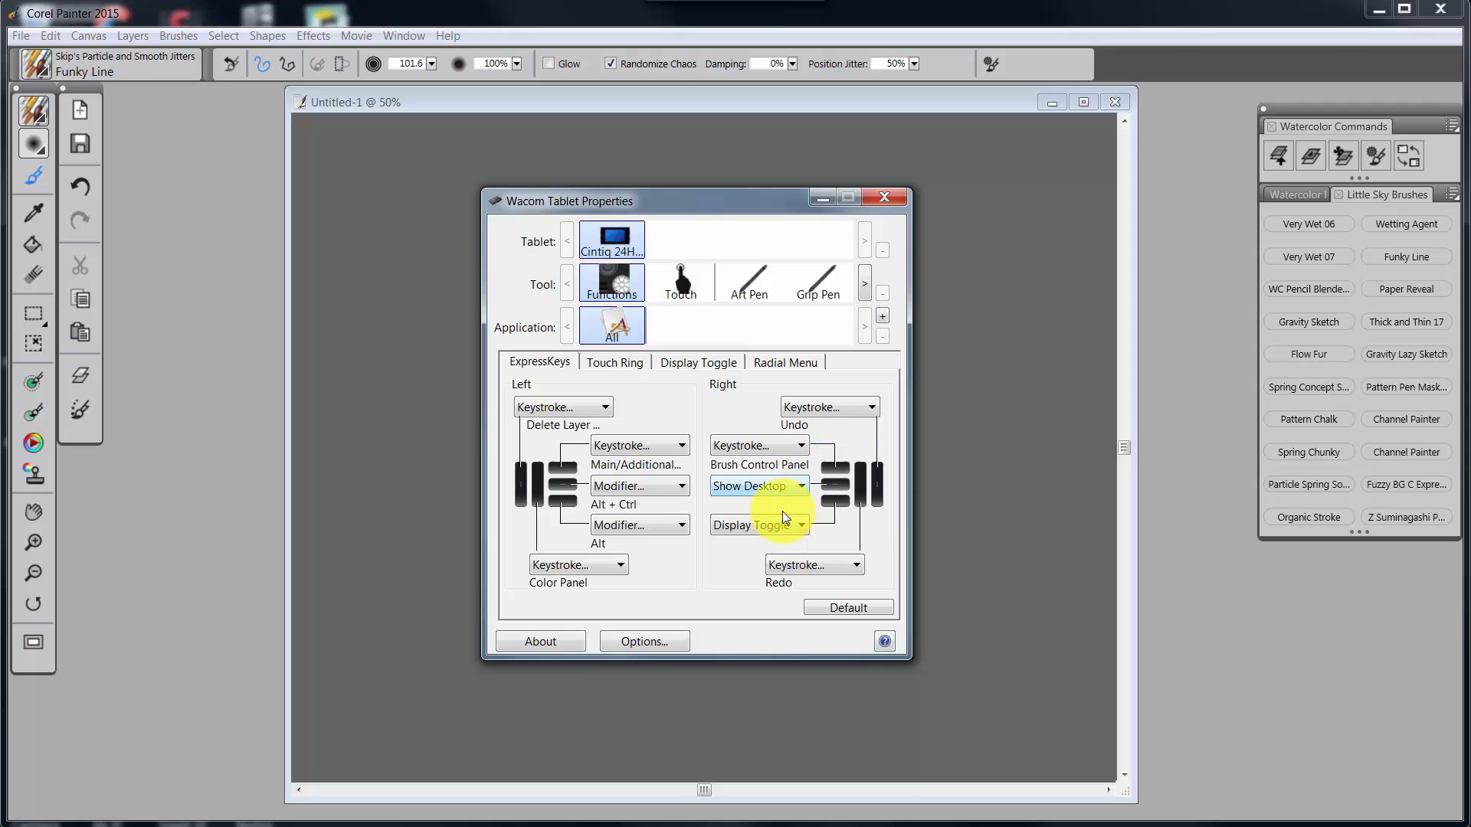
{"action": "left_click", "coordinate": [759, 486]}
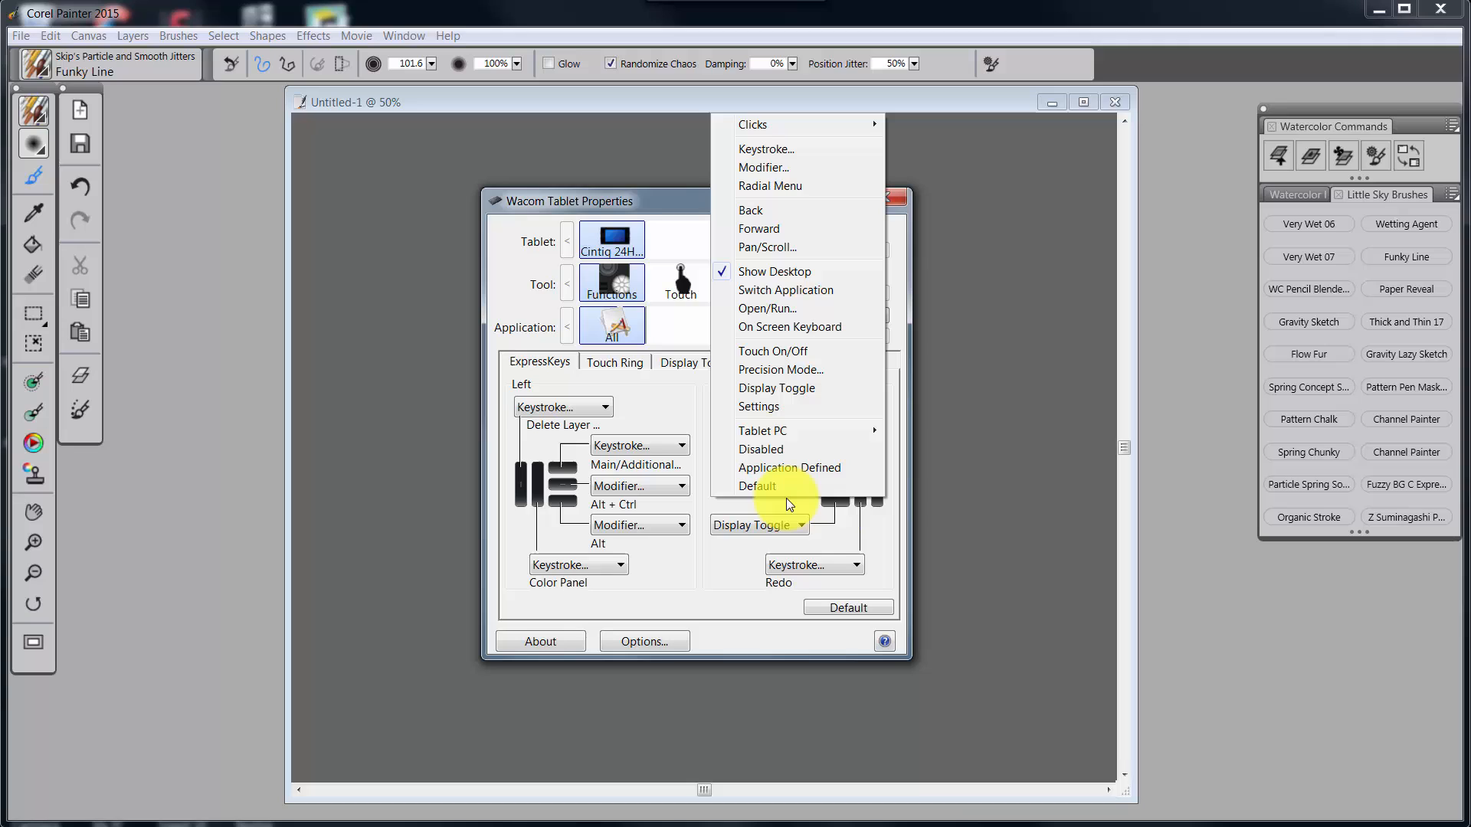
{"action": "mouse_move", "coordinate": [774, 272]}
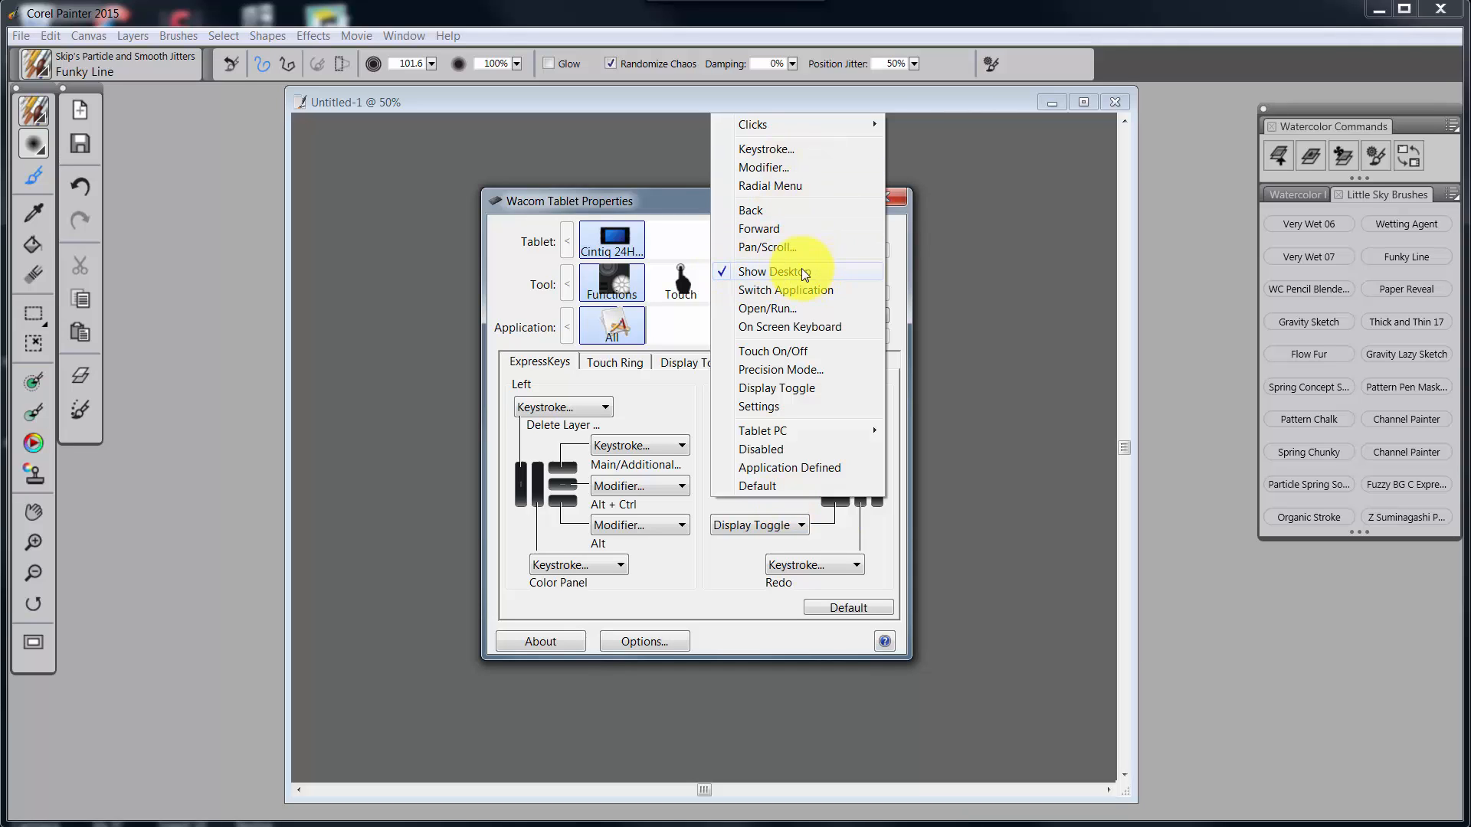
{"action": "mouse_move", "coordinate": [764, 402]}
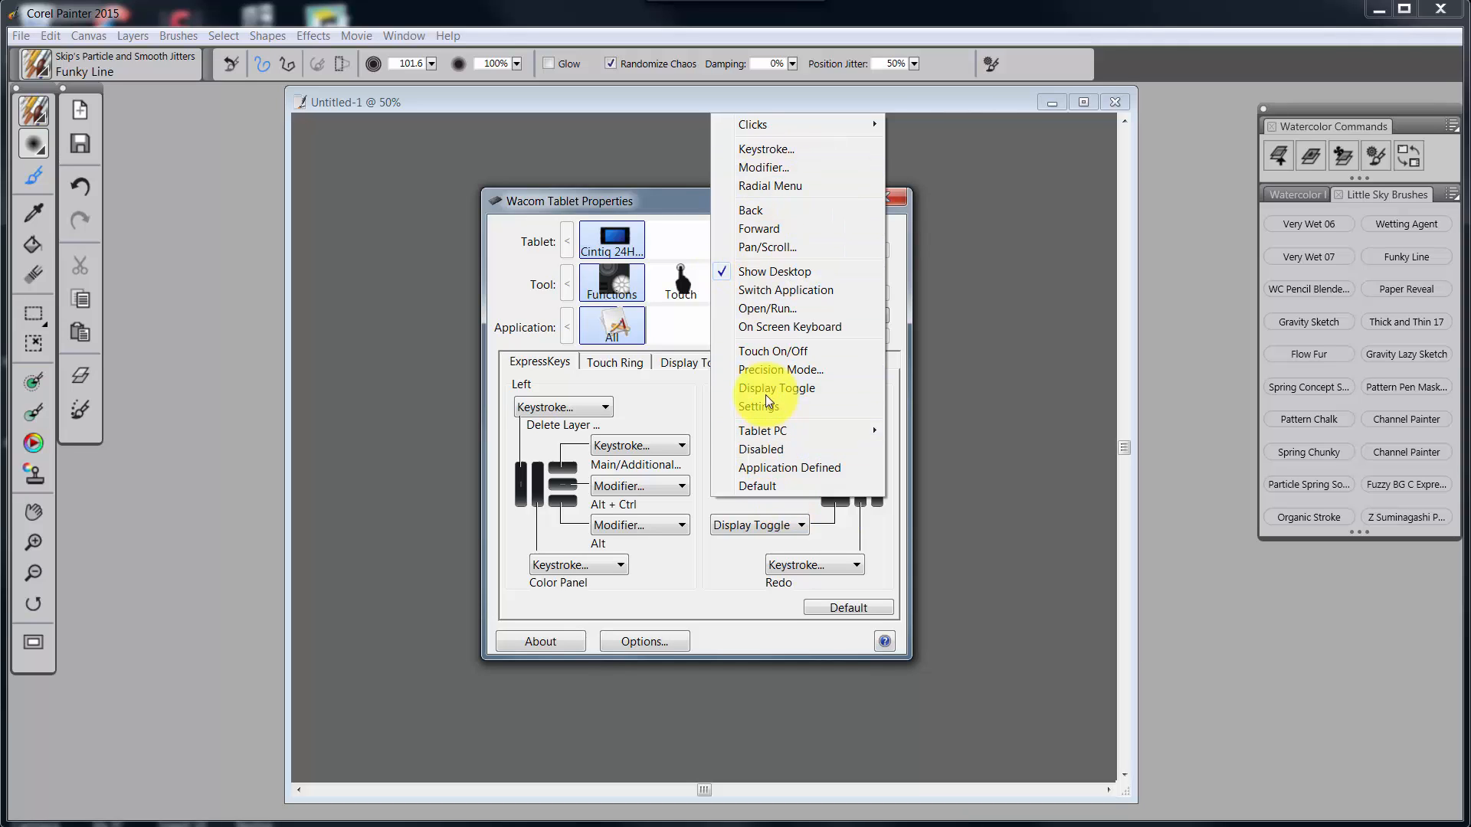
{"action": "mouse_move", "coordinate": [774, 272]}
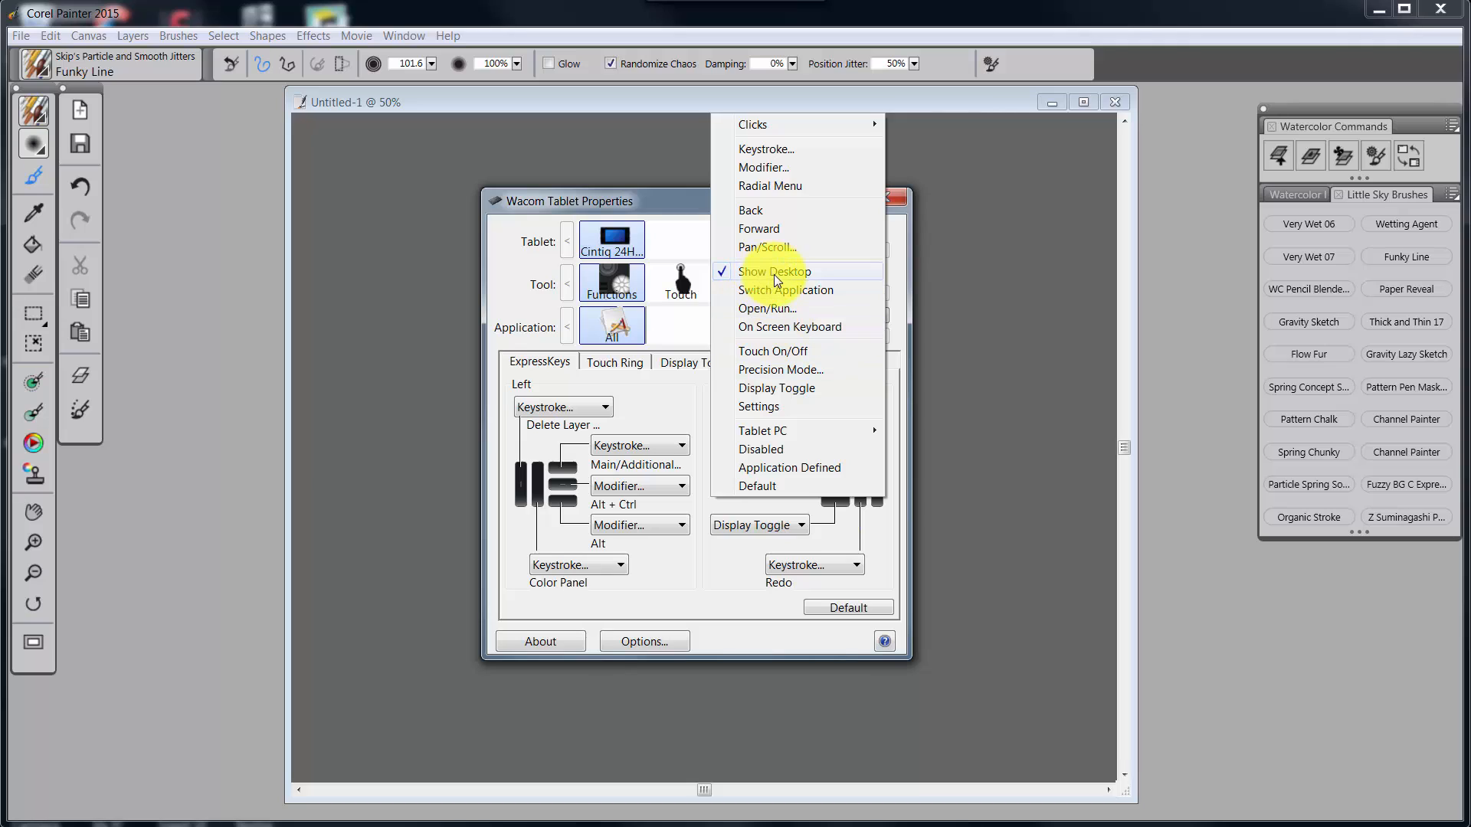
{"action": "left_click", "coordinate": [774, 271]}
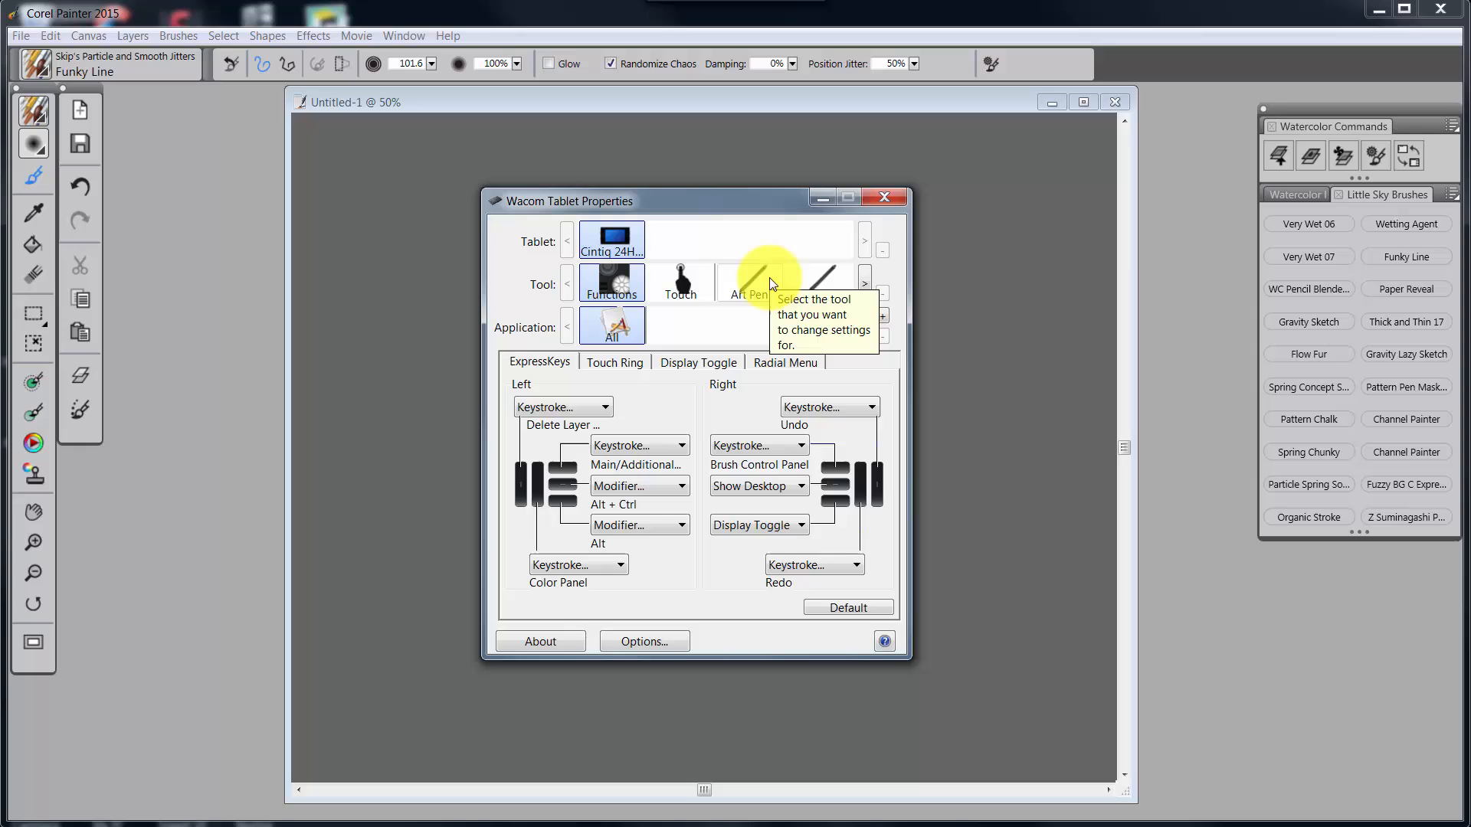
{"action": "mouse_move", "coordinate": [728, 506]}
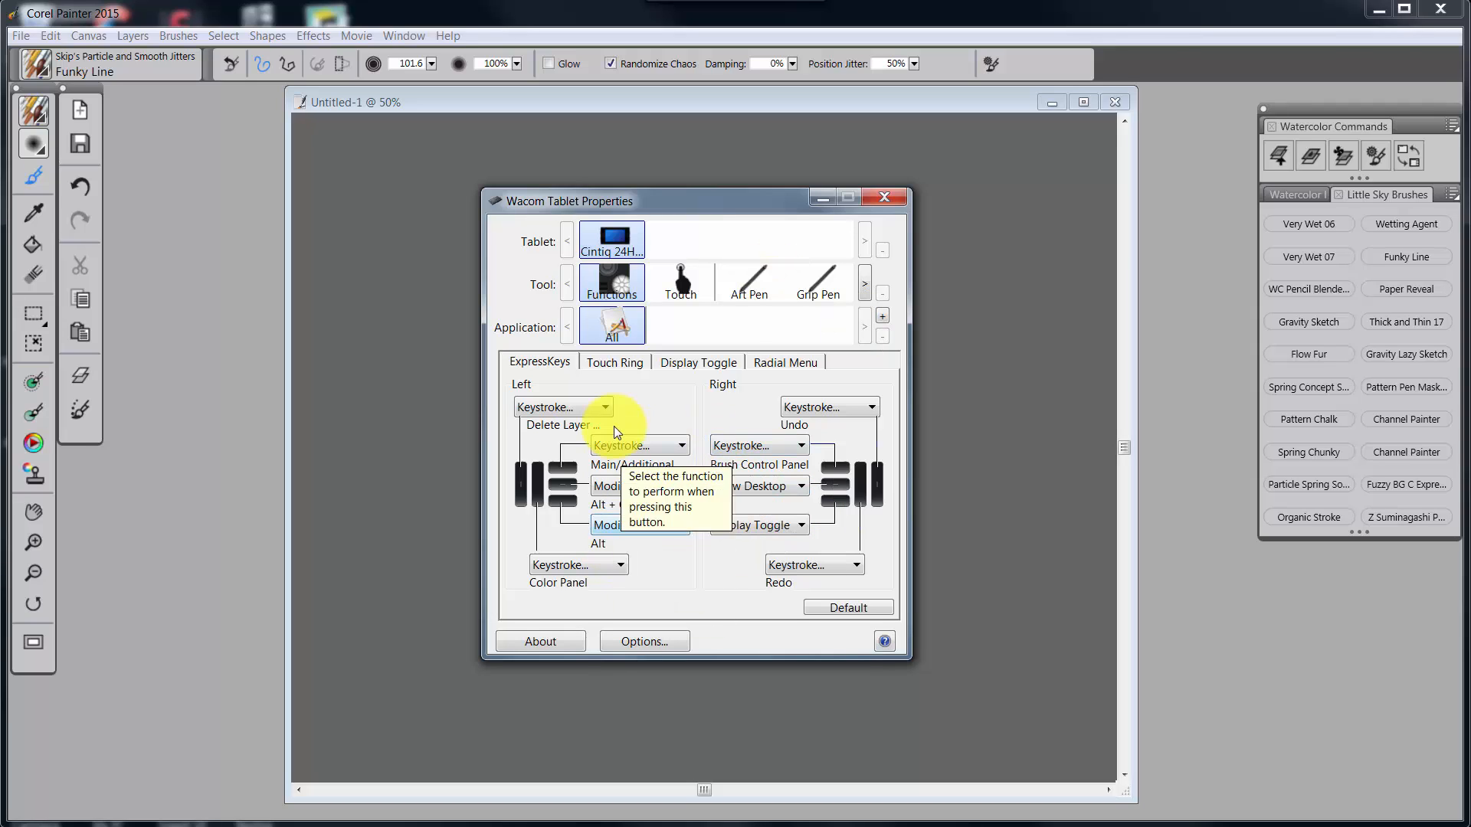
{"action": "mouse_move", "coordinate": [770, 572]}
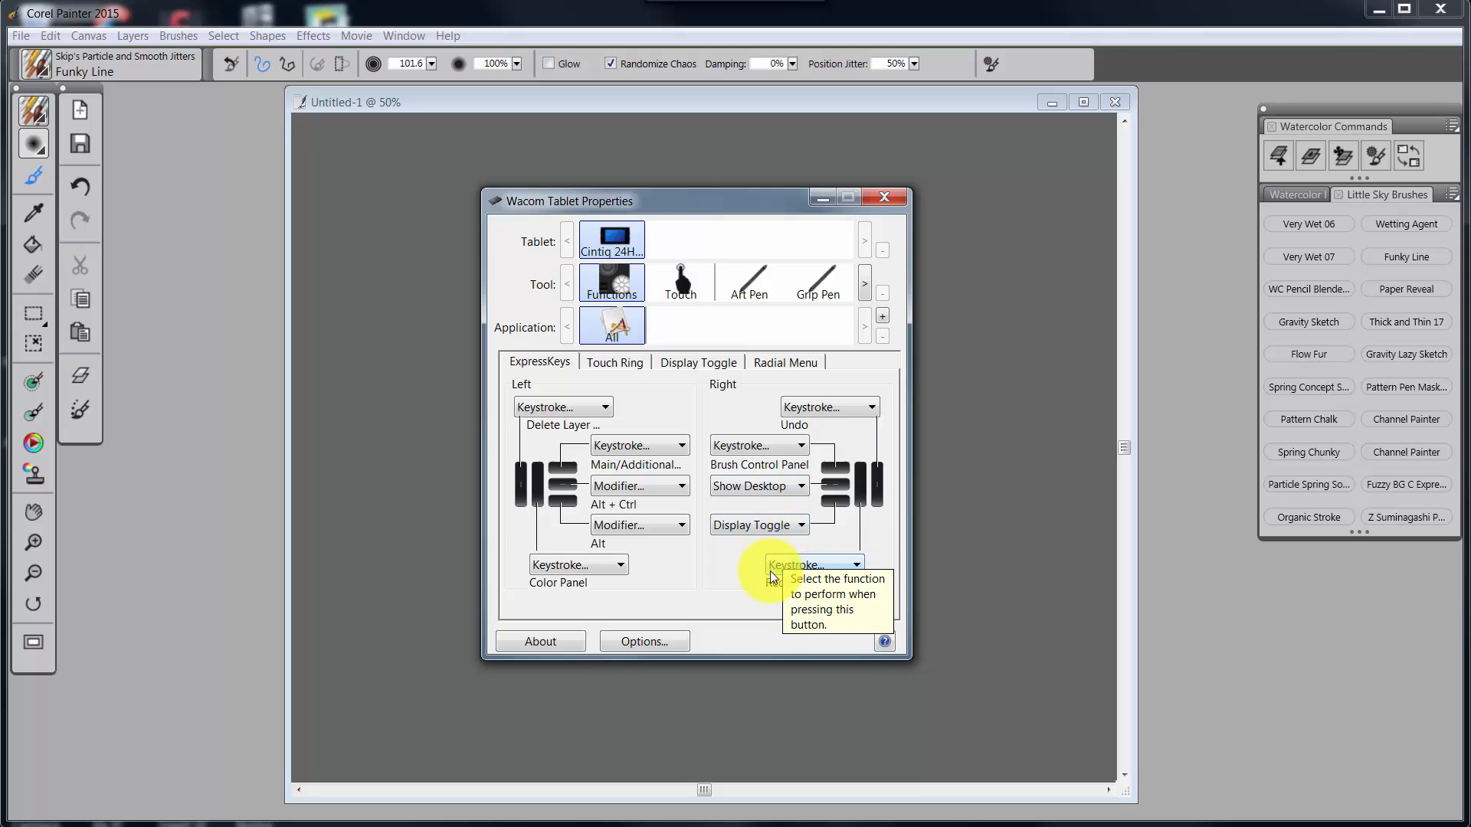